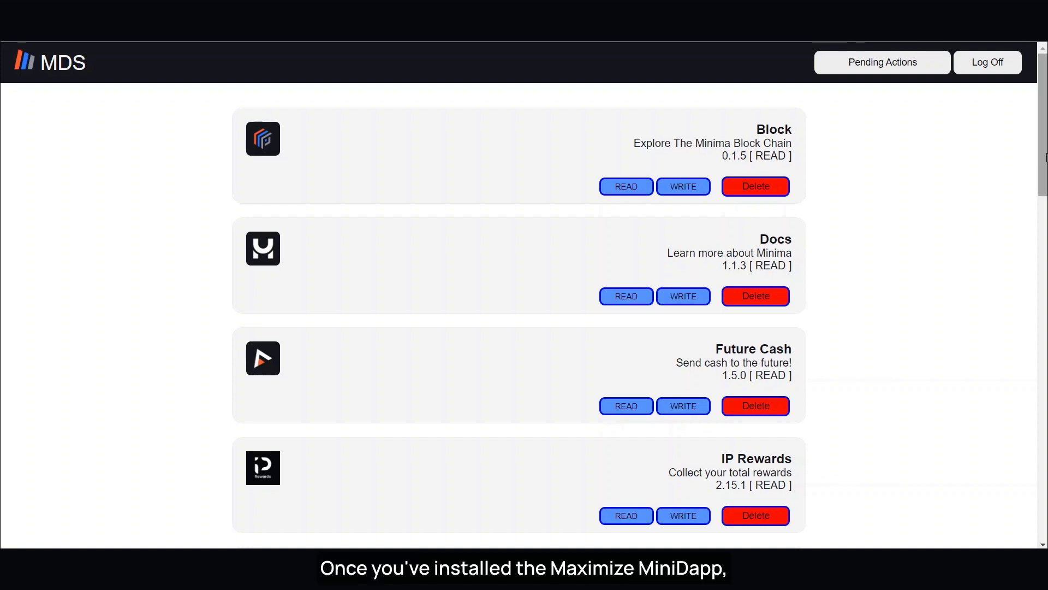
Scroll down the MDS hub app list and select an app entry
scroll("down", 3)
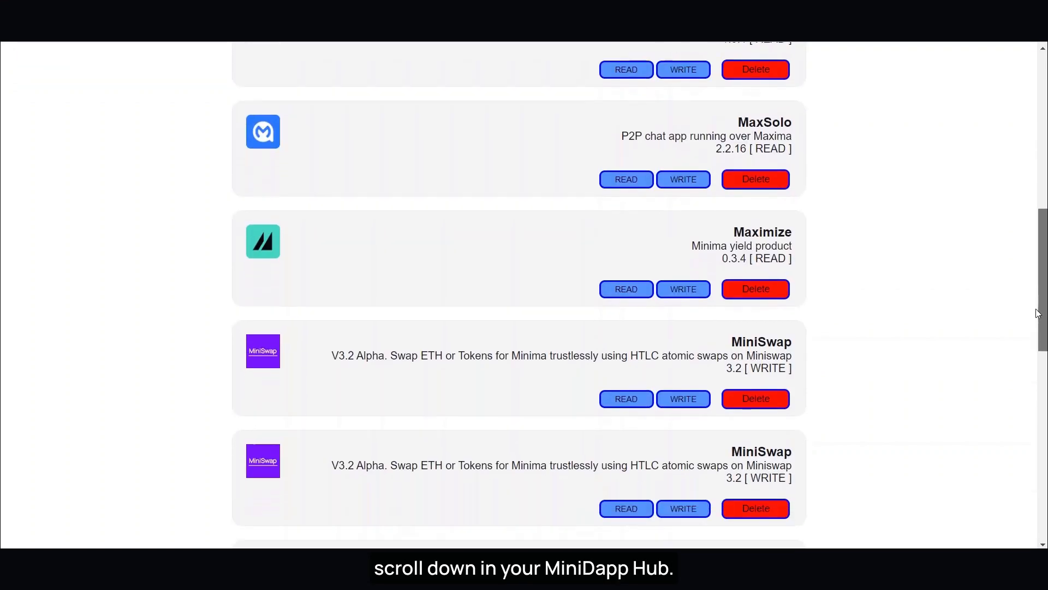
left_click(263, 241)
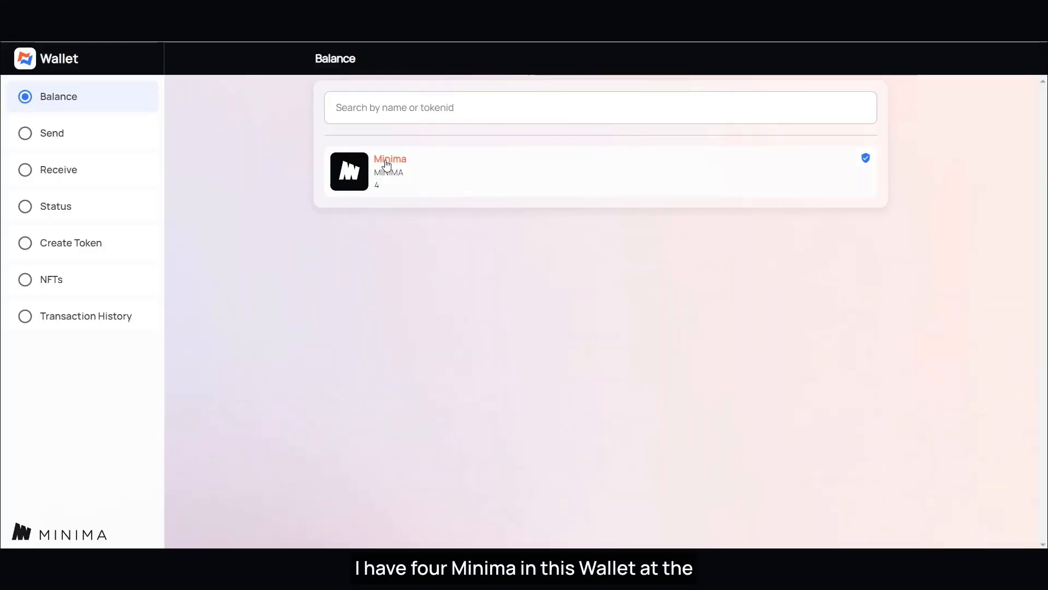
mouse_move(475, 236)
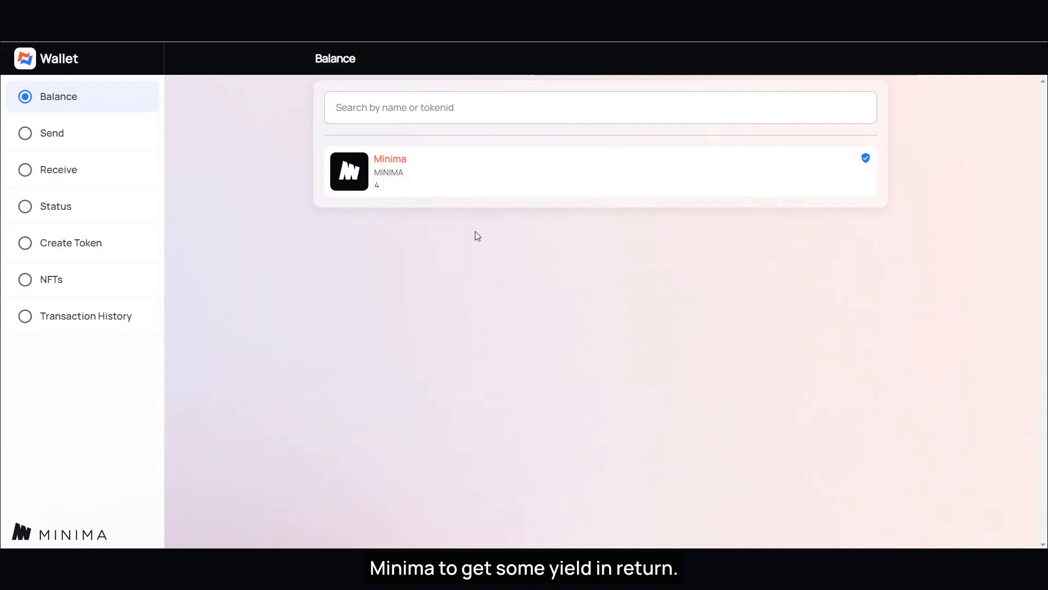
mouse_move(468, 236)
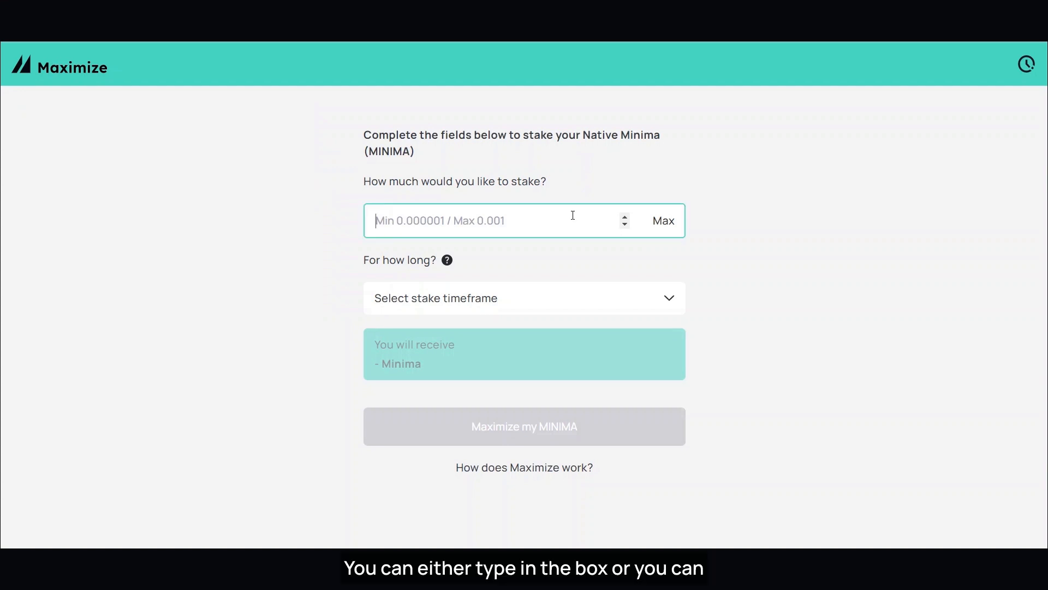
Enter a 0.001 MINIMA stake amount and pick the 6 month (8%) timeframe
type("0.00")
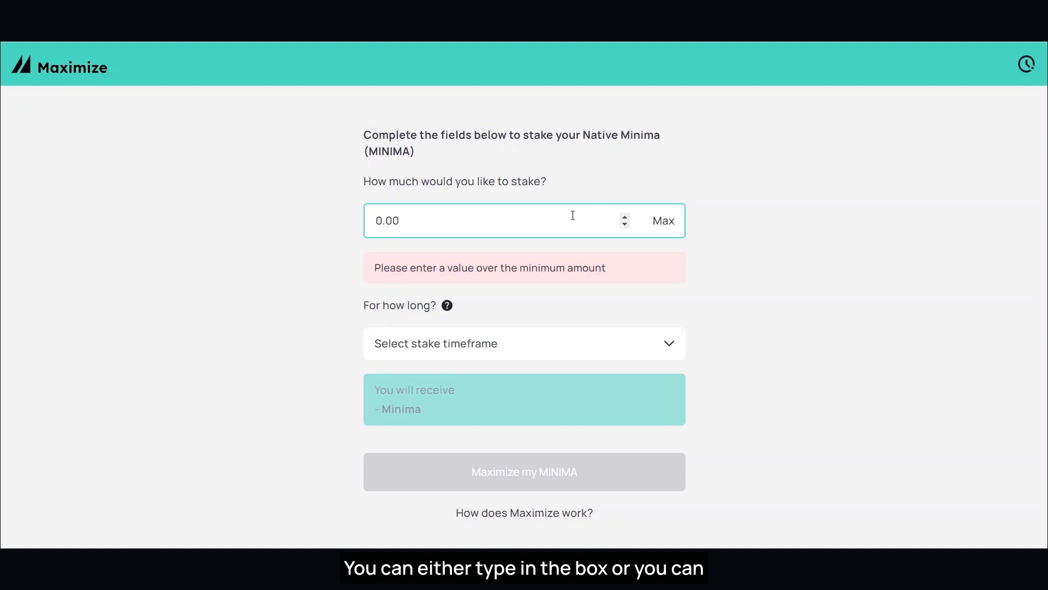
type("0.00001")
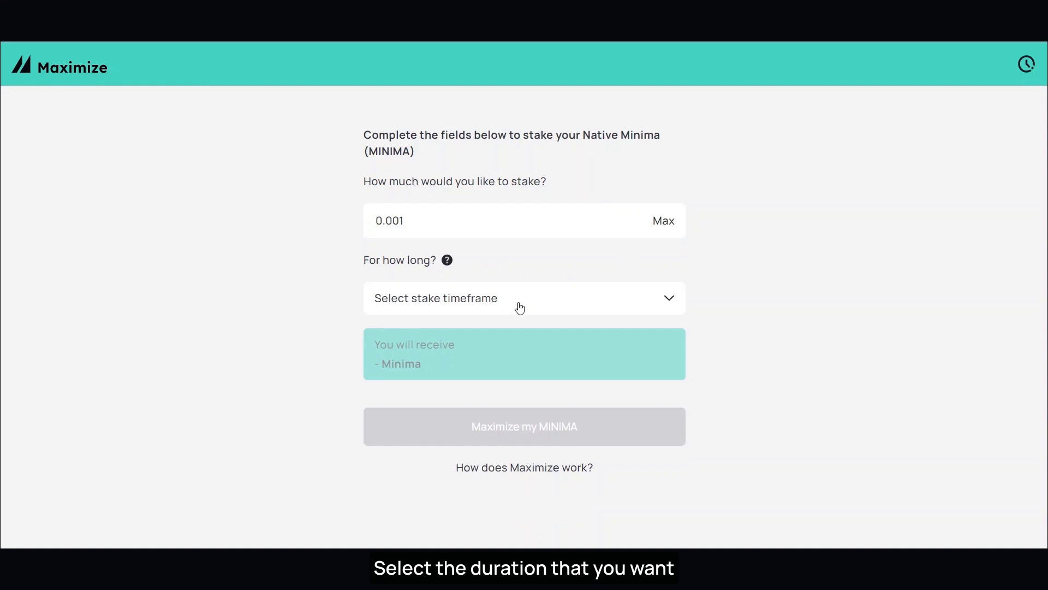
left_click(520, 298)
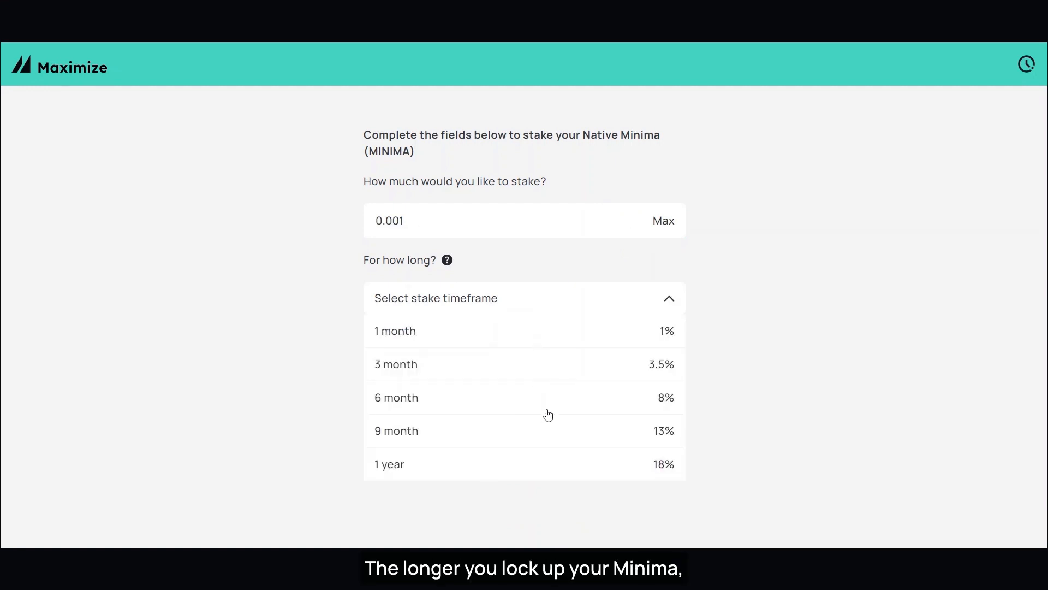
mouse_move(628, 407)
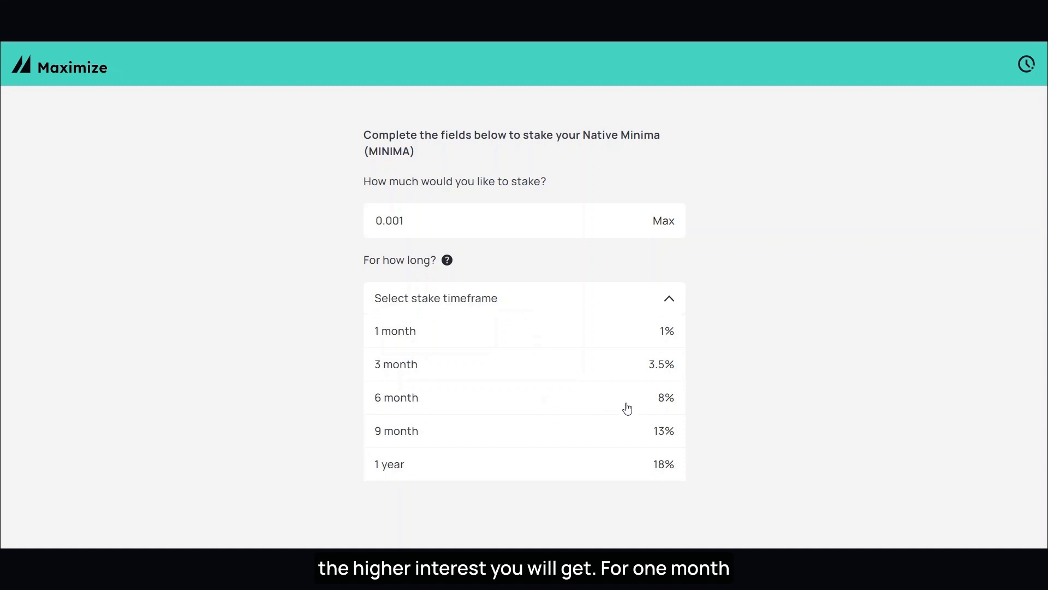
mouse_move(627, 353)
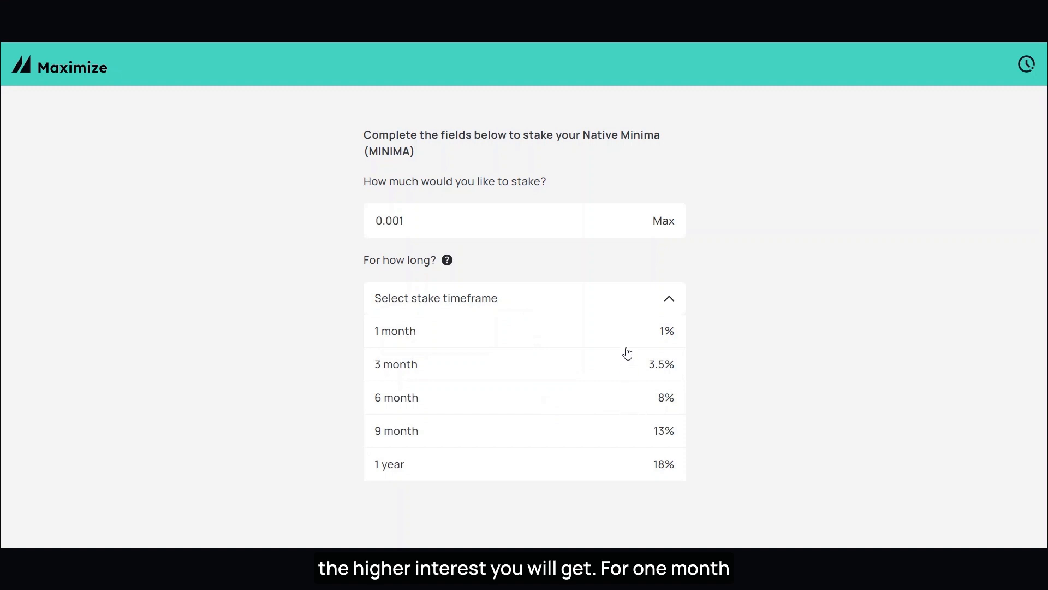
mouse_move(626, 364)
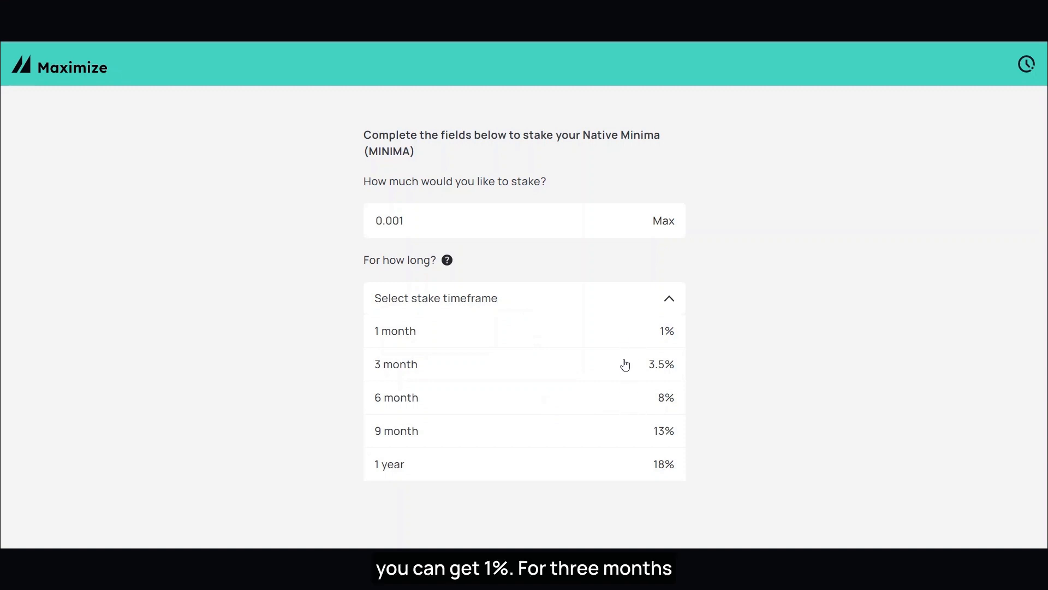
mouse_move(624, 369)
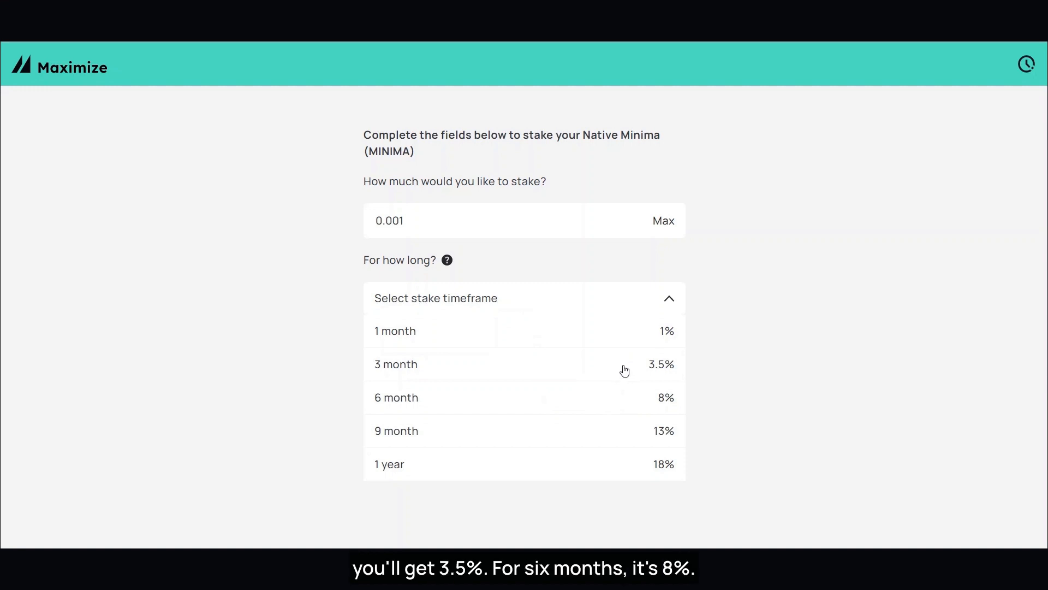
mouse_move(622, 412)
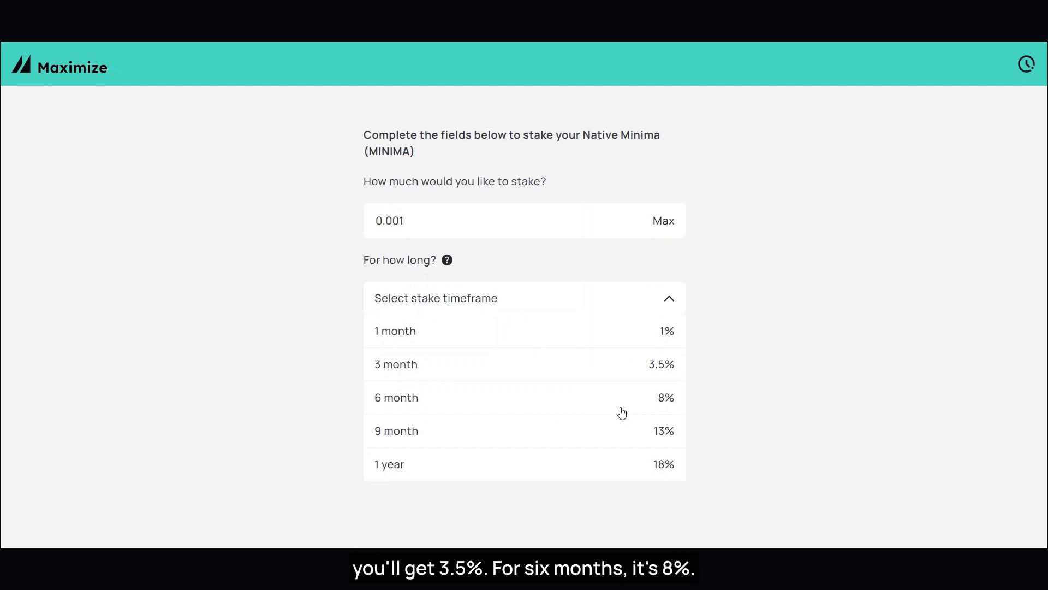
mouse_move(626, 446)
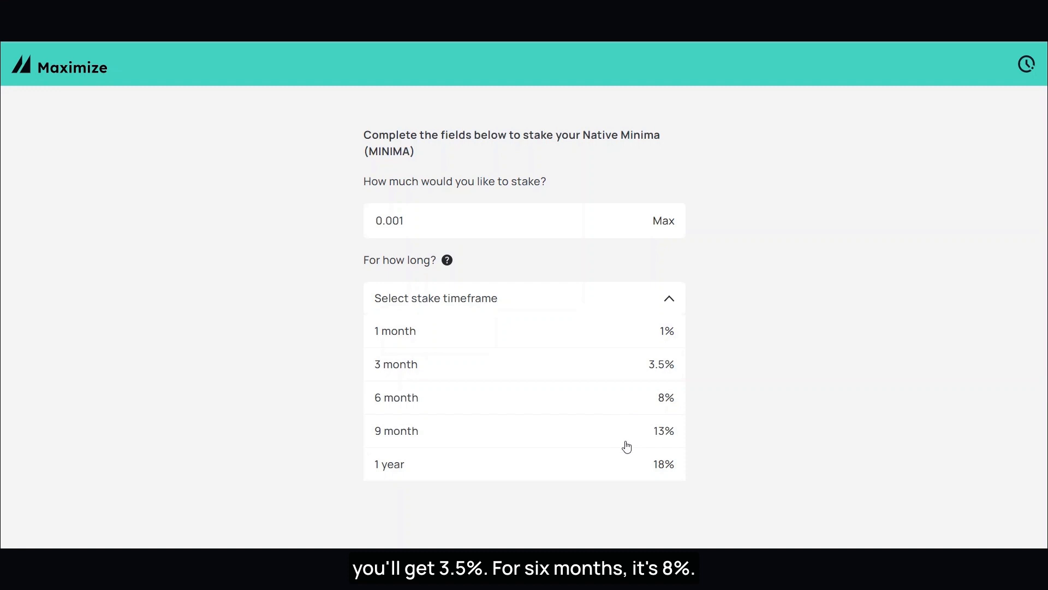
mouse_move(623, 469)
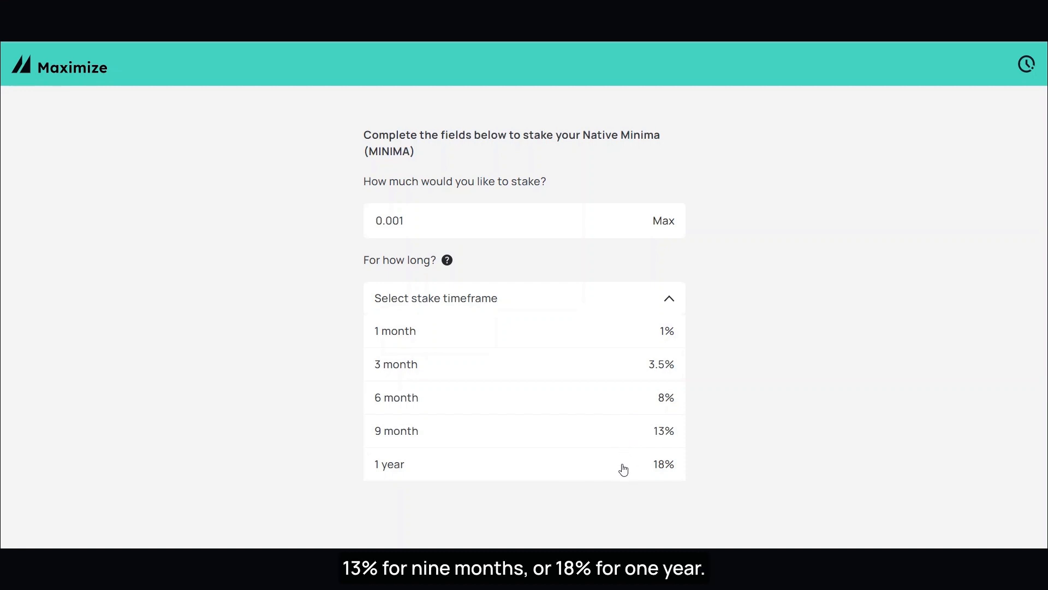
mouse_move(617, 474)
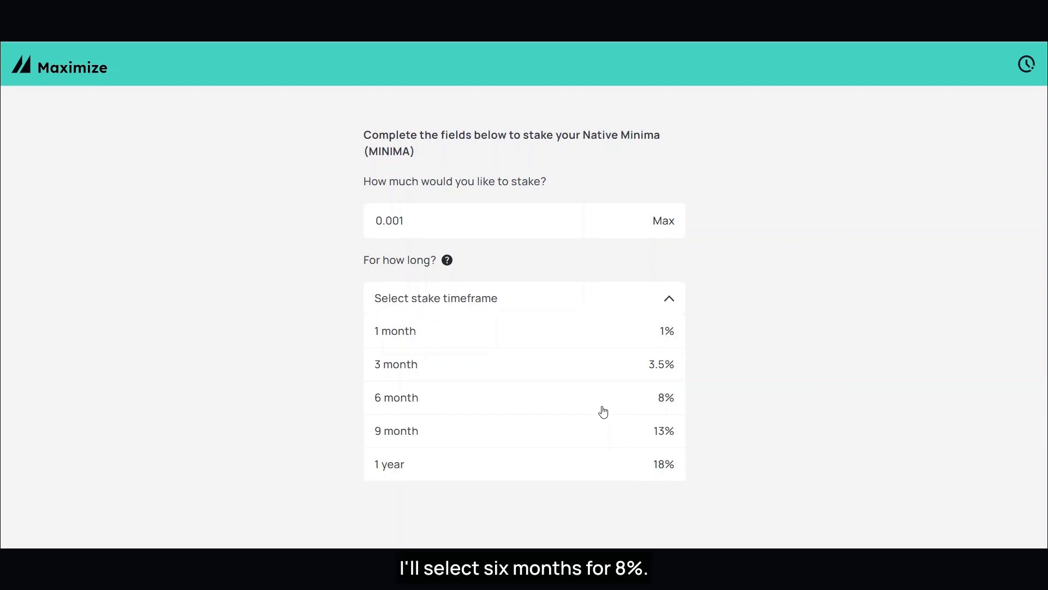
left_click(396, 397)
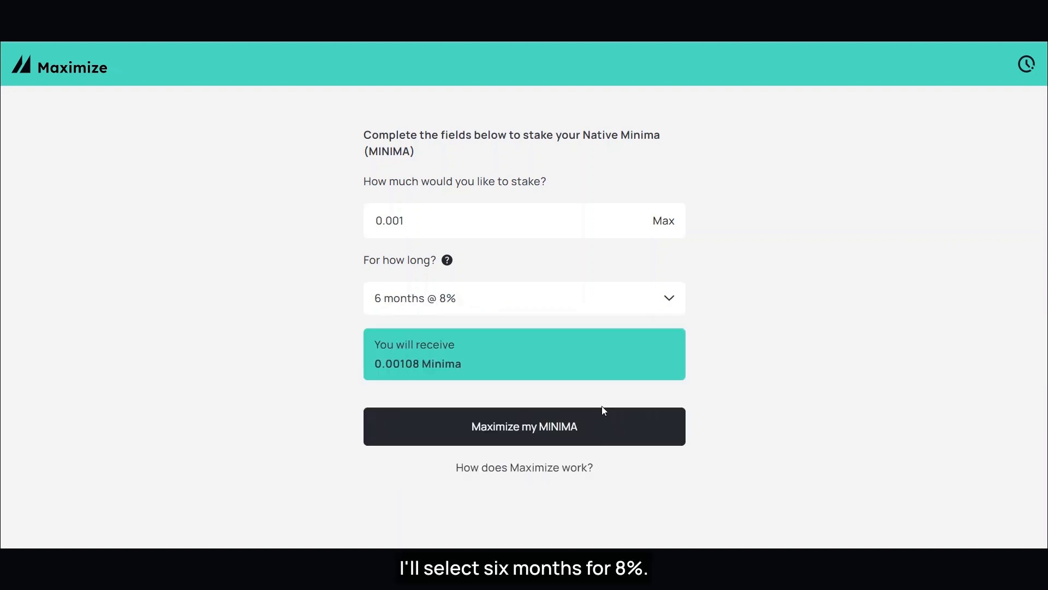
mouse_move(377, 373)
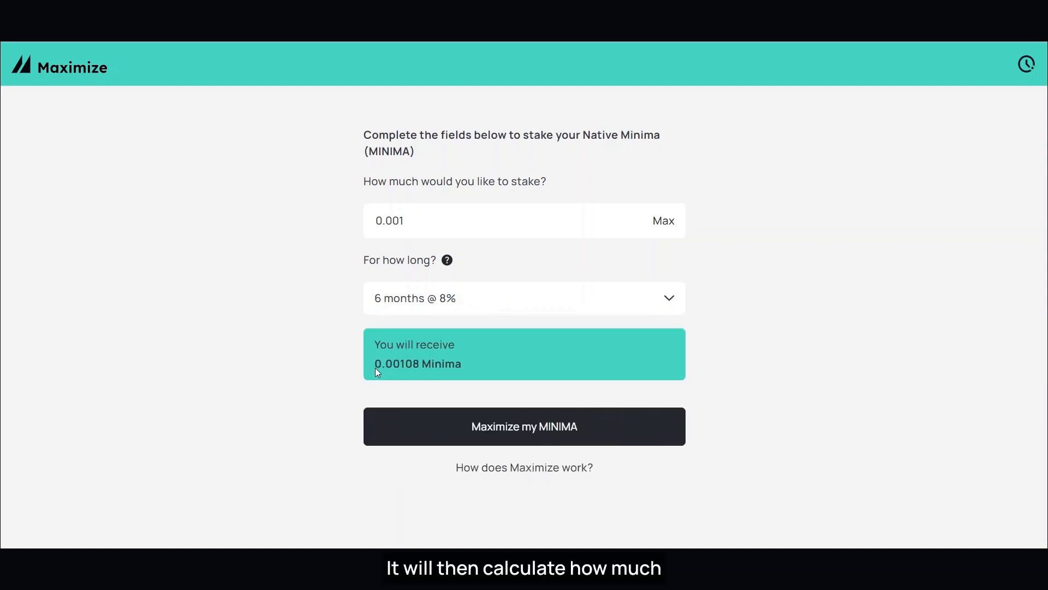
mouse_move(450, 373)
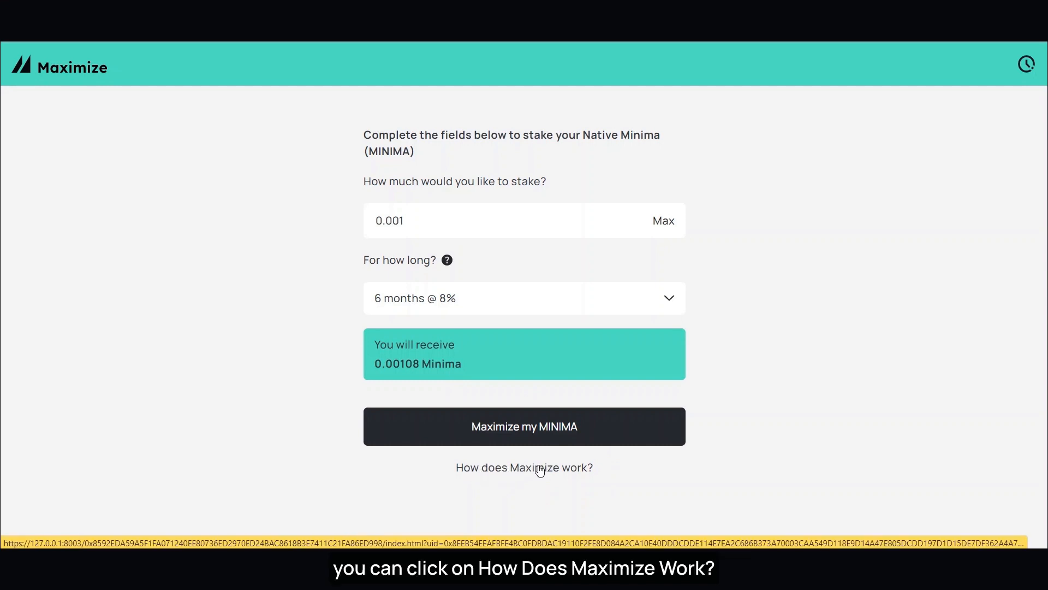
Open 'How does Maximize work?', scroll through the smart contract, then close it
left_click(524, 468)
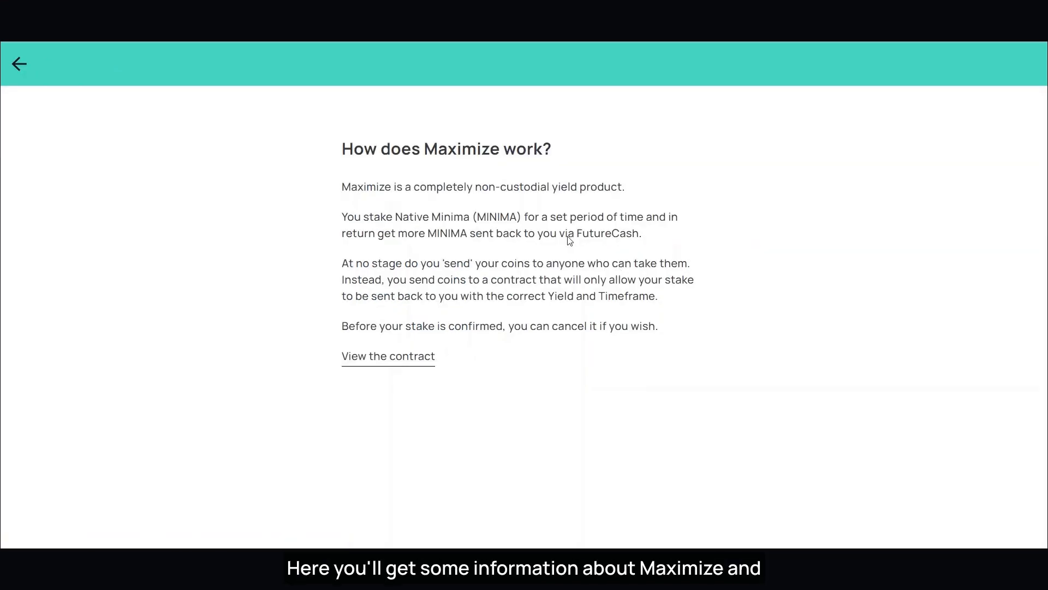
mouse_move(409, 360)
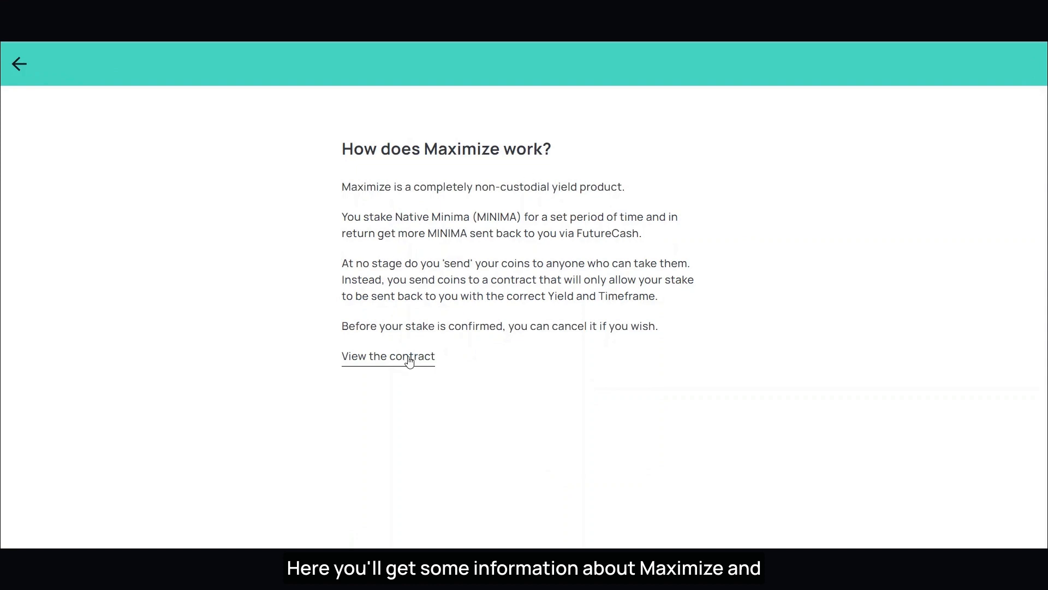
left_click(388, 356)
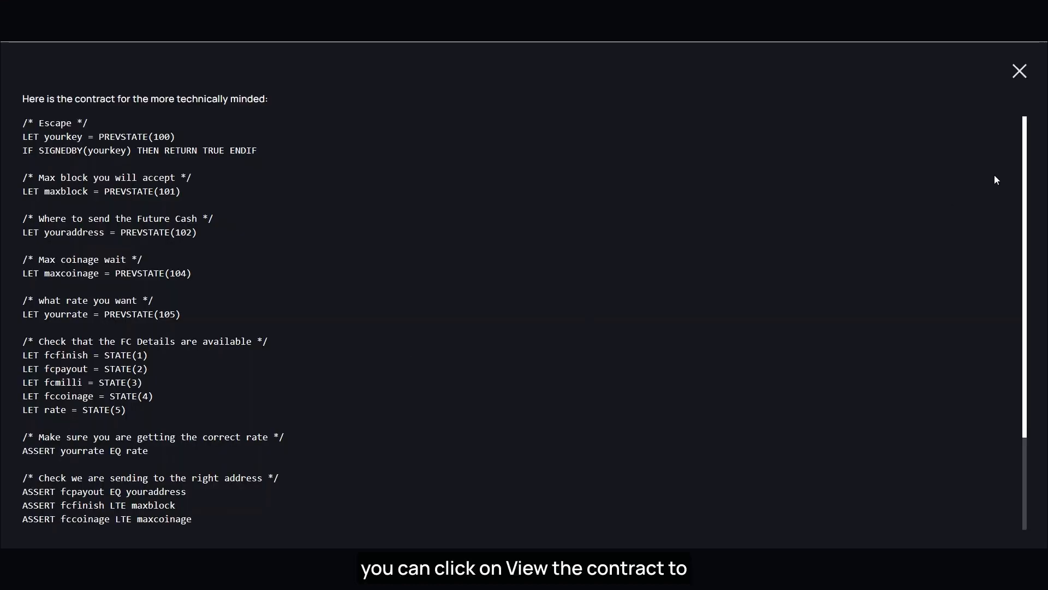
scroll("down", 3)
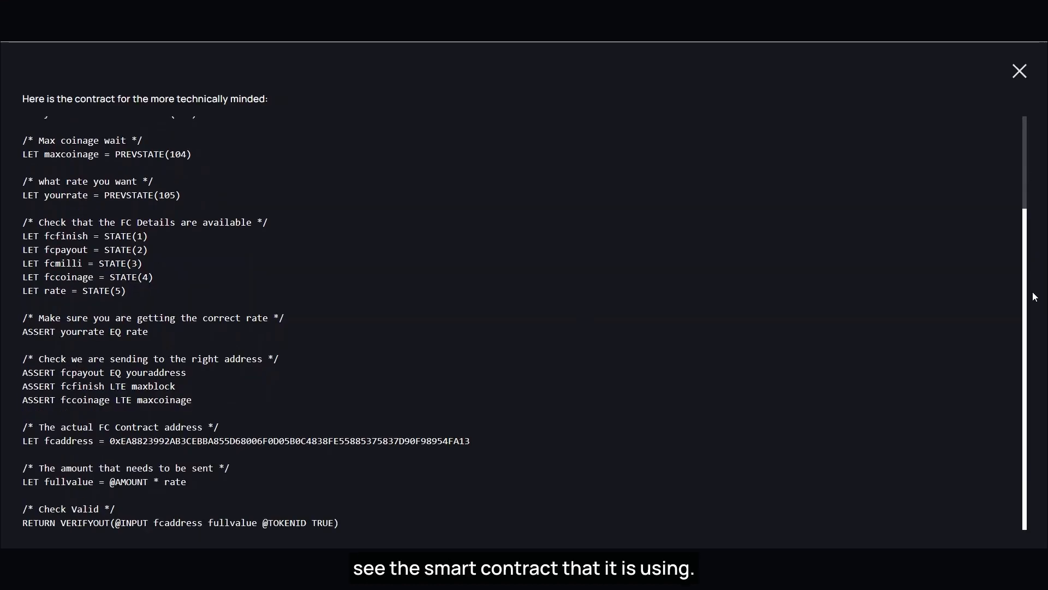
mouse_move(1035, 329)
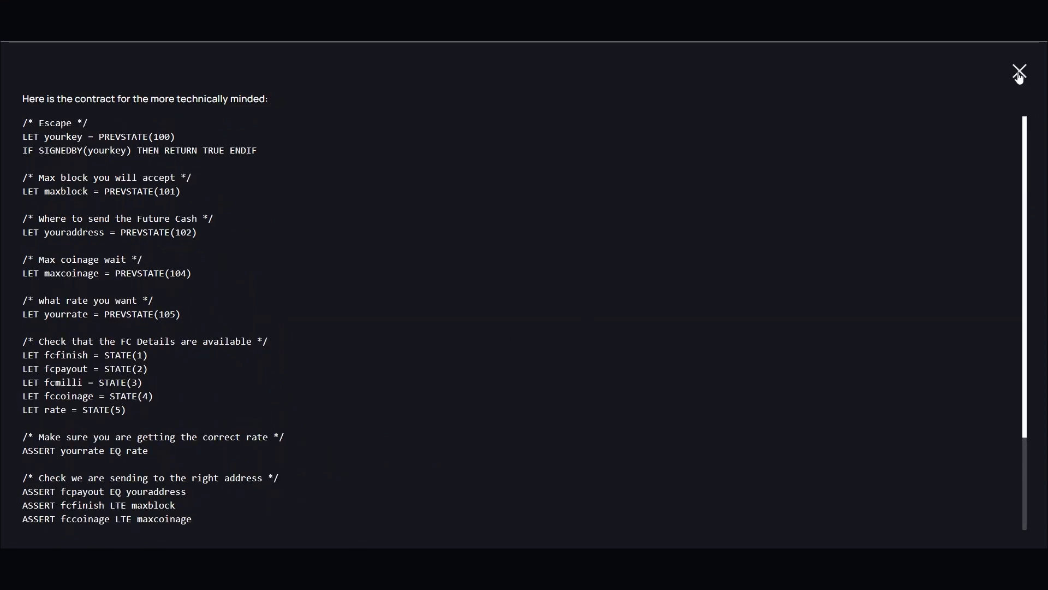
left_click(1019, 72)
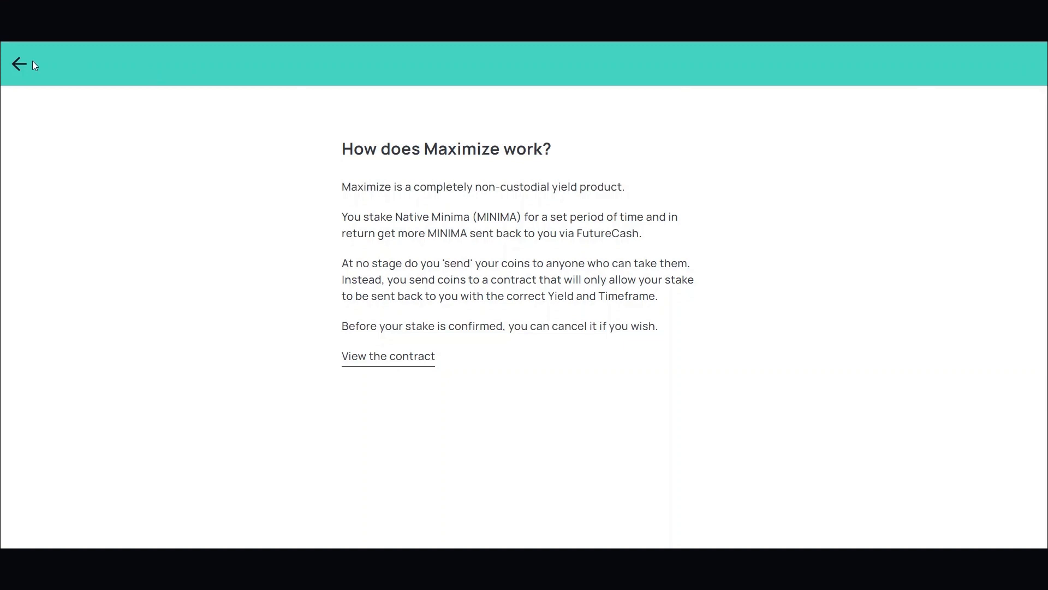
Go back, fill the Max amount, choose 6 months @ 8%, and submit the stake
left_click(18, 64)
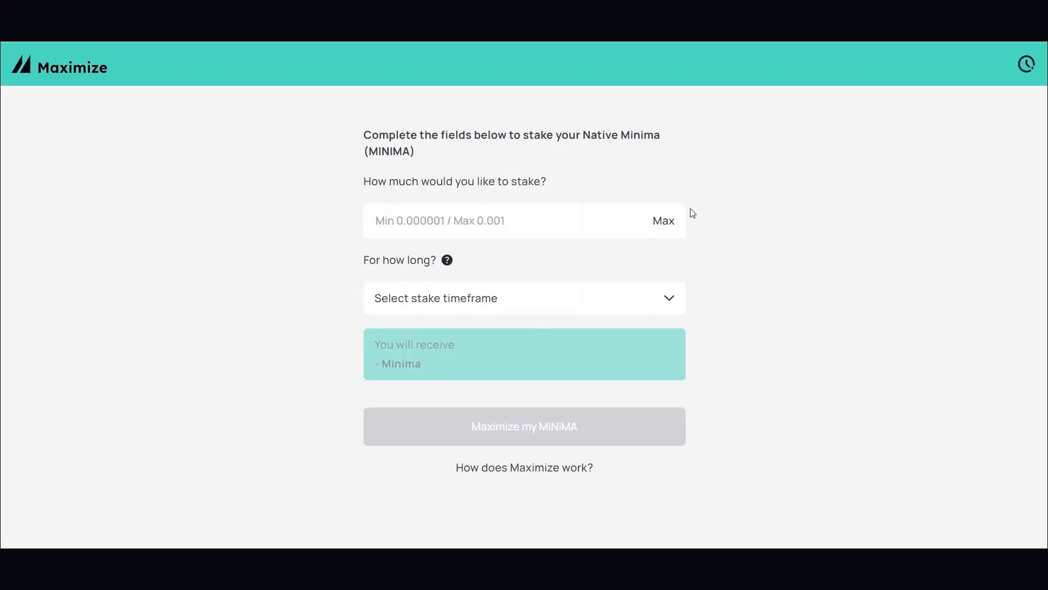
left_click(663, 221)
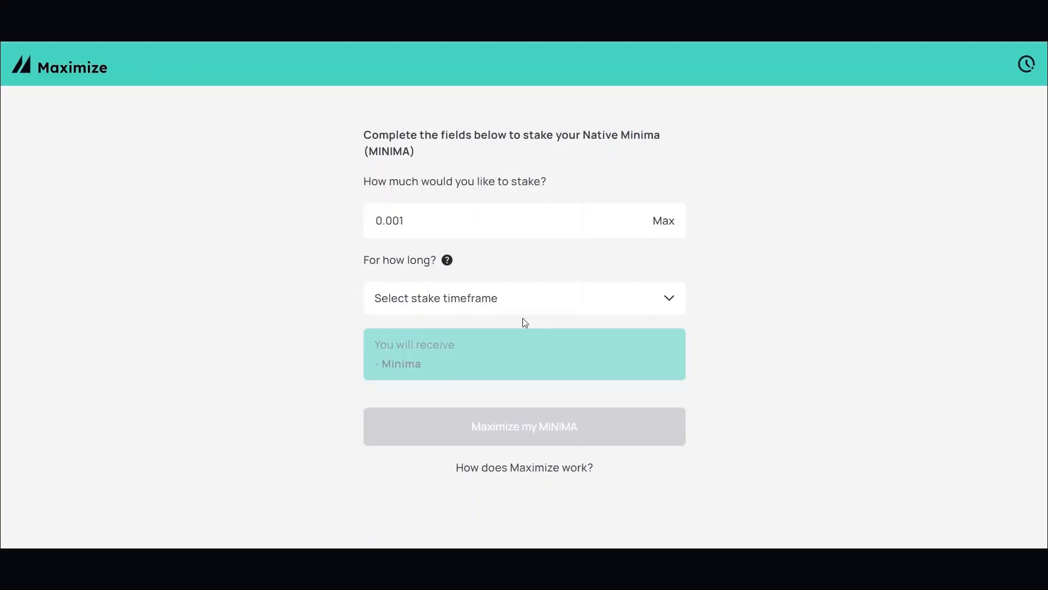
left_click(524, 298)
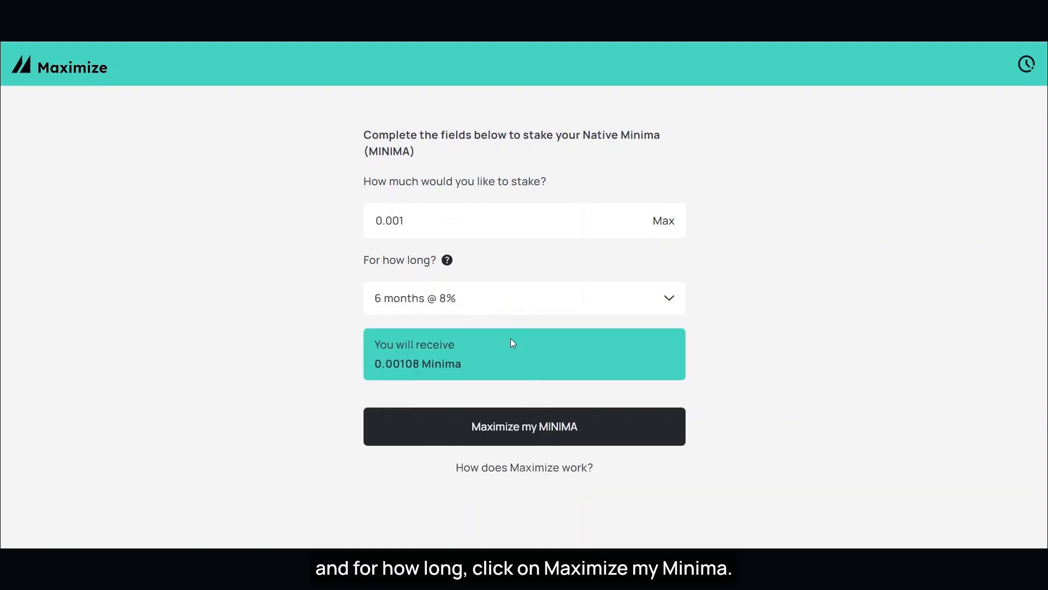
mouse_move(564, 434)
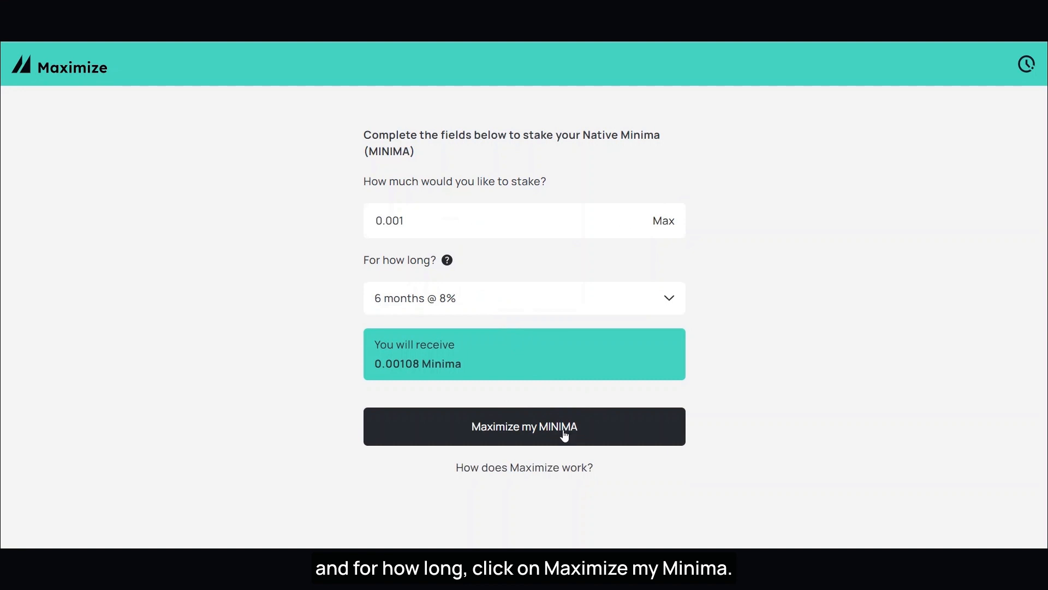
left_click(524, 427)
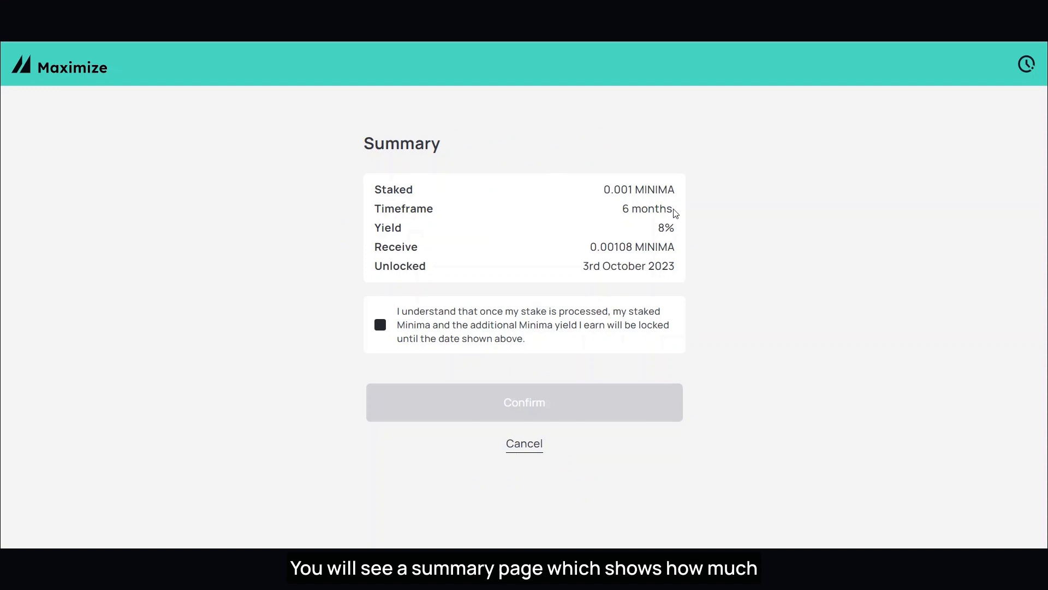
mouse_move(638, 197)
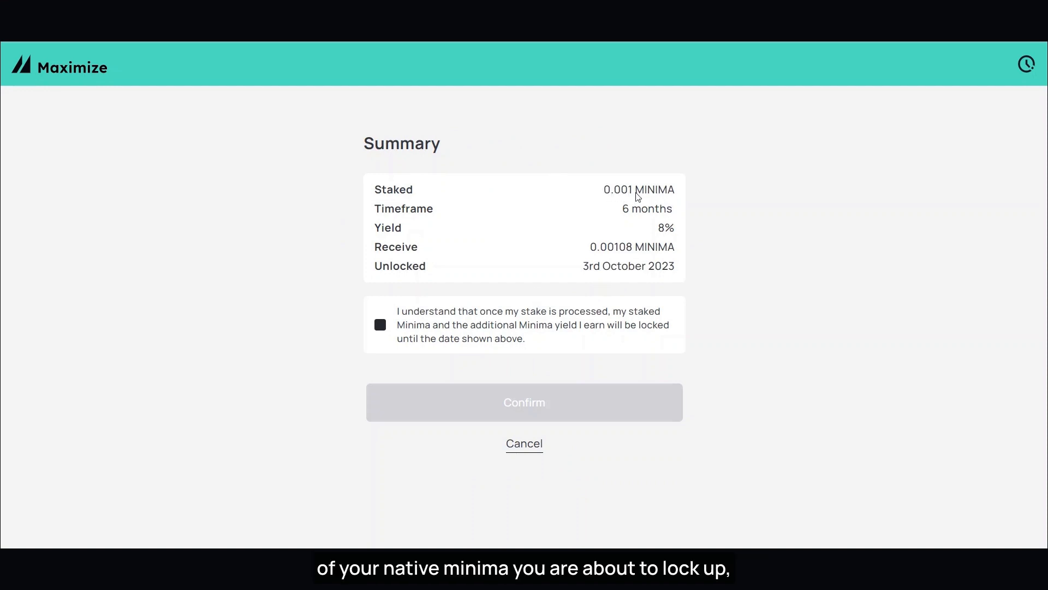
mouse_move(627, 220)
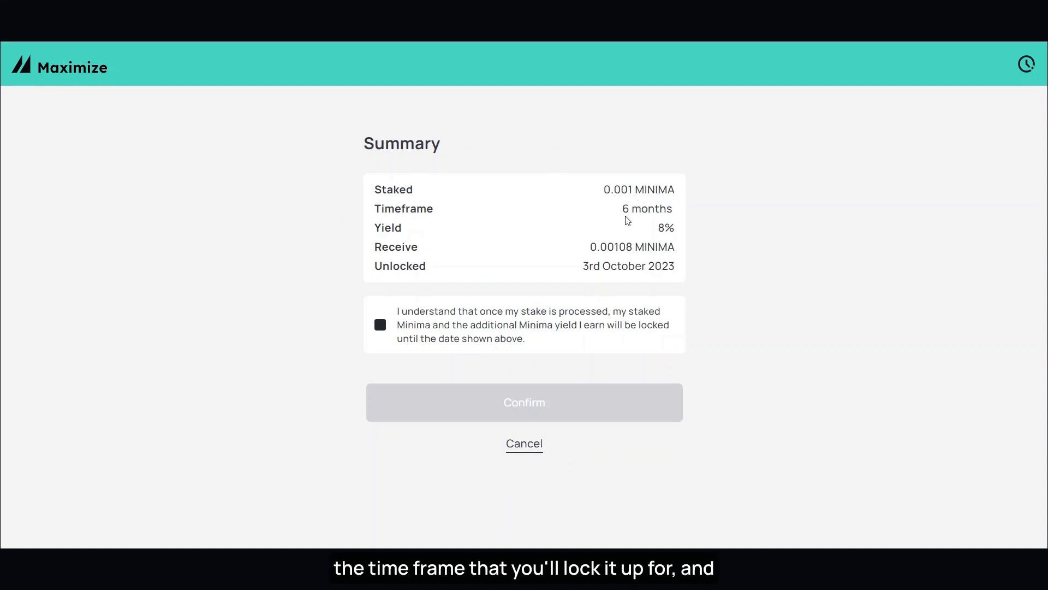
mouse_move(673, 218)
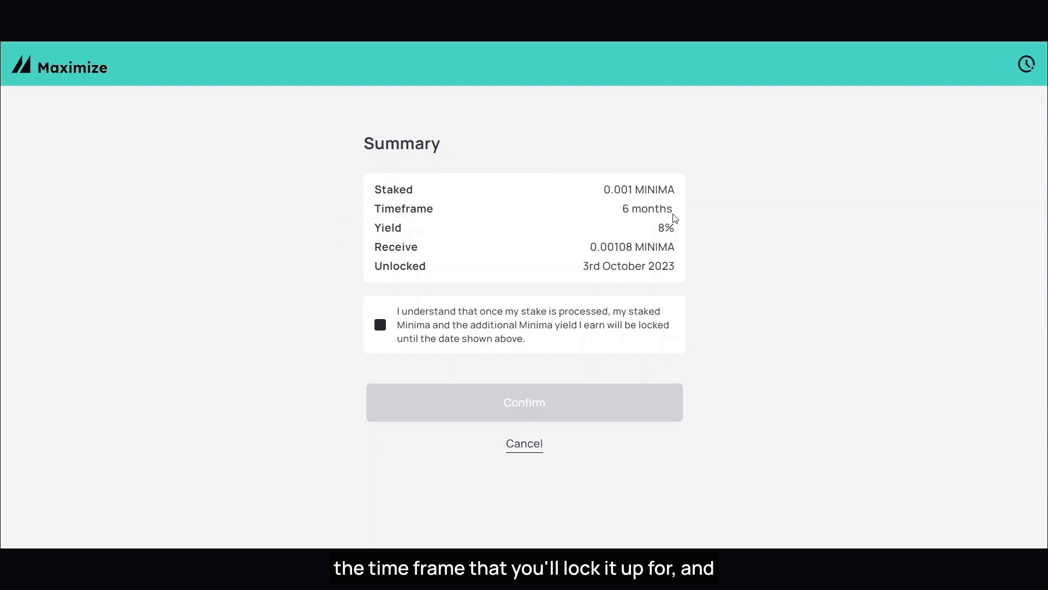
mouse_move(667, 236)
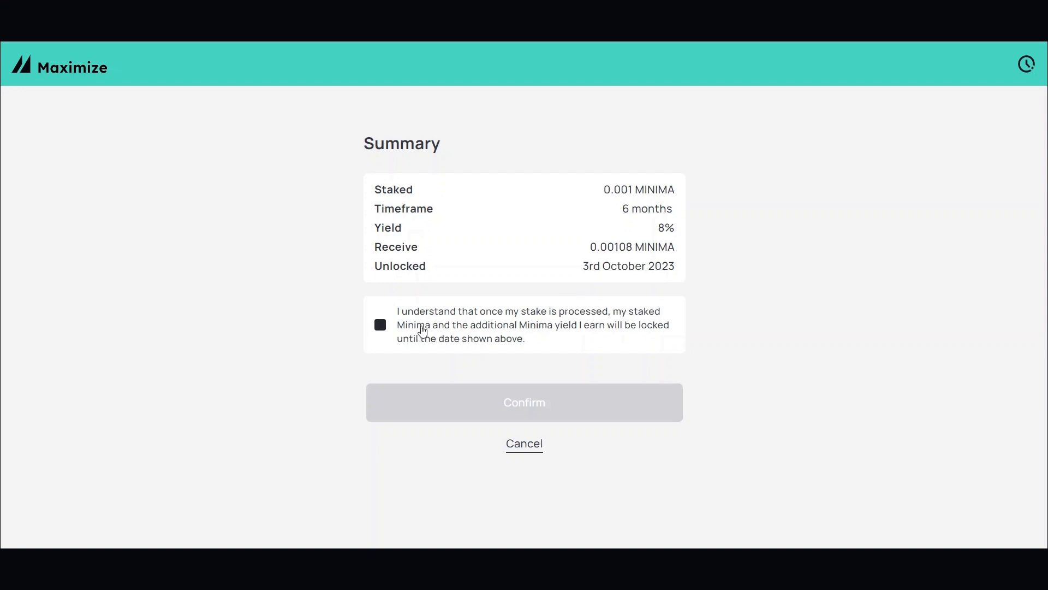
Tick the 'I understand' lock-up checkbox on the stake Summary page
left_click(380, 324)
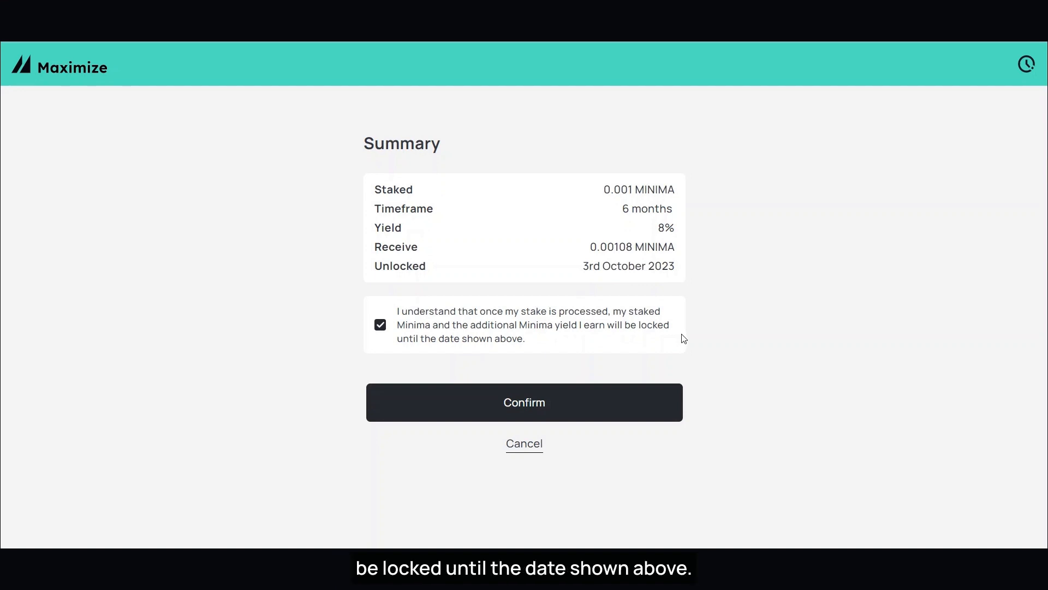
mouse_move(714, 315)
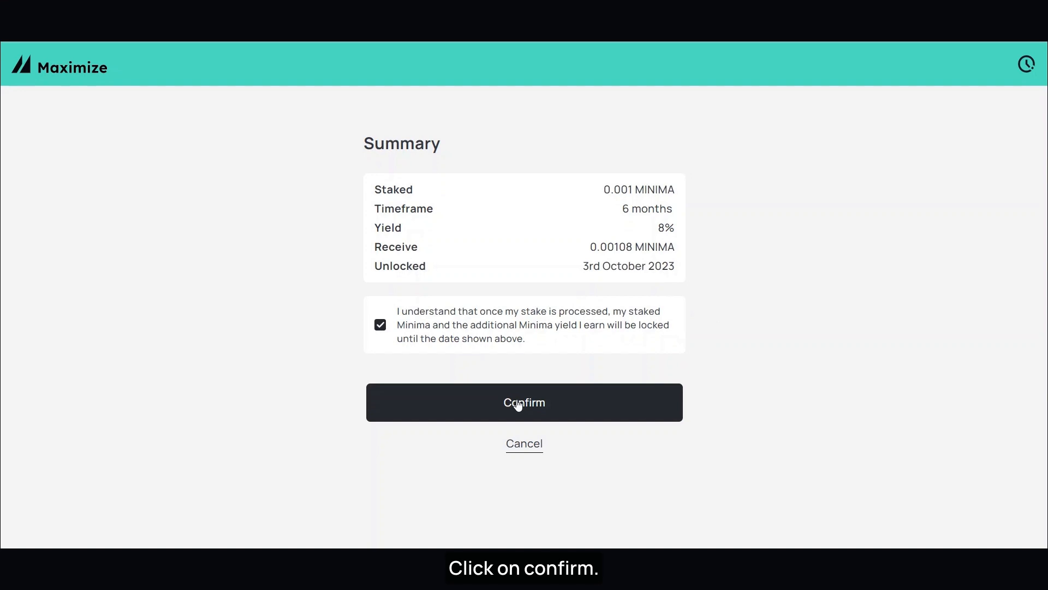
Confirm the 0.001 MINIMA stake and submit the vault password
left_click(524, 402)
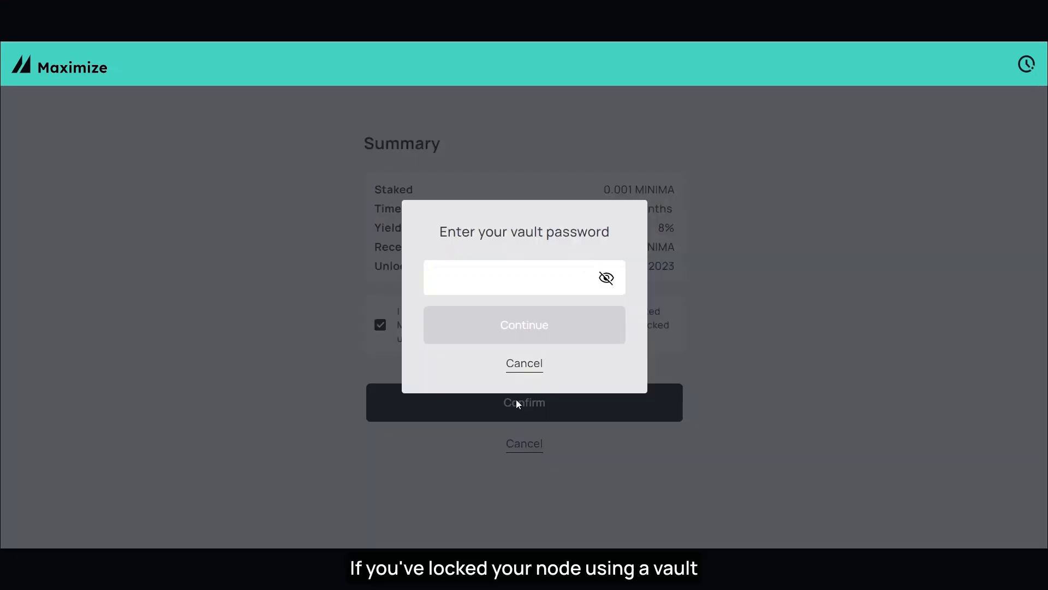
mouse_move(515, 398)
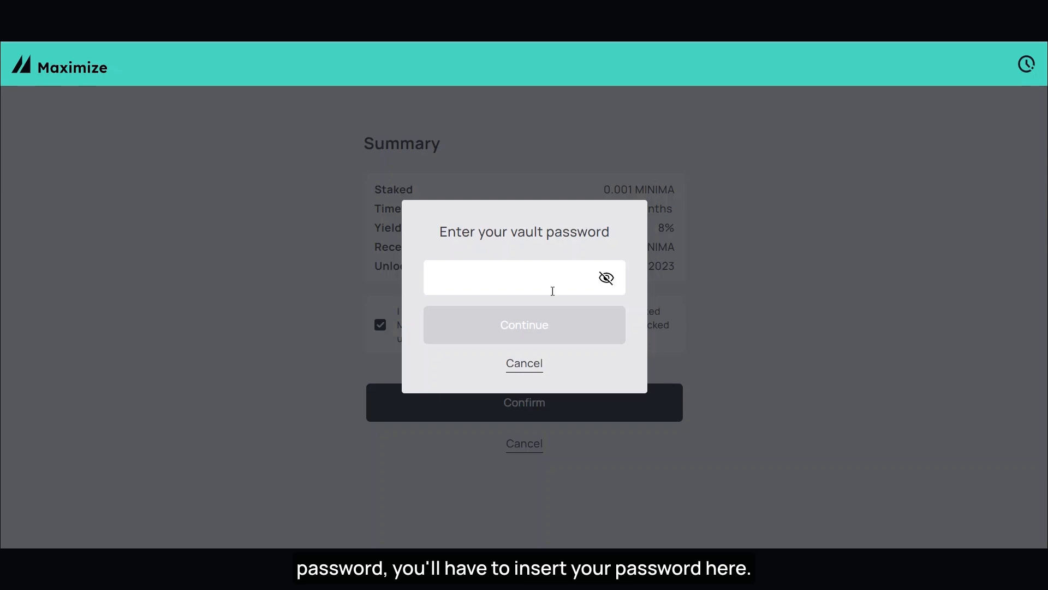
left_click(524, 278)
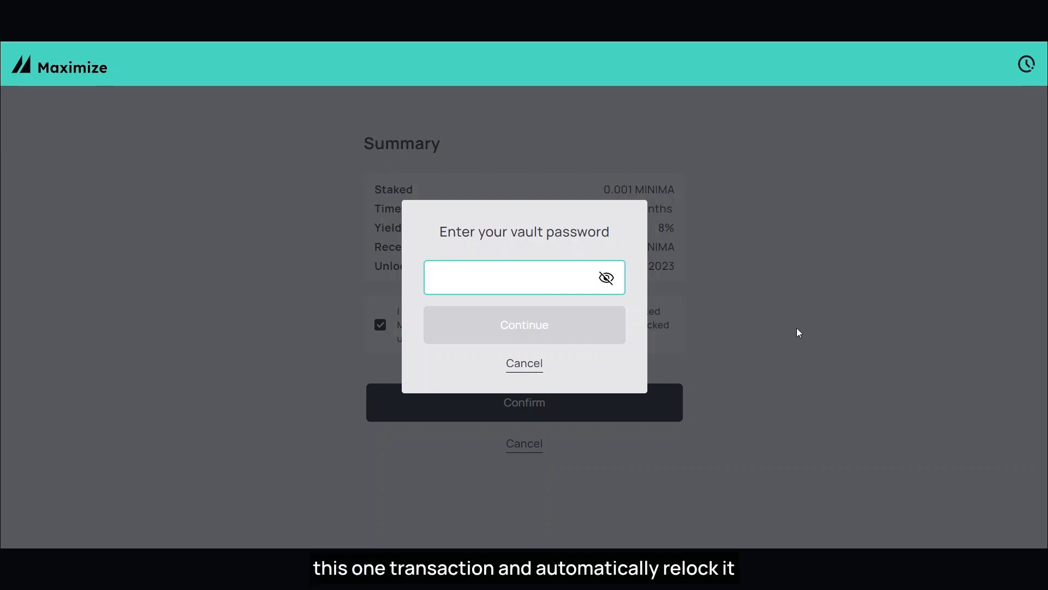
left_click(520, 277)
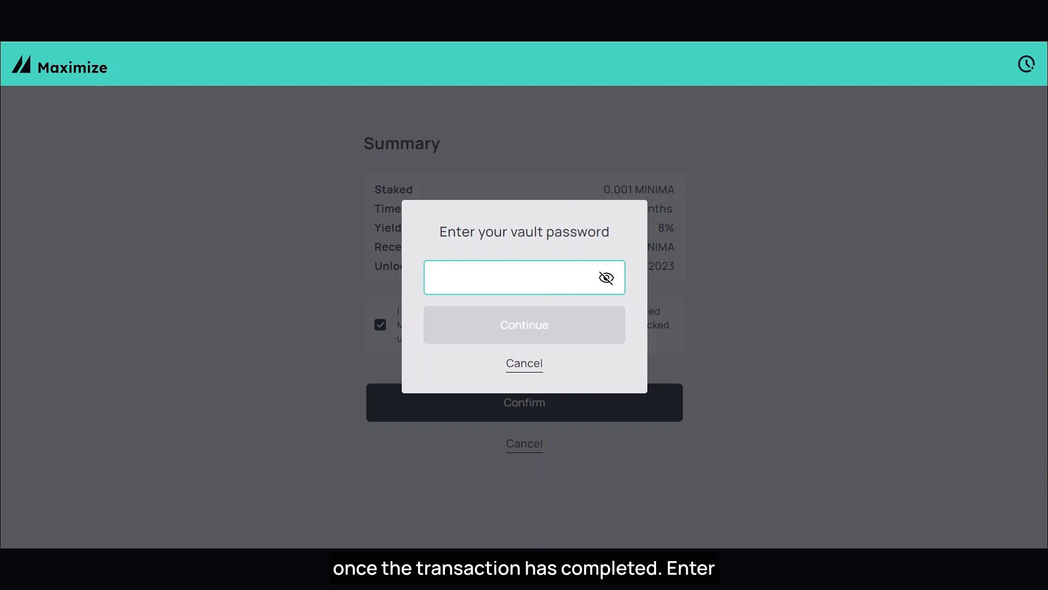
left_click(524, 278)
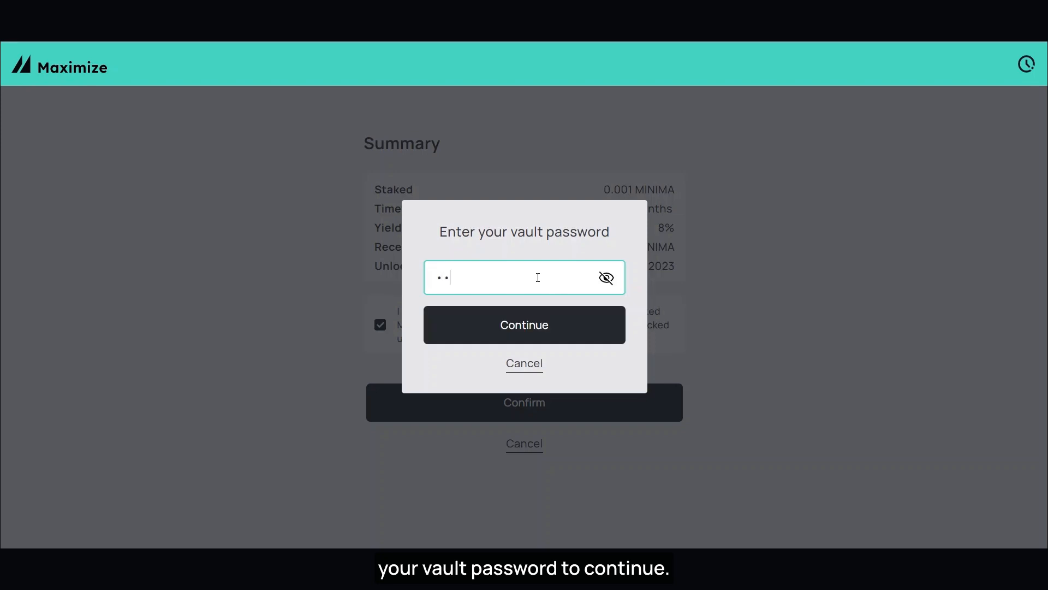
type("password")
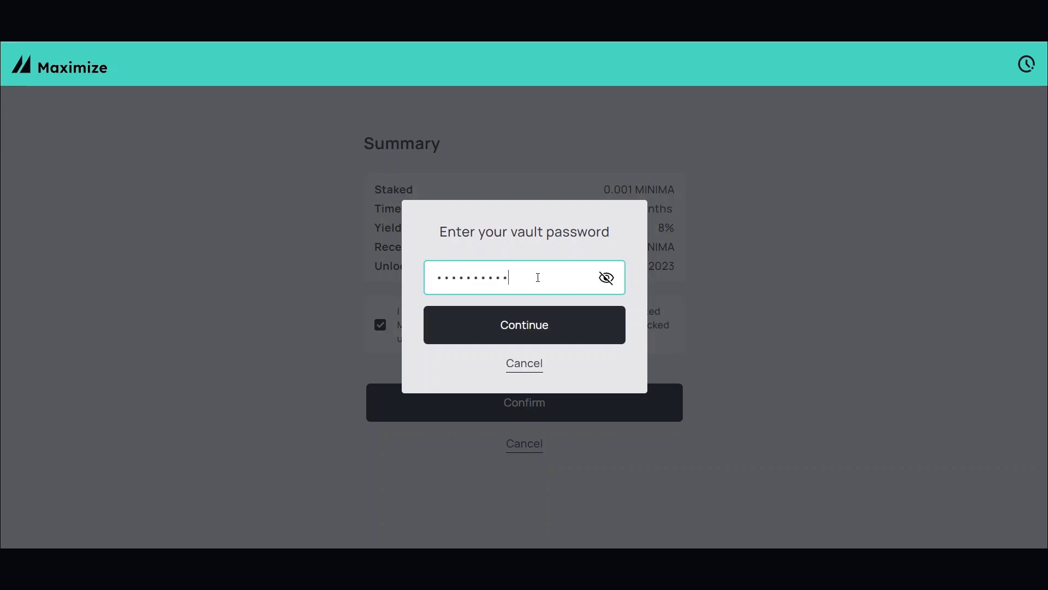
left_click(524, 325)
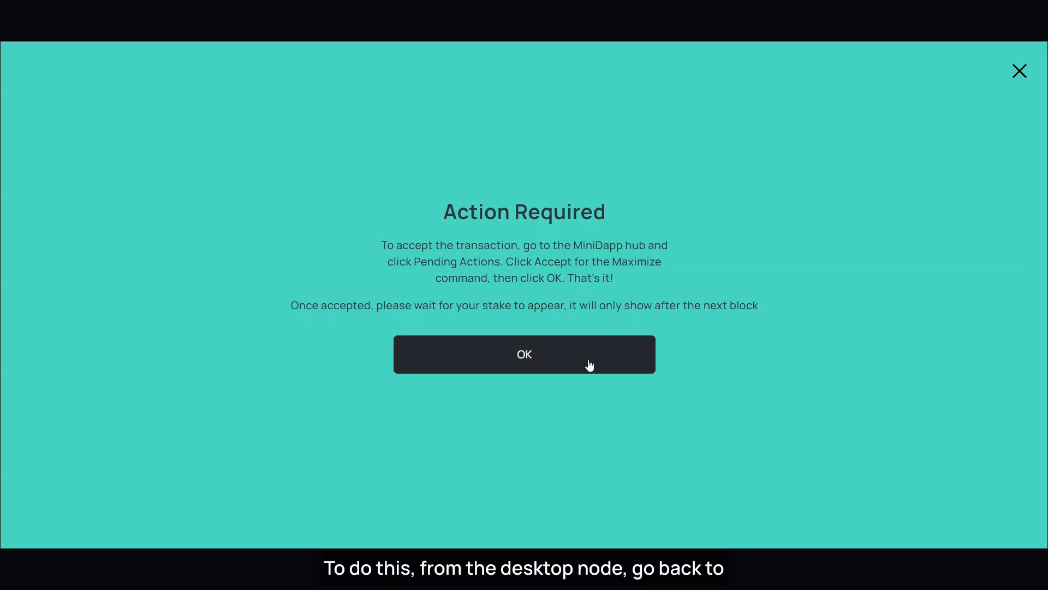
Dismiss the notice, accept the Maximize send command in Pending Actions, and close its output
left_click(524, 355)
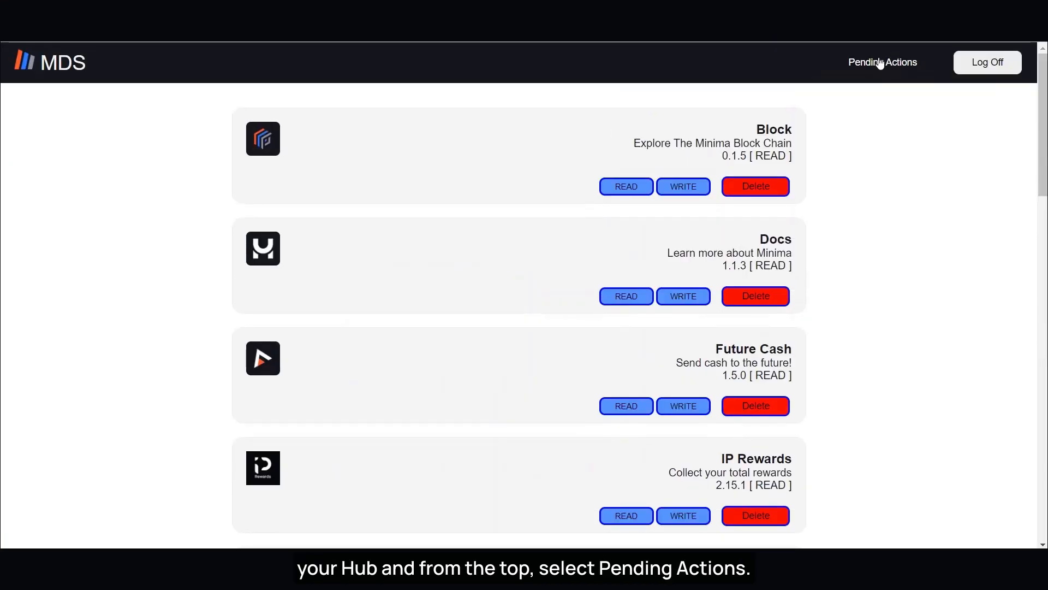
left_click(883, 62)
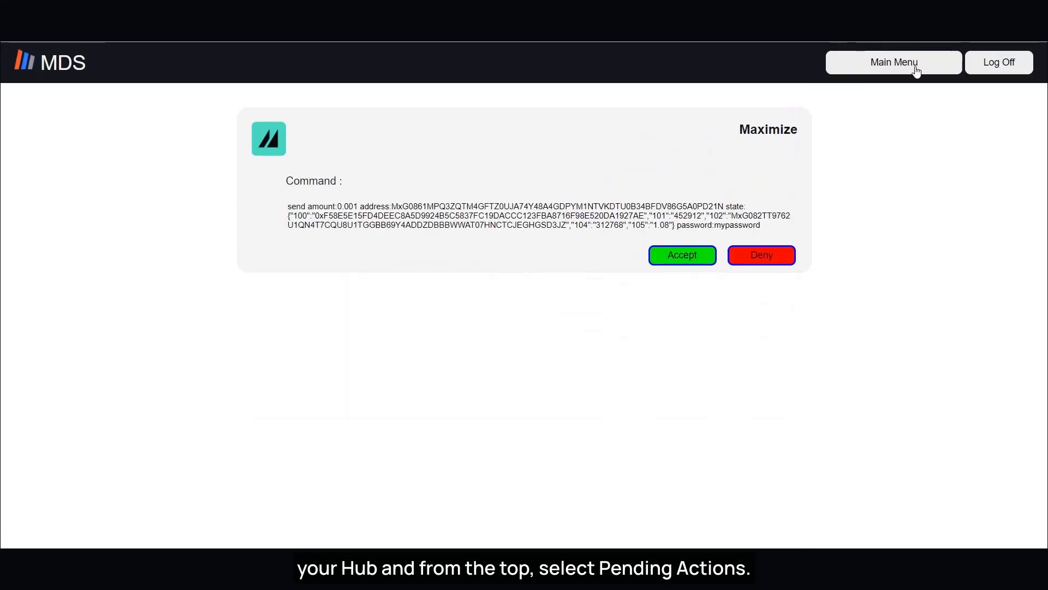
mouse_move(452, 254)
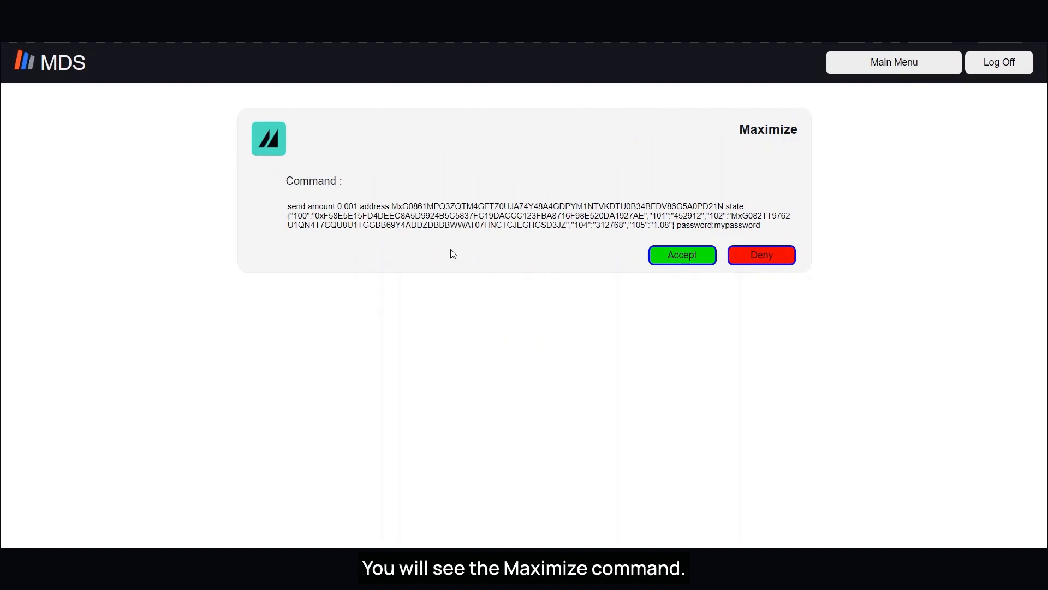
mouse_move(731, 245)
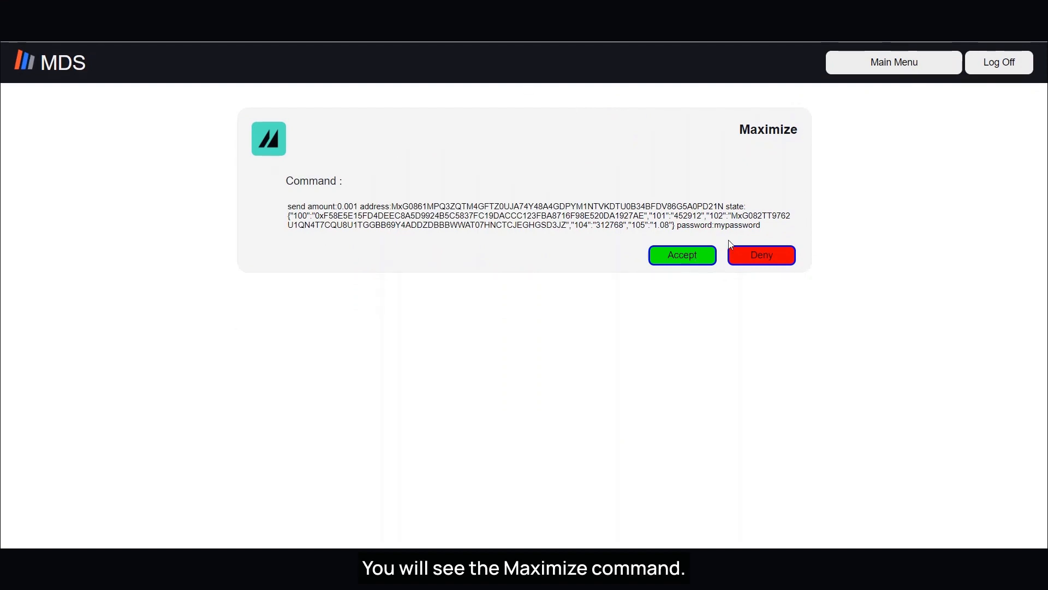
left_click(682, 255)
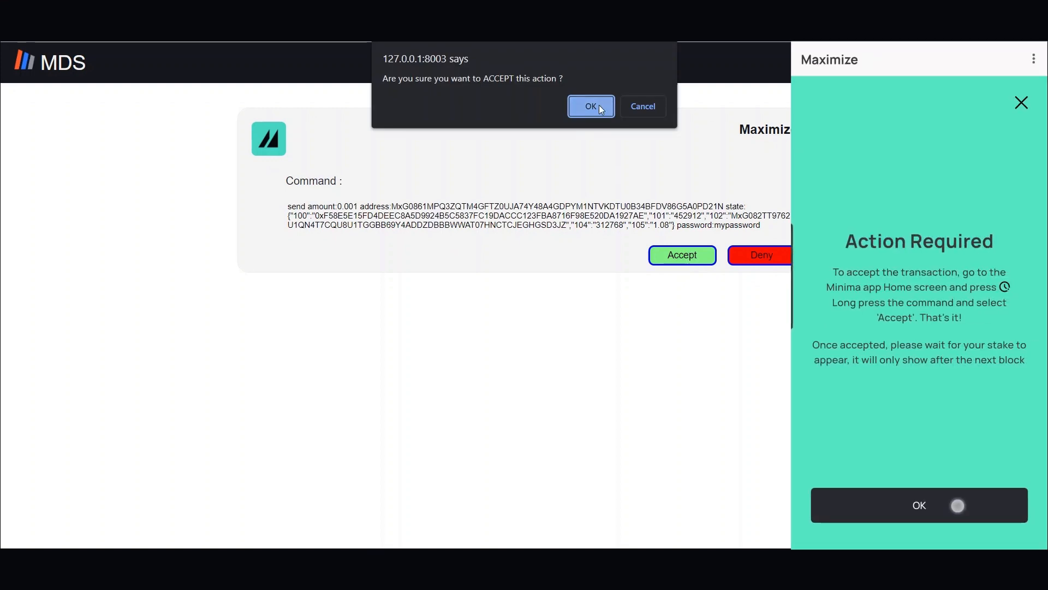
left_click(919, 505)
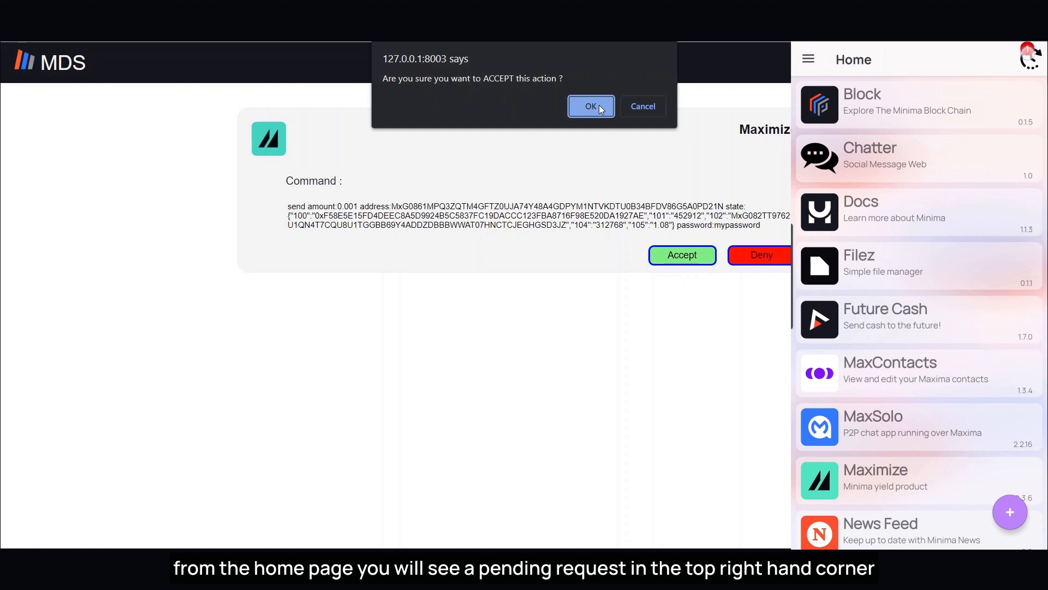
left_click(1029, 58)
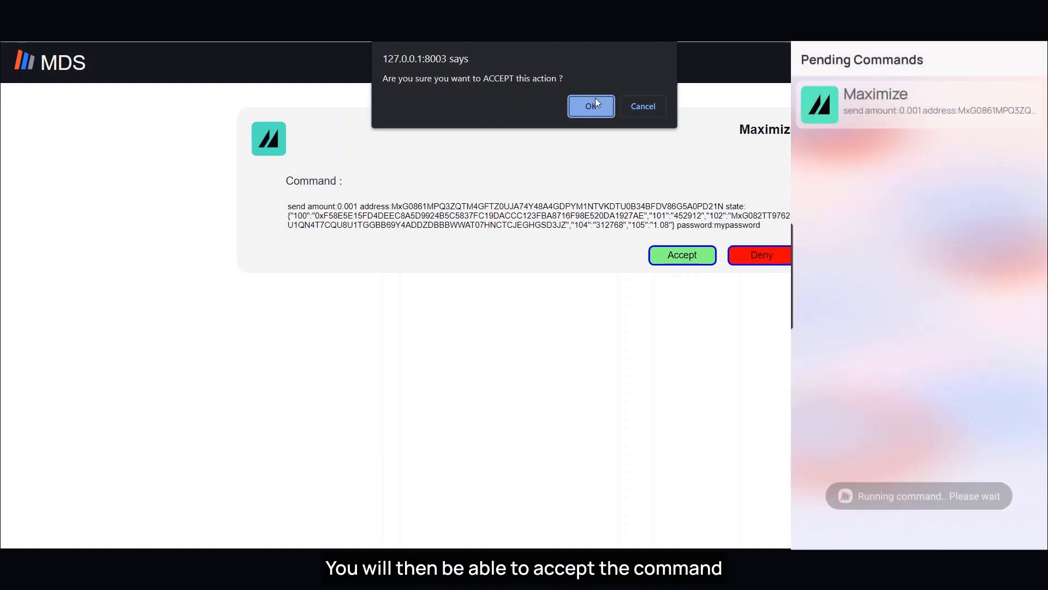
left_click(590, 105)
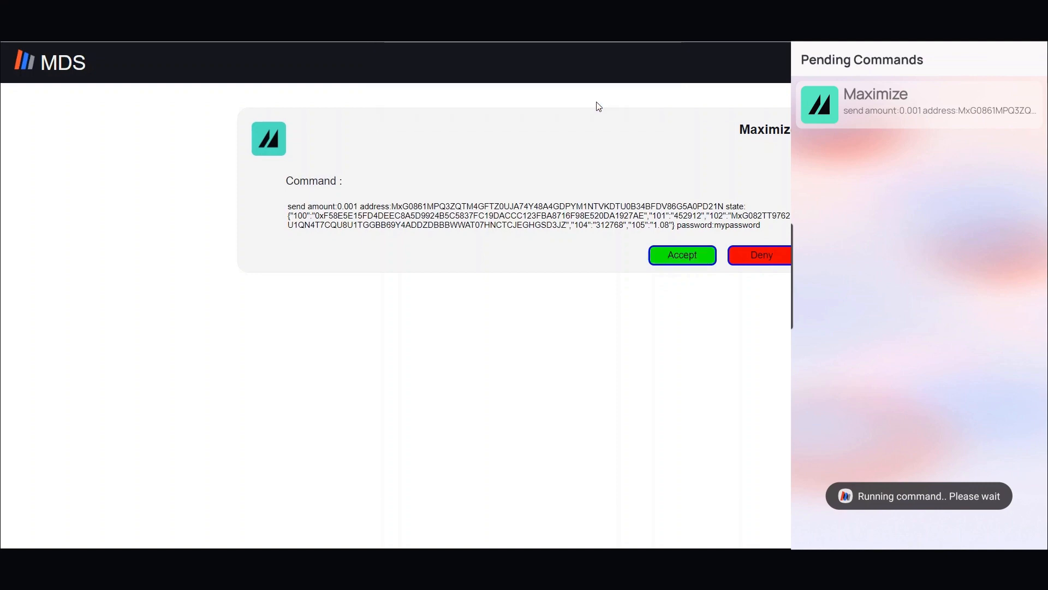
left_click(682, 255)
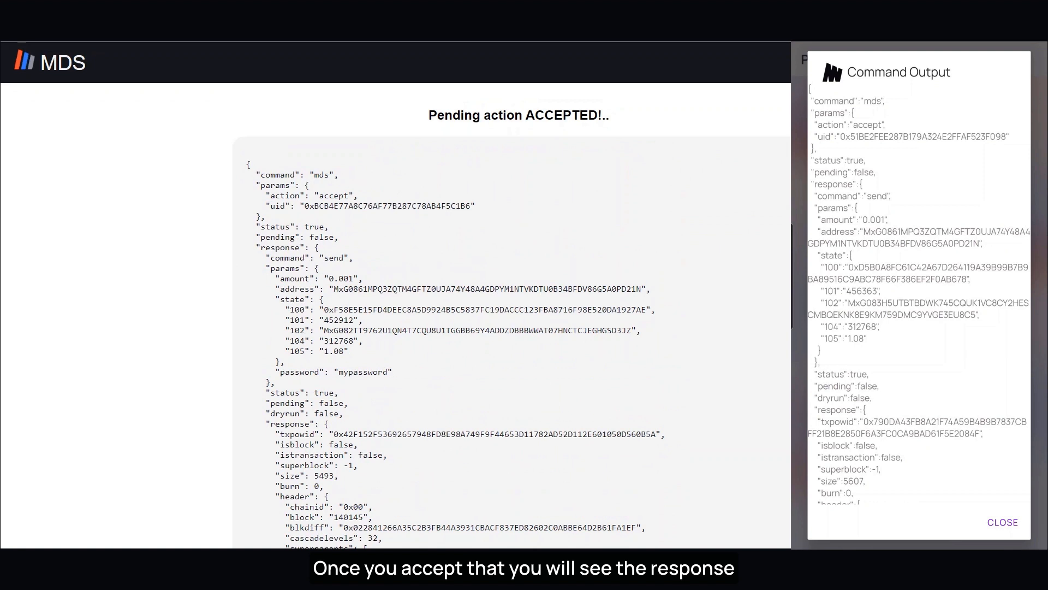
left_click(1003, 522)
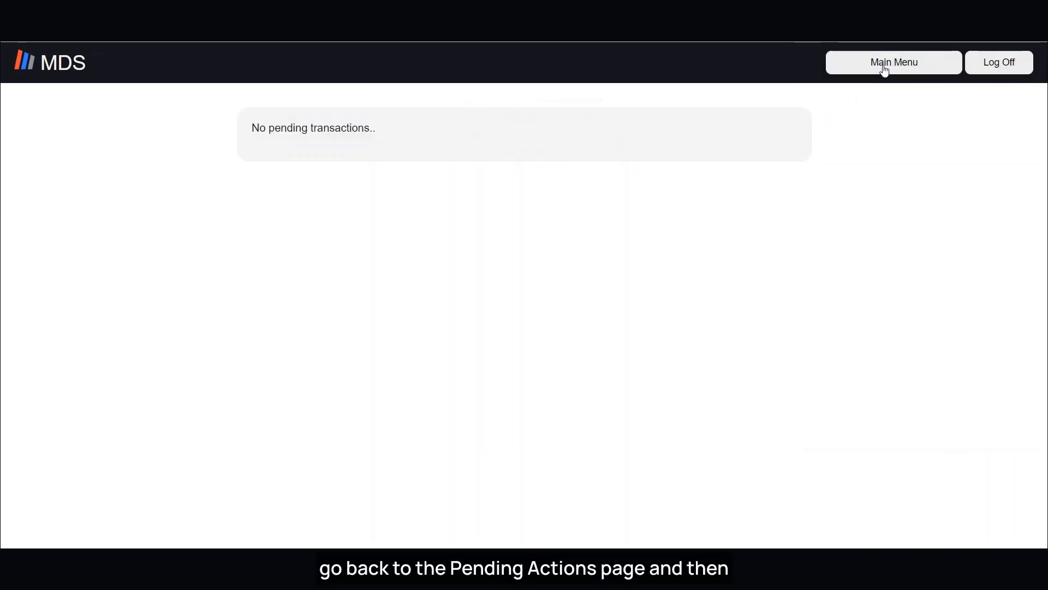
Return to the MiniDapp hub's list of apps
left_click(894, 62)
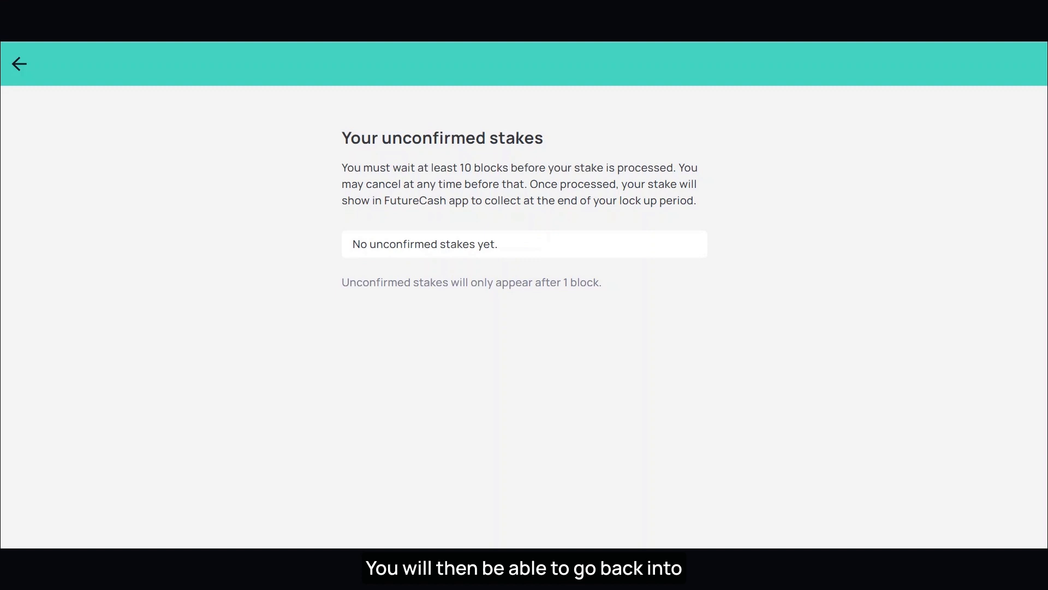
mouse_move(260, 73)
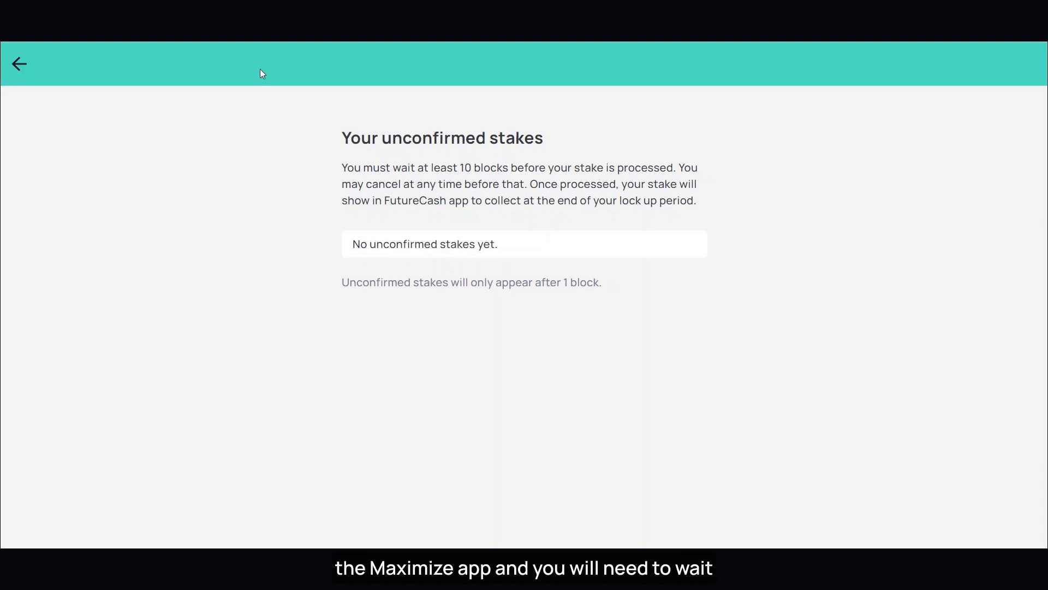
mouse_move(591, 287)
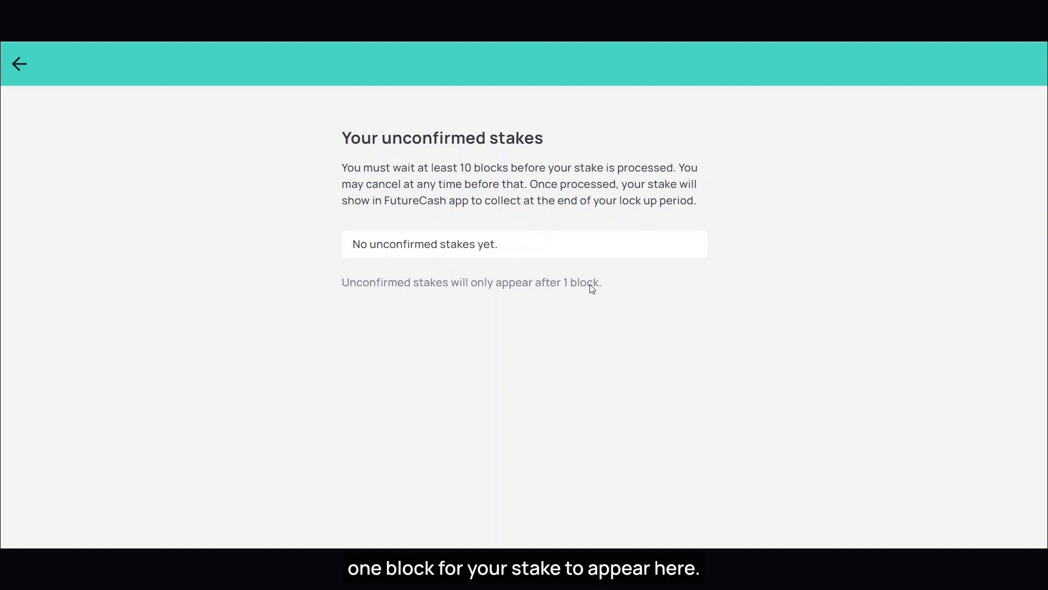
mouse_move(618, 290)
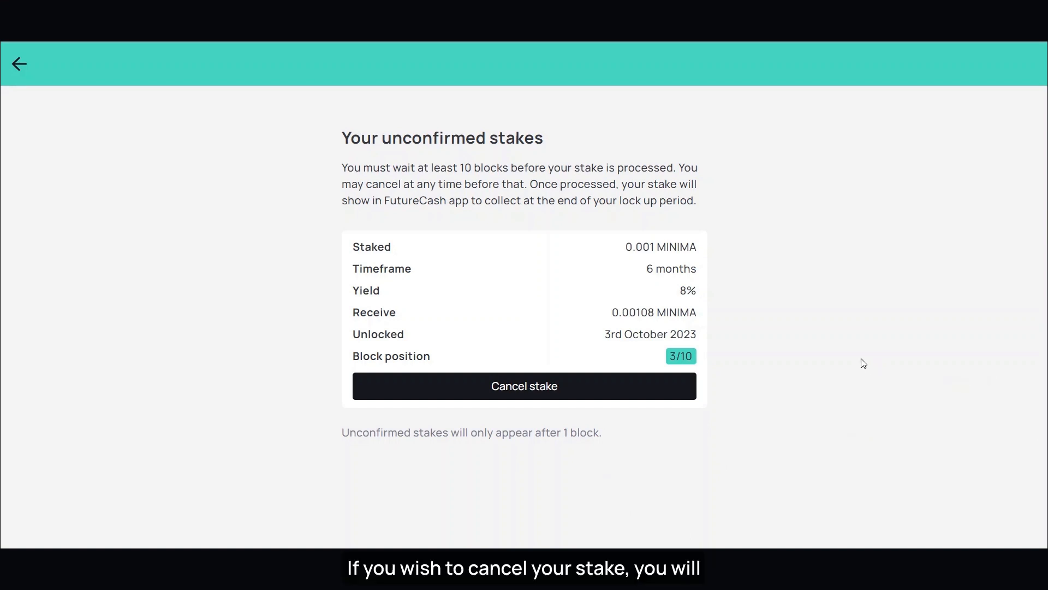
mouse_move(676, 362)
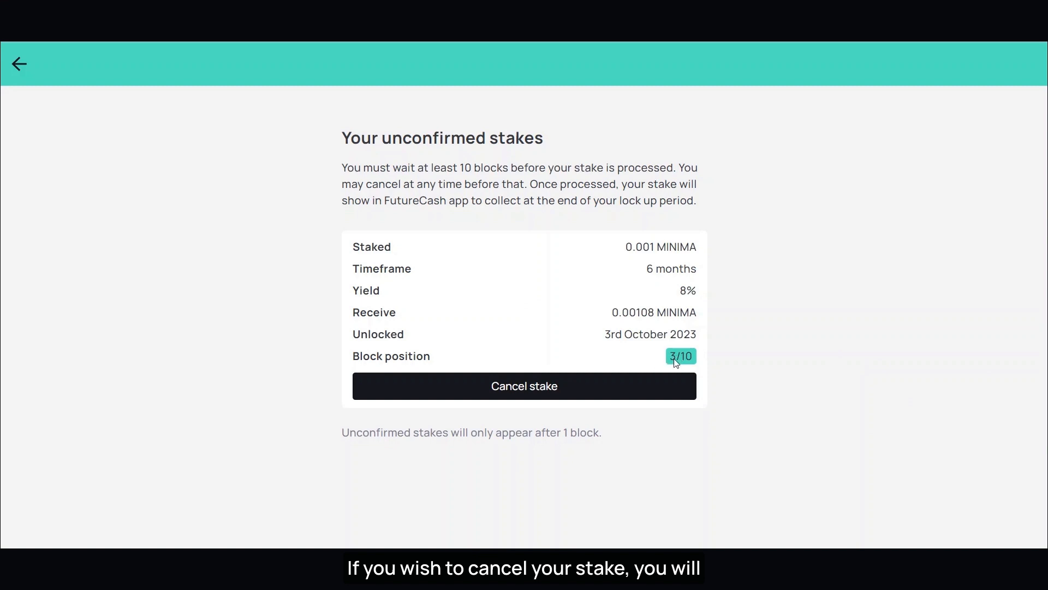
mouse_move(673, 367)
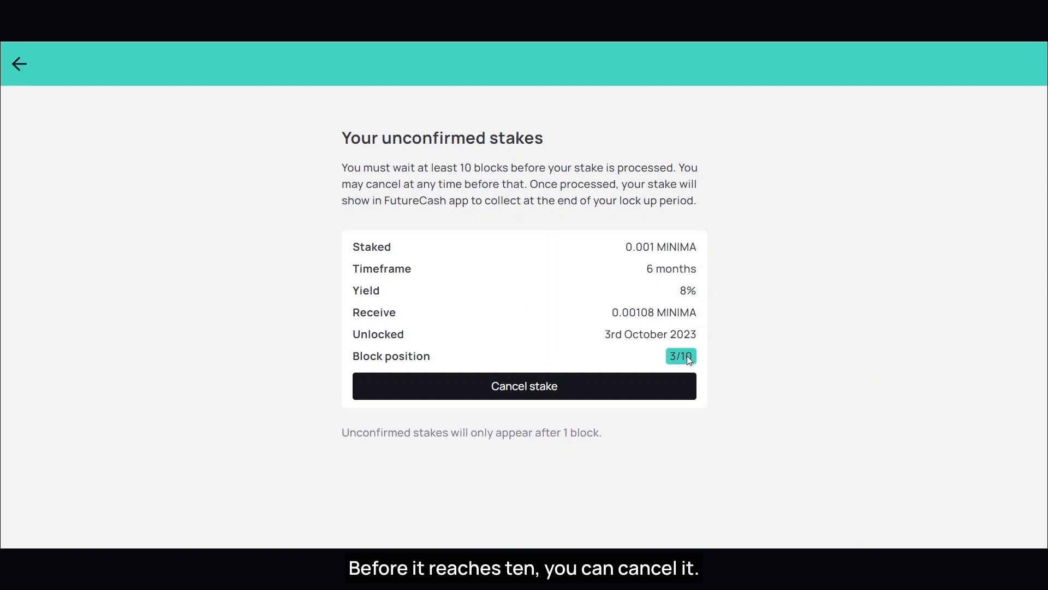
mouse_move(674, 399)
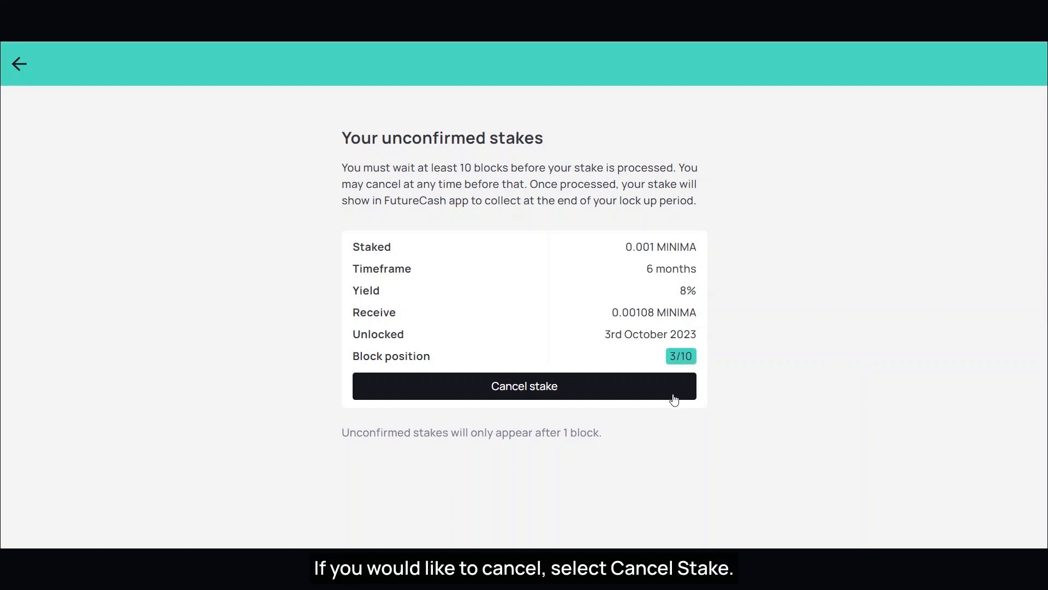
mouse_move(674, 395)
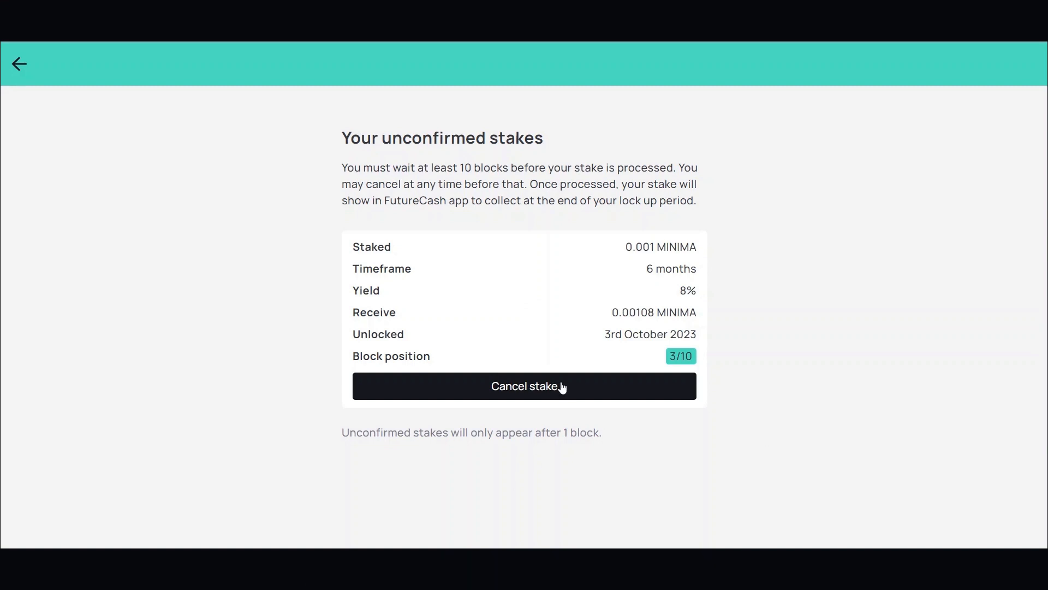
Cancel the unconfirmed stake with the vault password, answer Yes, and acknowledge the notice
left_click(525, 386)
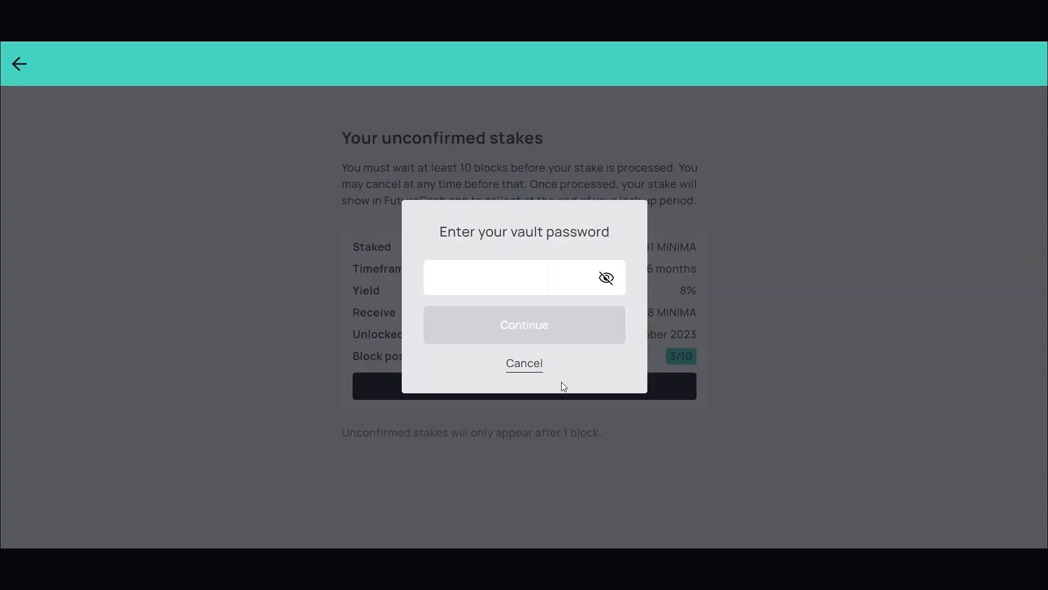
left_click(524, 277)
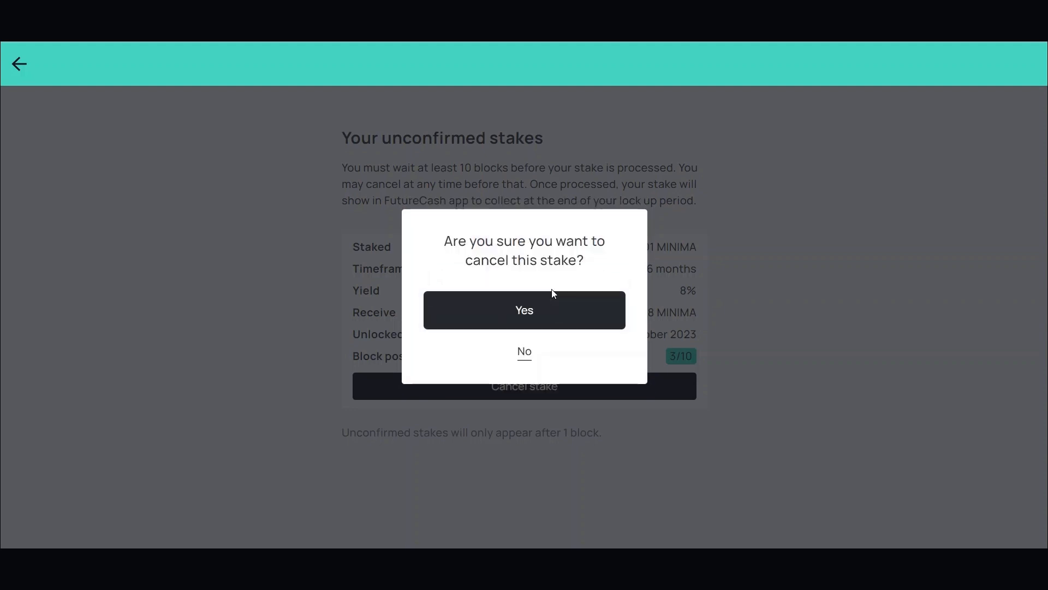
mouse_move(524, 315)
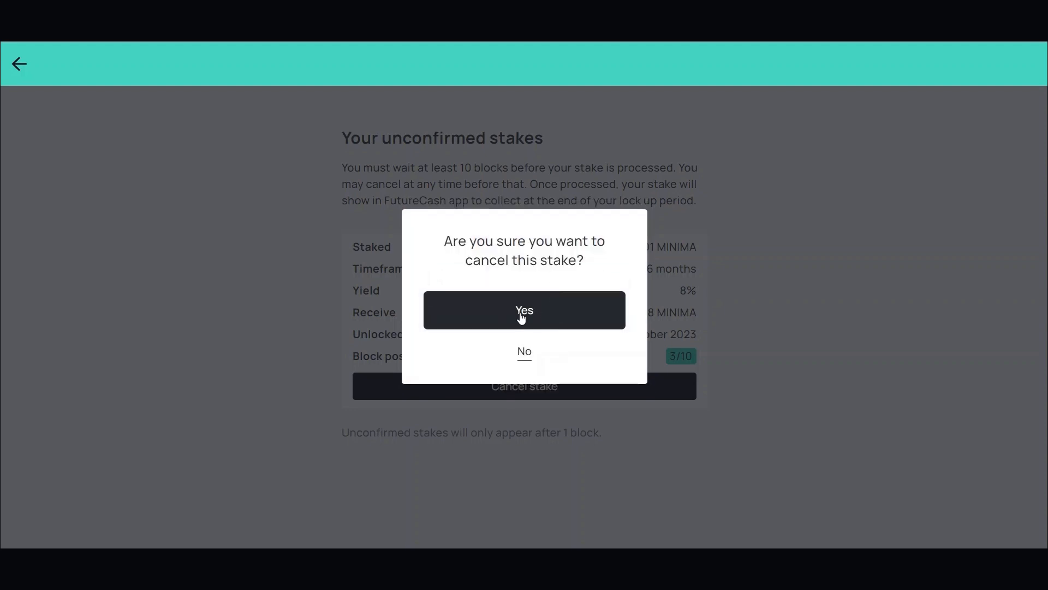
left_click(525, 310)
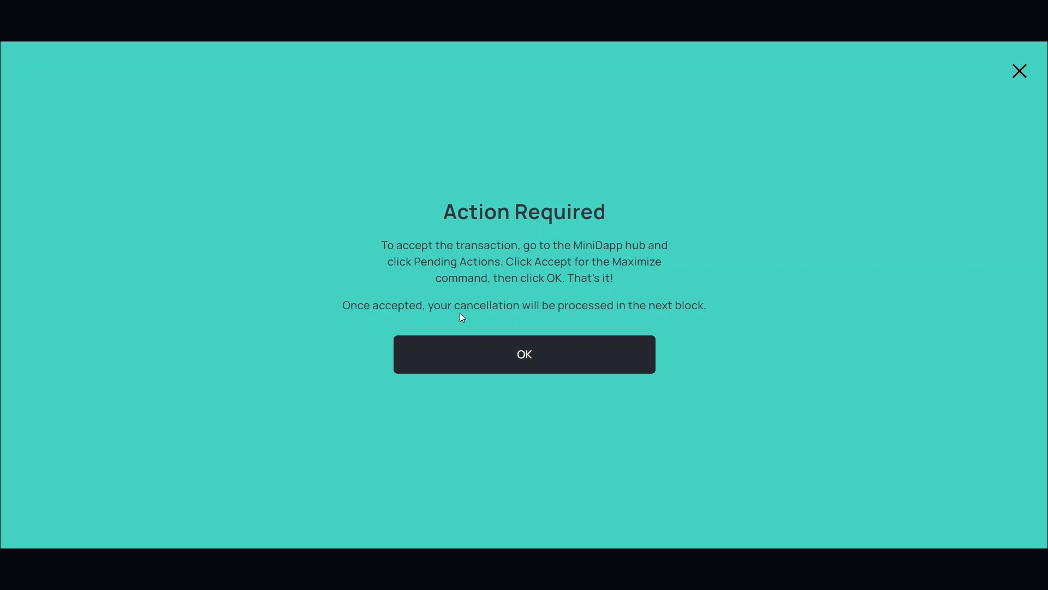
mouse_move(405, 318)
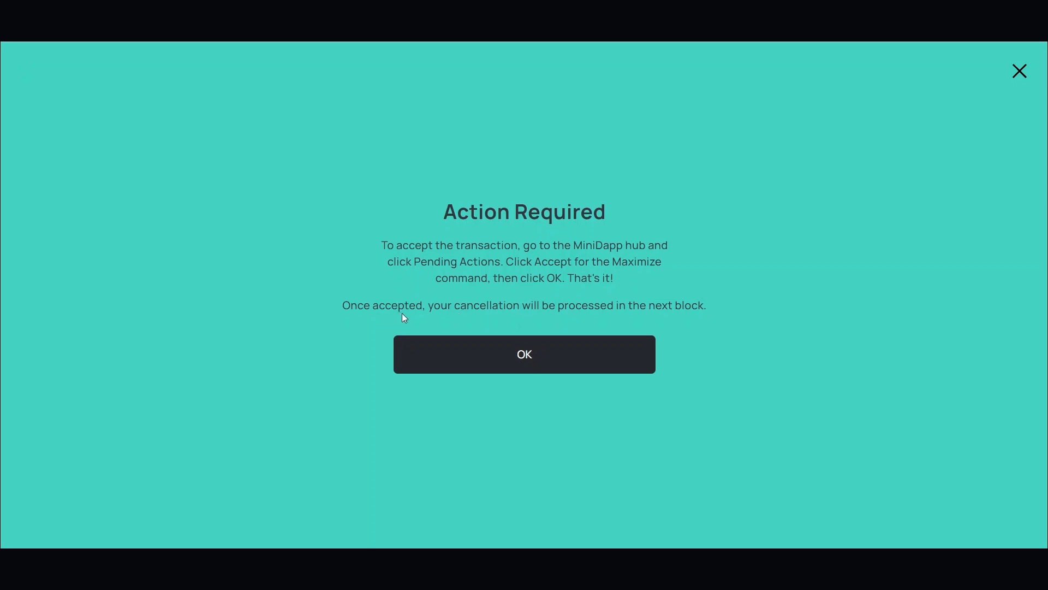
left_click(525, 353)
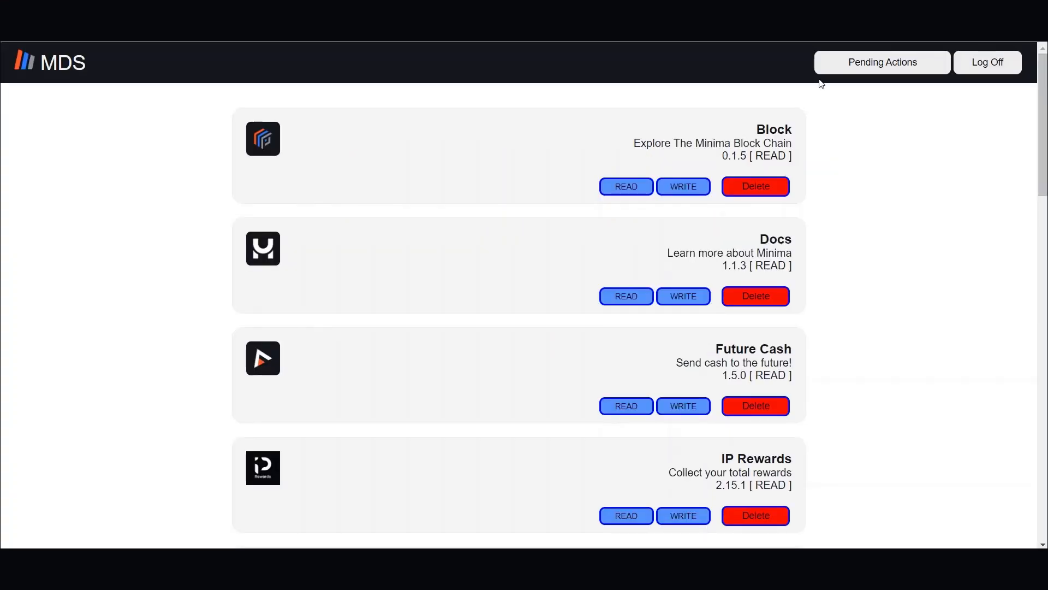
Deny the Maximize cancel command in Pending Actions and confirm with OK
left_click(883, 62)
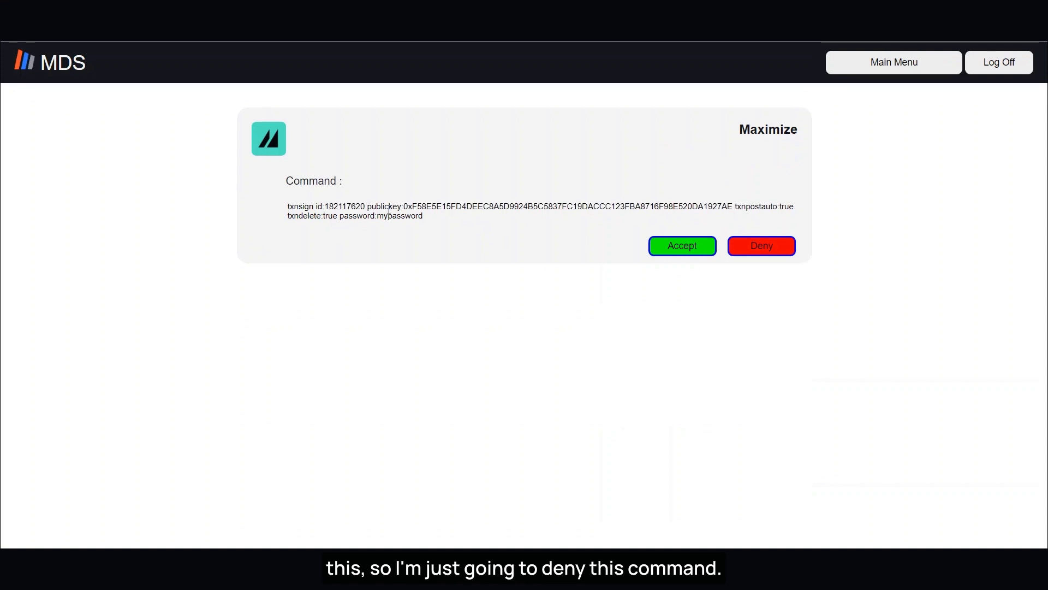
mouse_move(772, 249)
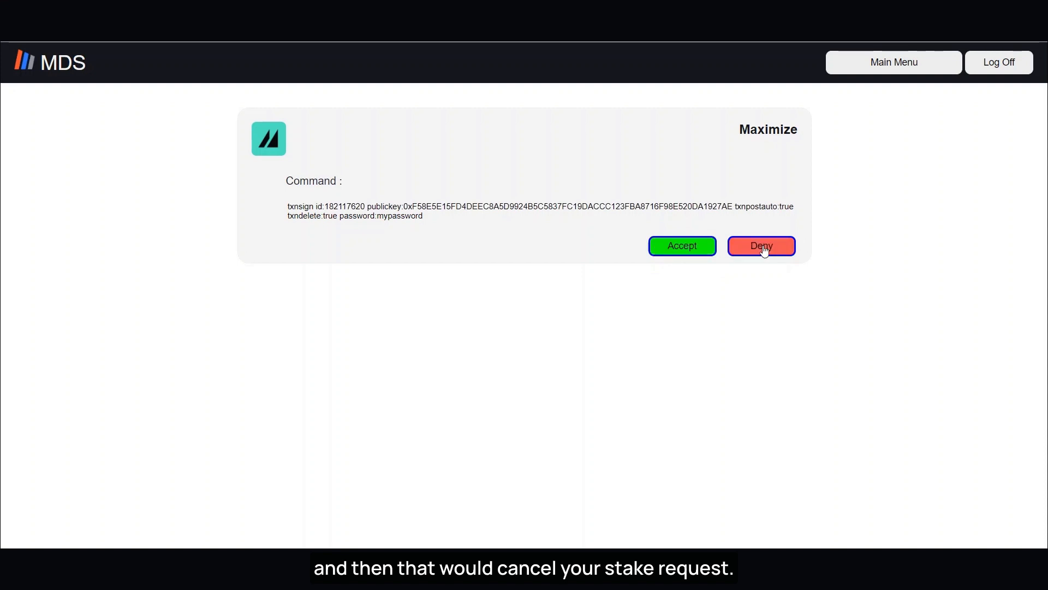
left_click(761, 246)
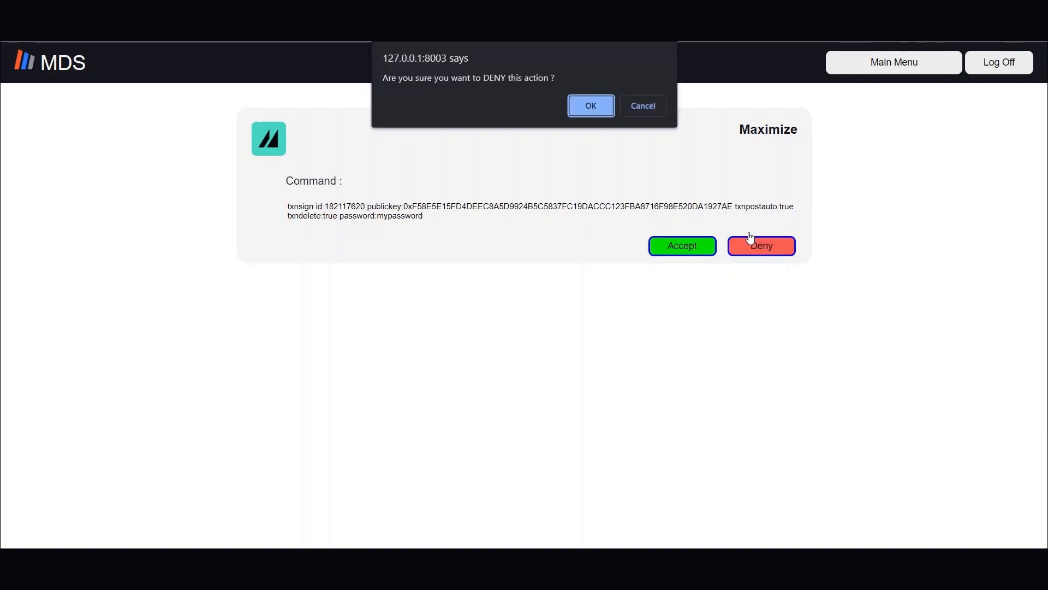
left_click(591, 106)
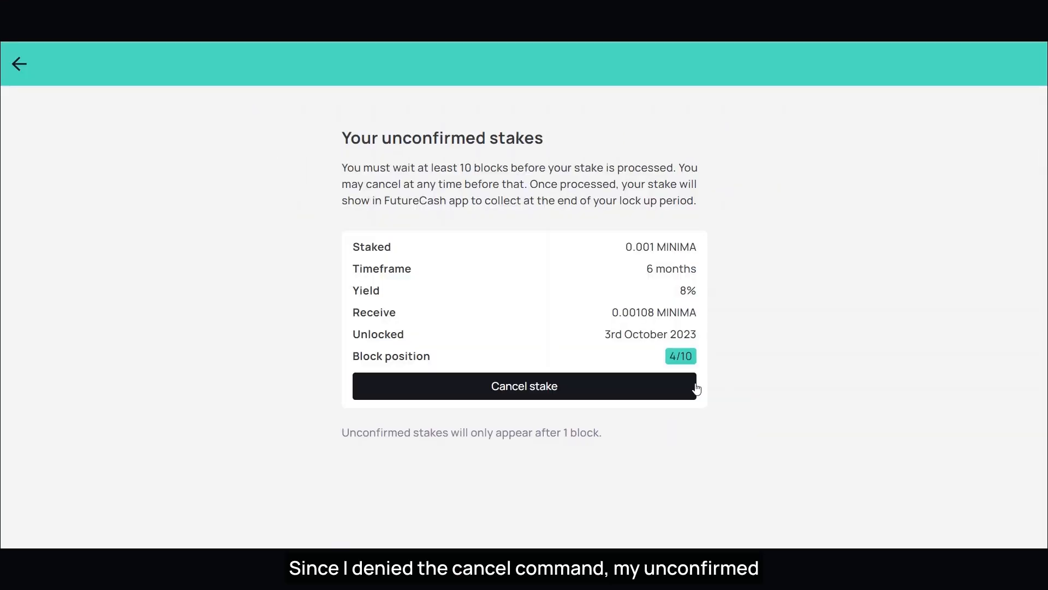
mouse_move(641, 380)
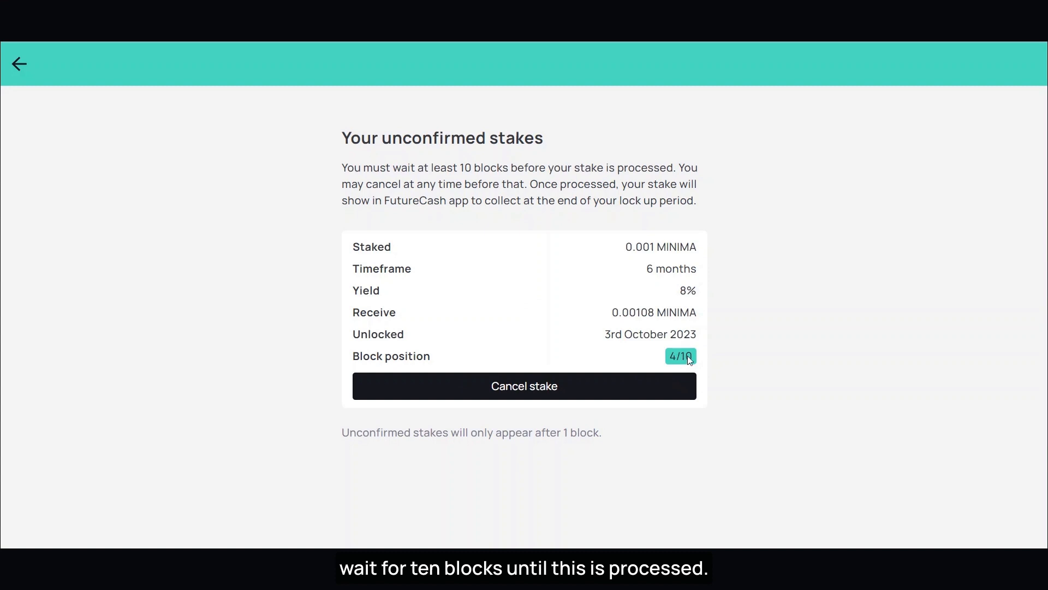
mouse_move(786, 370)
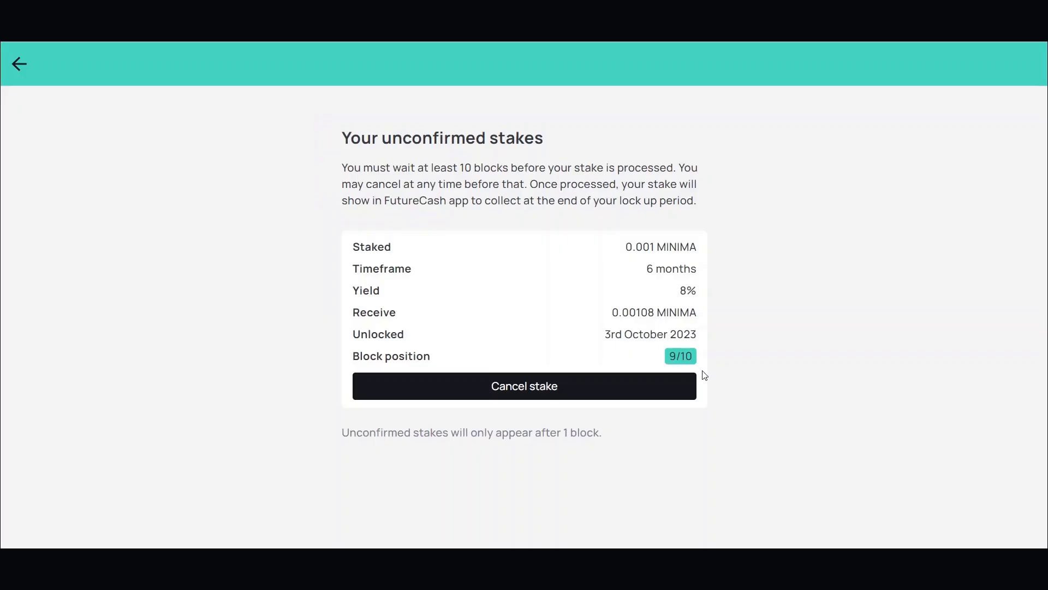
mouse_move(731, 388)
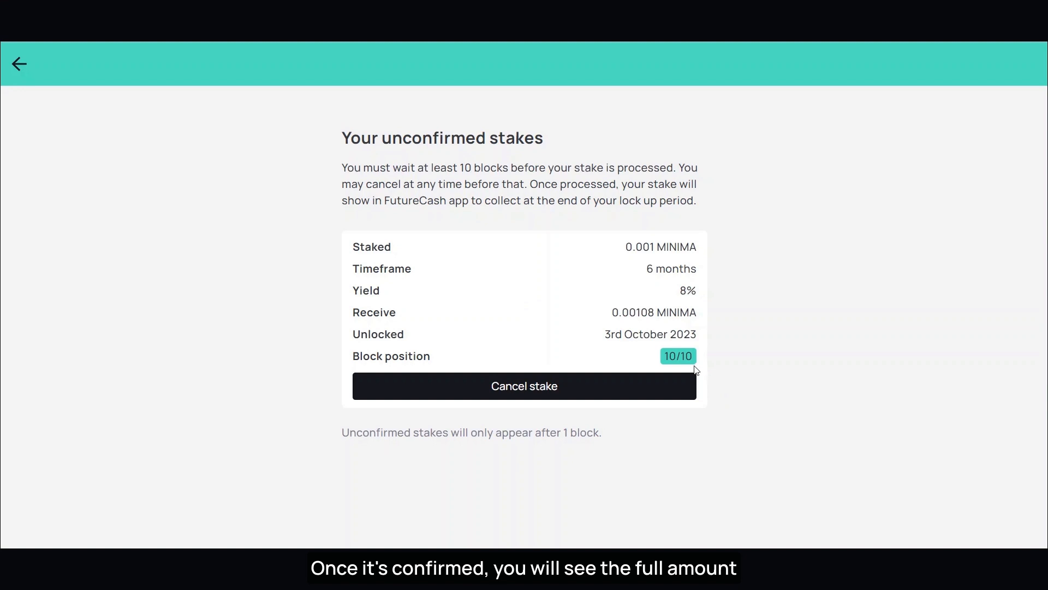
mouse_move(617, 319)
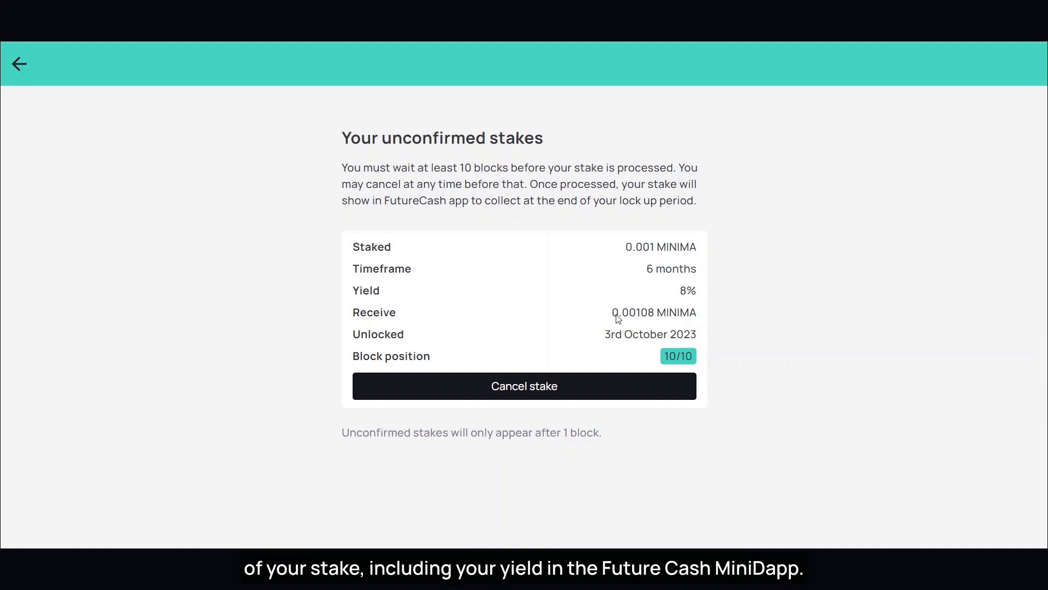
mouse_move(660, 325)
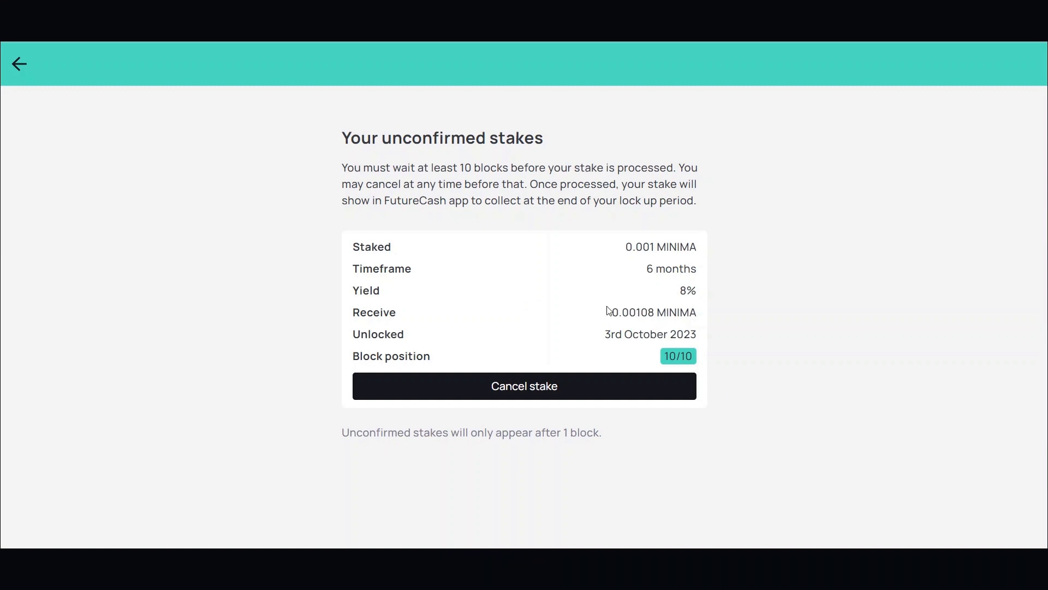
Once the stake reaches block position 10/10, return to the MDS Hub app list
left_click(17, 64)
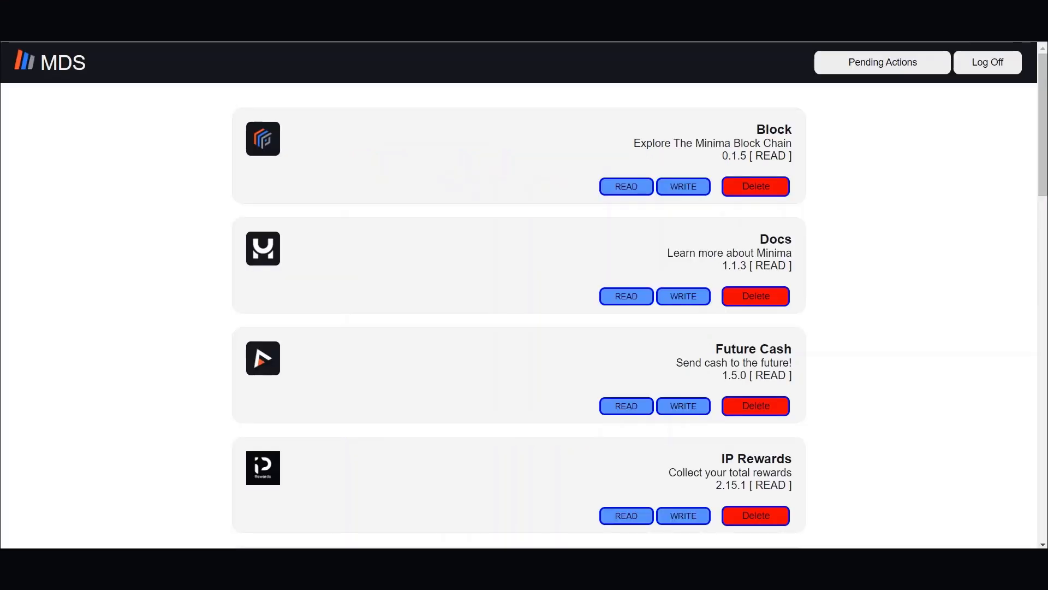
Open Future Cash's Future section, where no pending contracts are listed yet
left_click(626, 406)
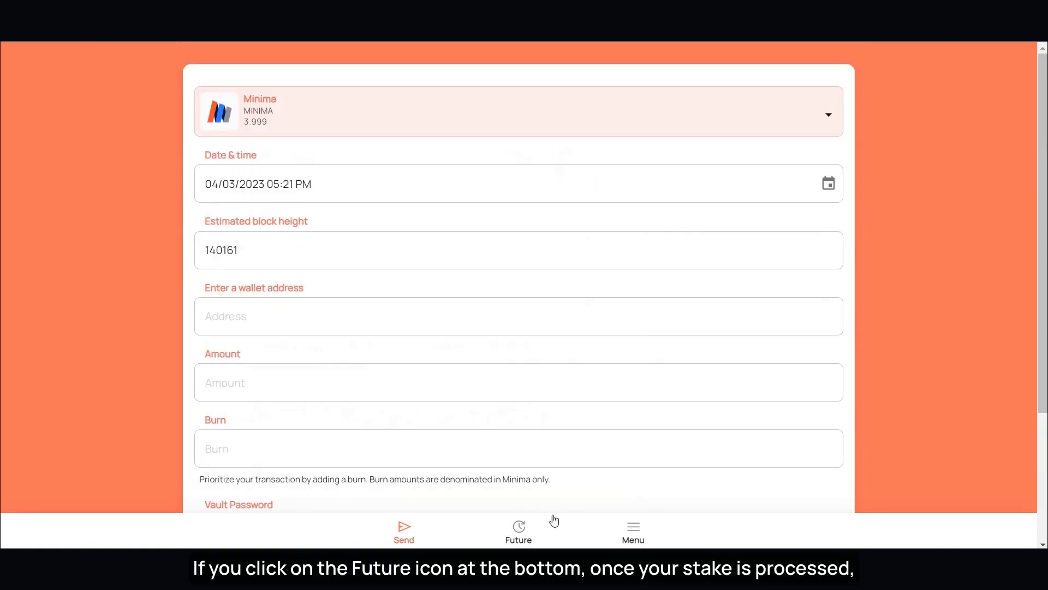
left_click(518, 528)
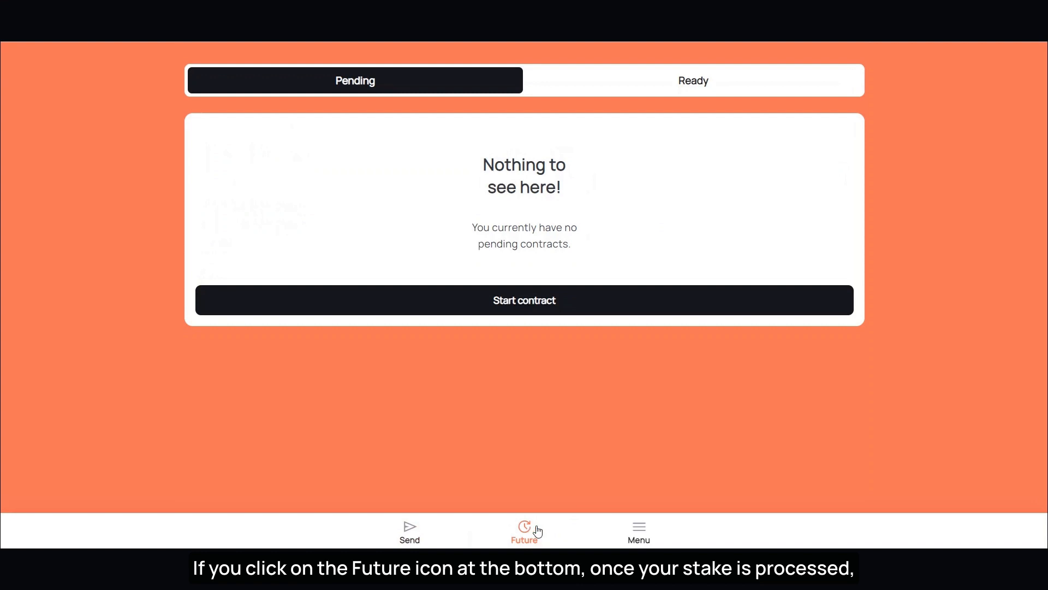
mouse_move(524, 536)
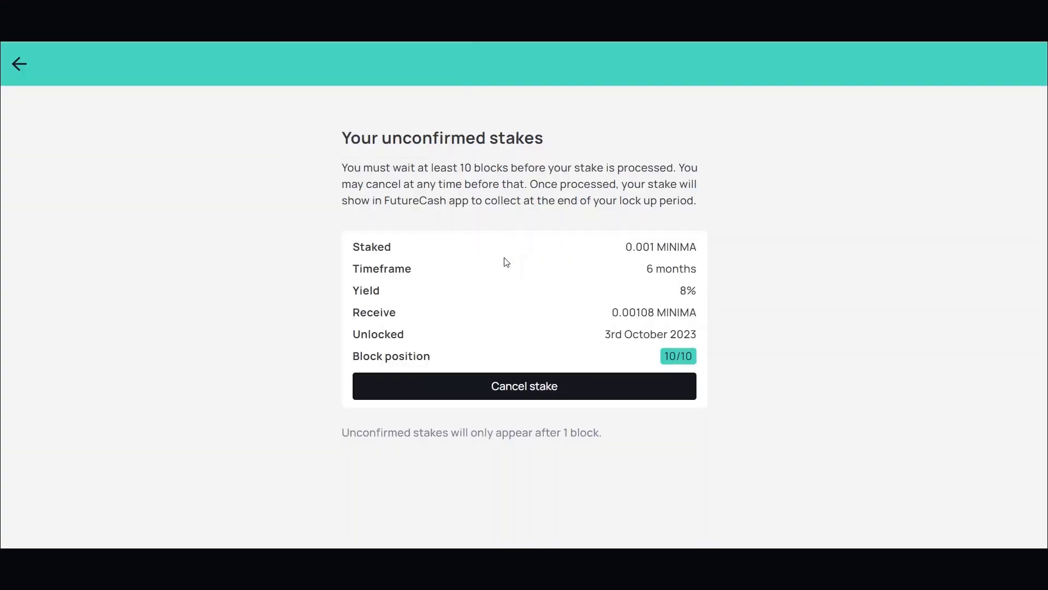
mouse_move(504, 255)
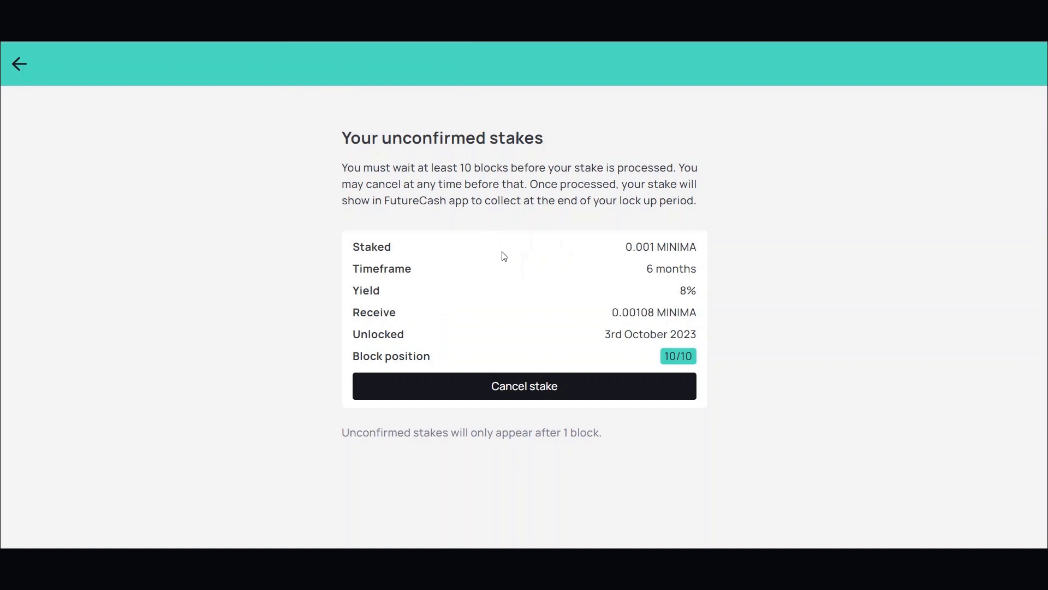
mouse_move(504, 260)
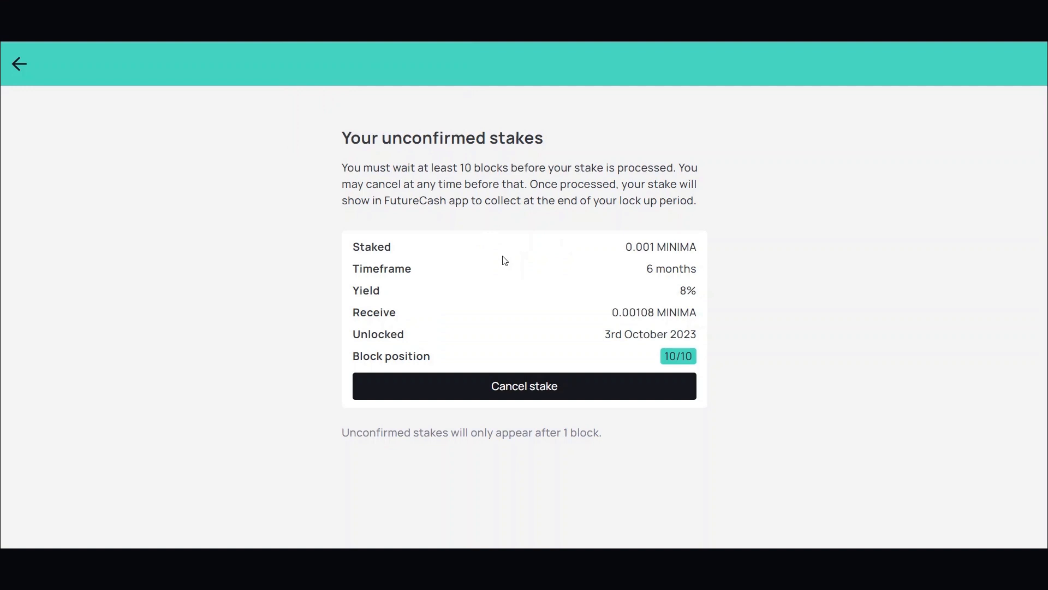
mouse_move(507, 258)
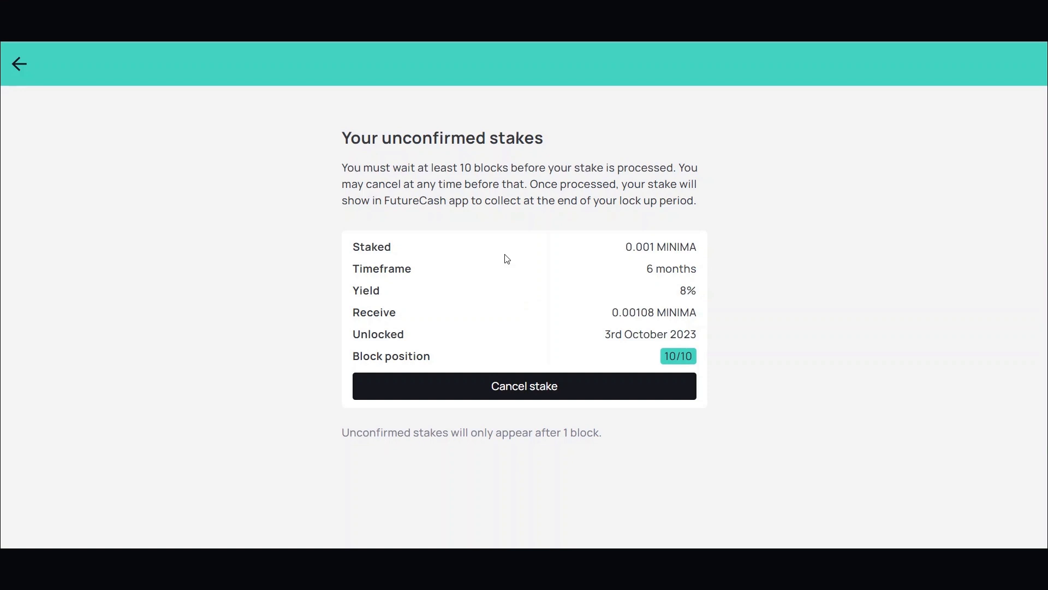
mouse_move(520, 263)
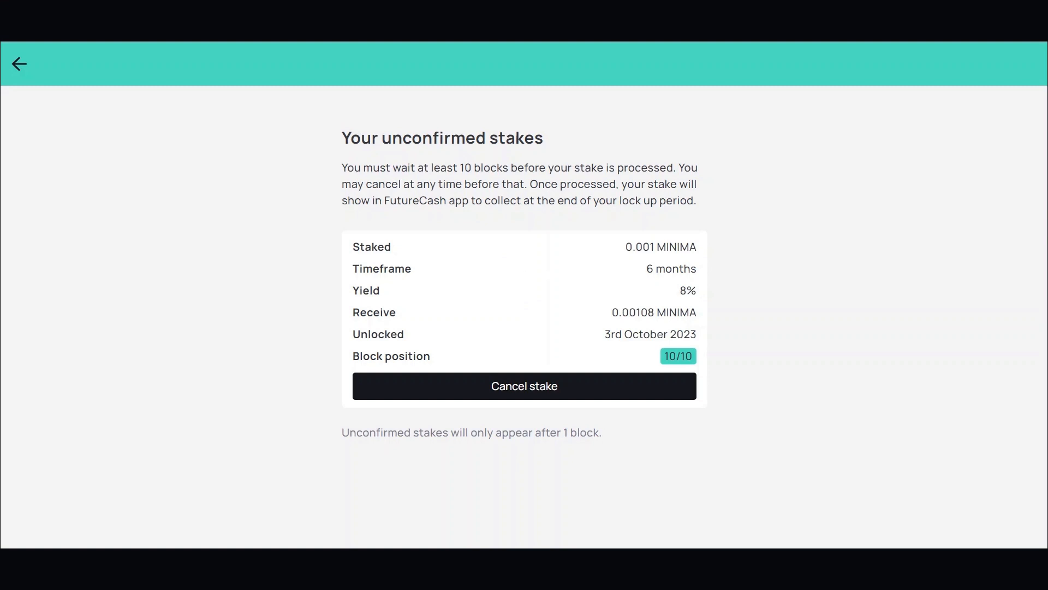
Reload Maximize's unconfirmed stakes until it reports no unconfirmed stakes yet
left_click(524, 386)
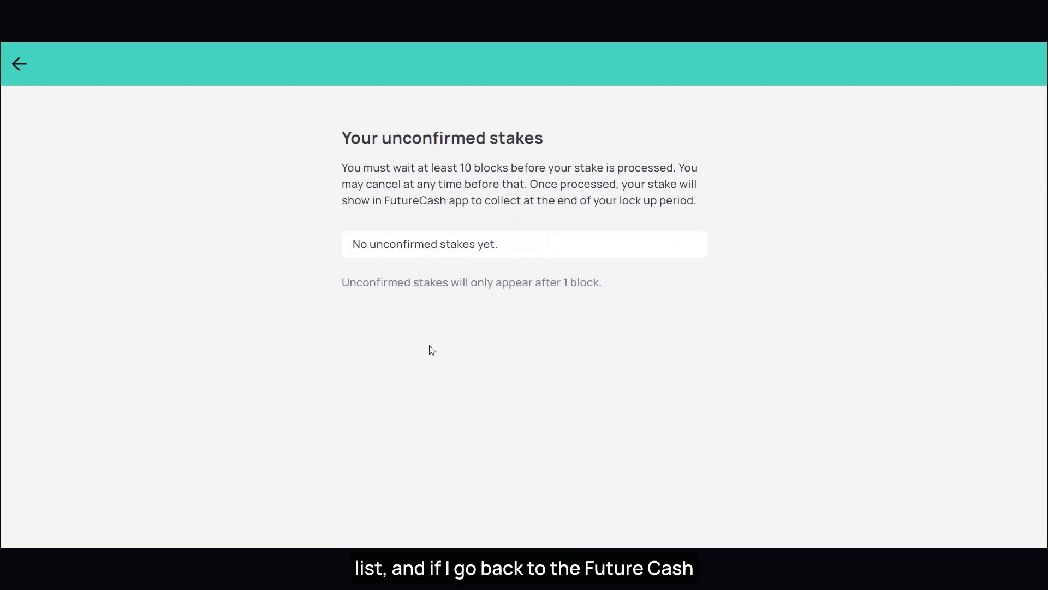
Open the 0.00108 Minima contract details: 179 blocks until unlock, Sep 30th 2023
left_click(17, 63)
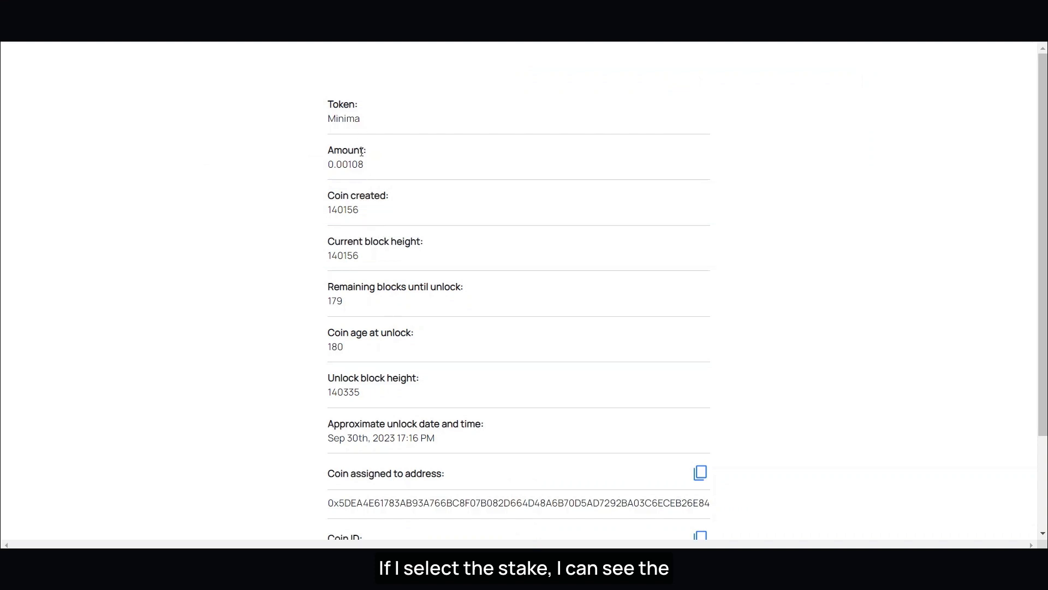
double_click(349, 164)
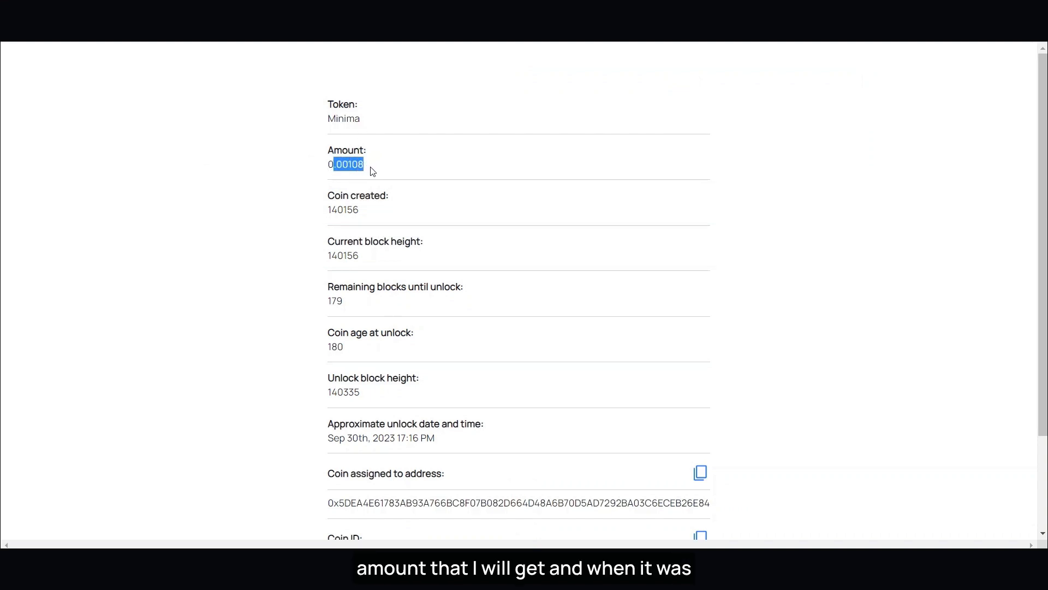
mouse_move(336, 226)
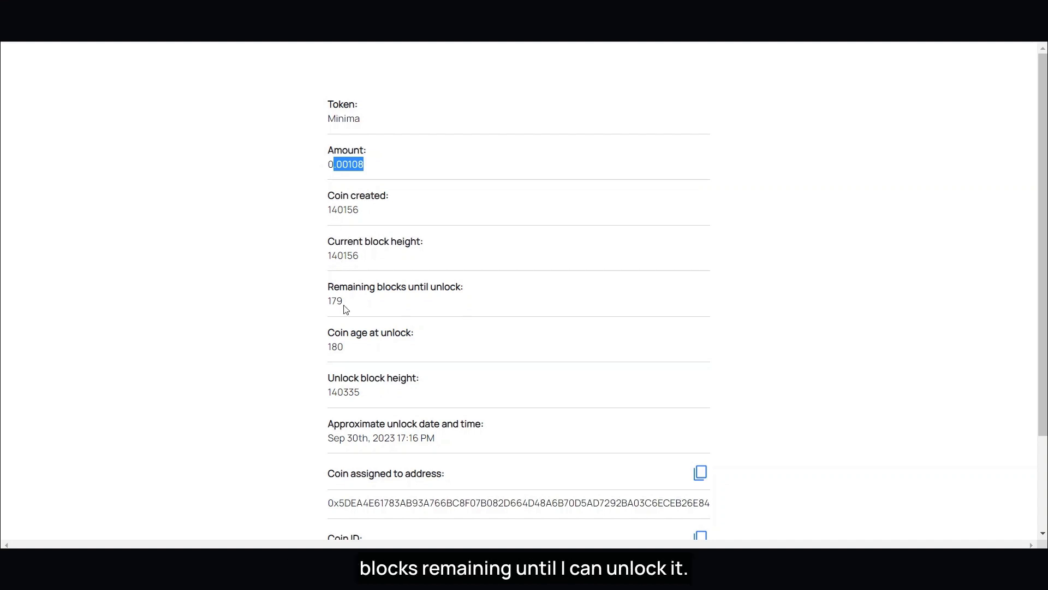
scroll("down", 3)
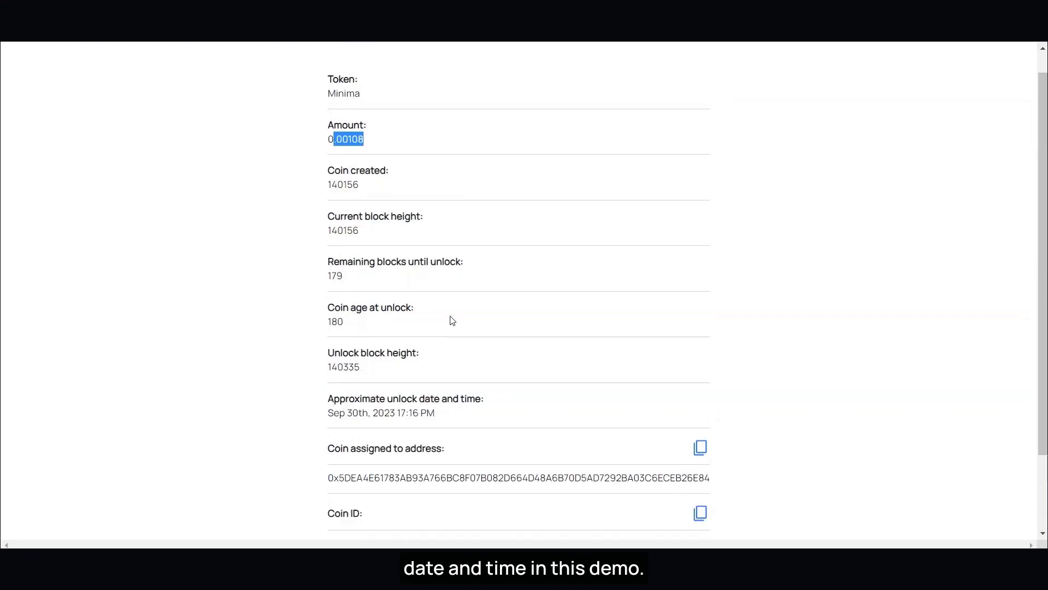
scroll("down", 3)
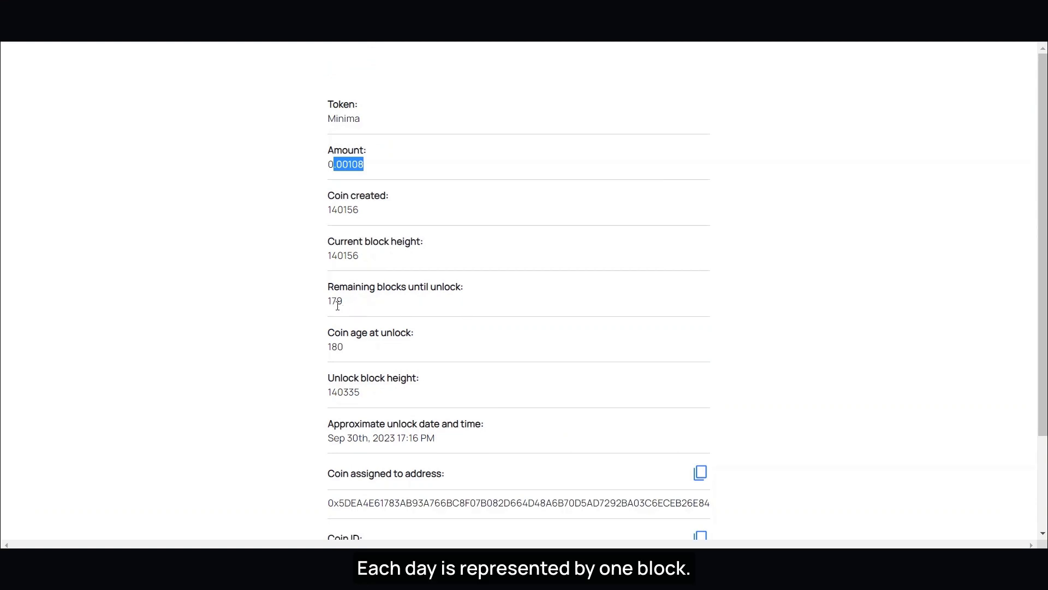
scroll("down", 3)
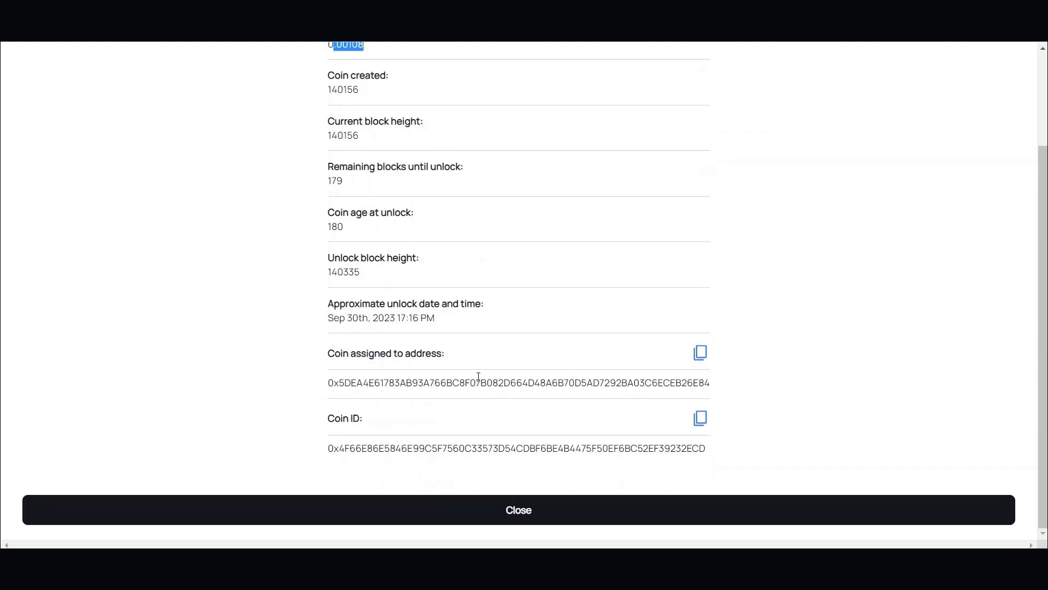
Close the contract details and confirm the Ready tab has no collectable contracts
left_click(518, 509)
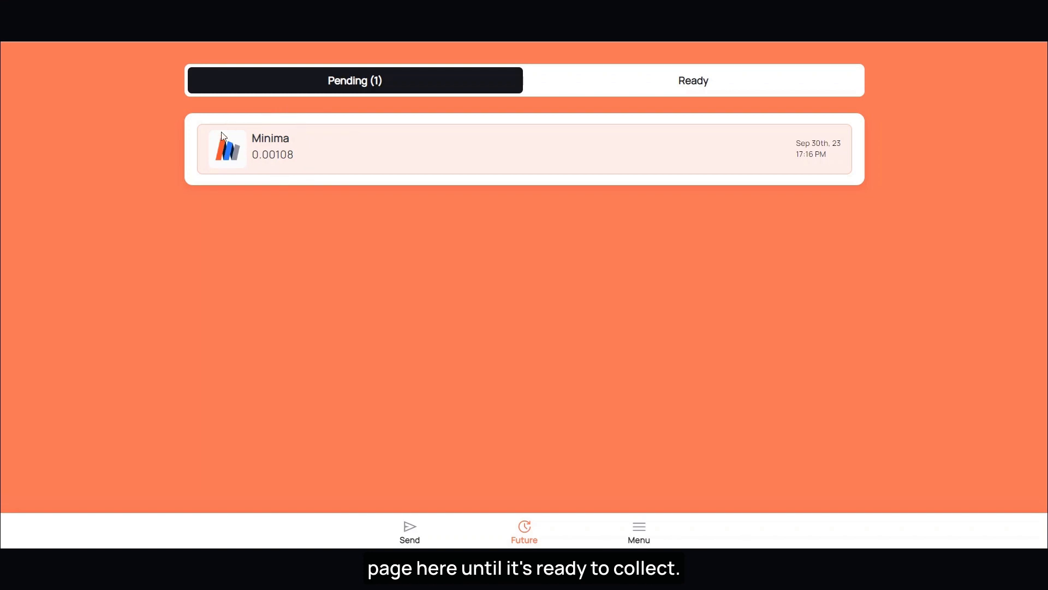
mouse_move(373, 129)
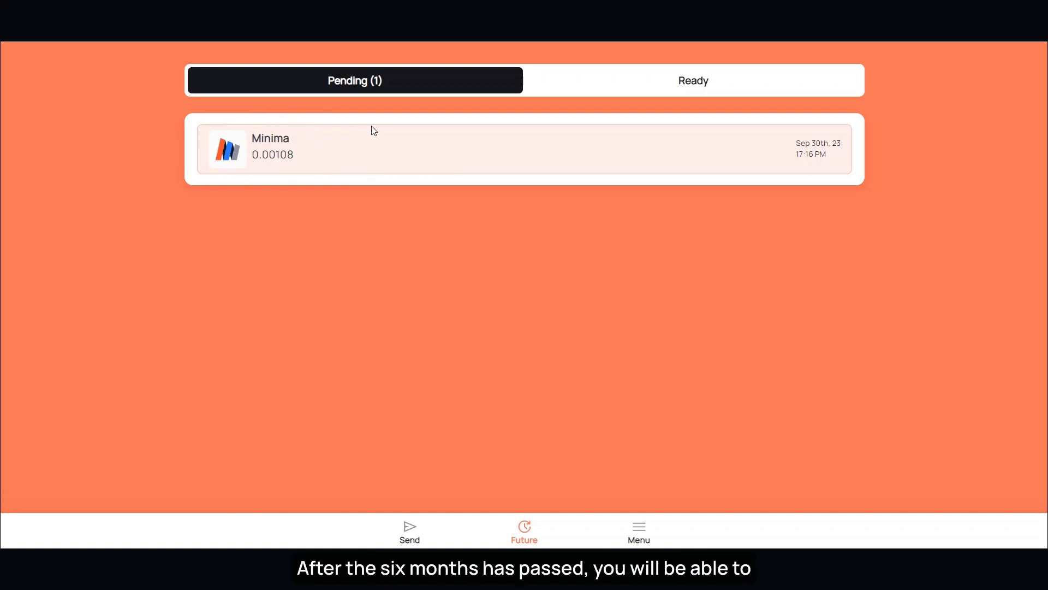
left_click(693, 80)
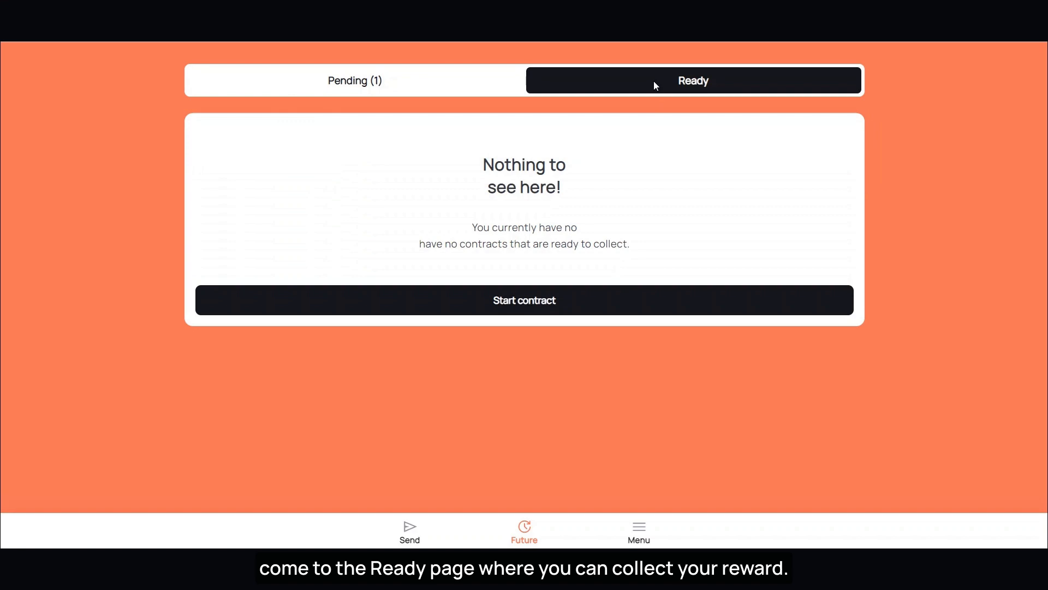
mouse_move(511, 98)
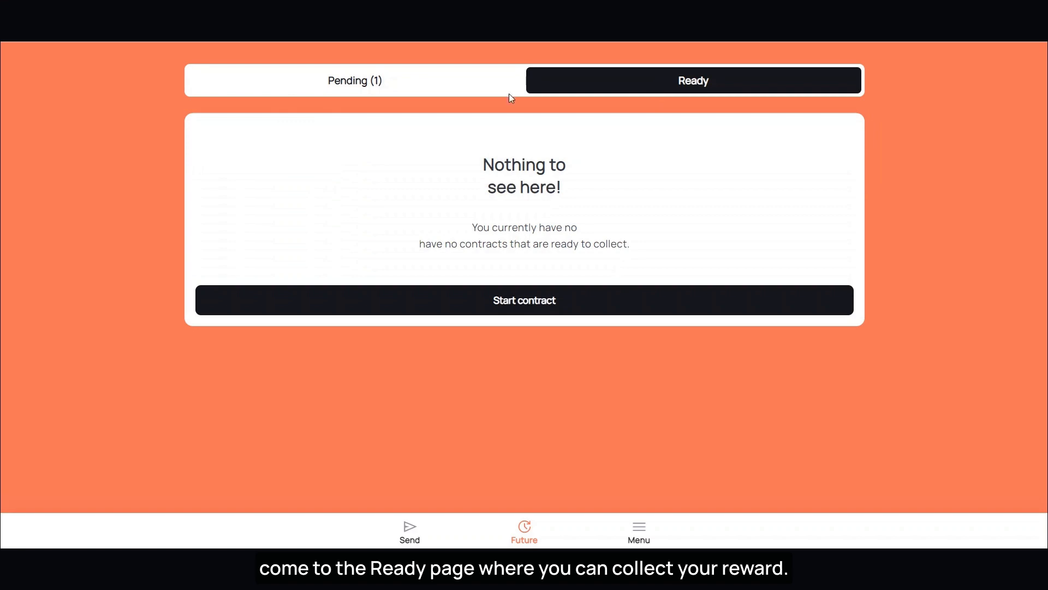
left_click(355, 81)
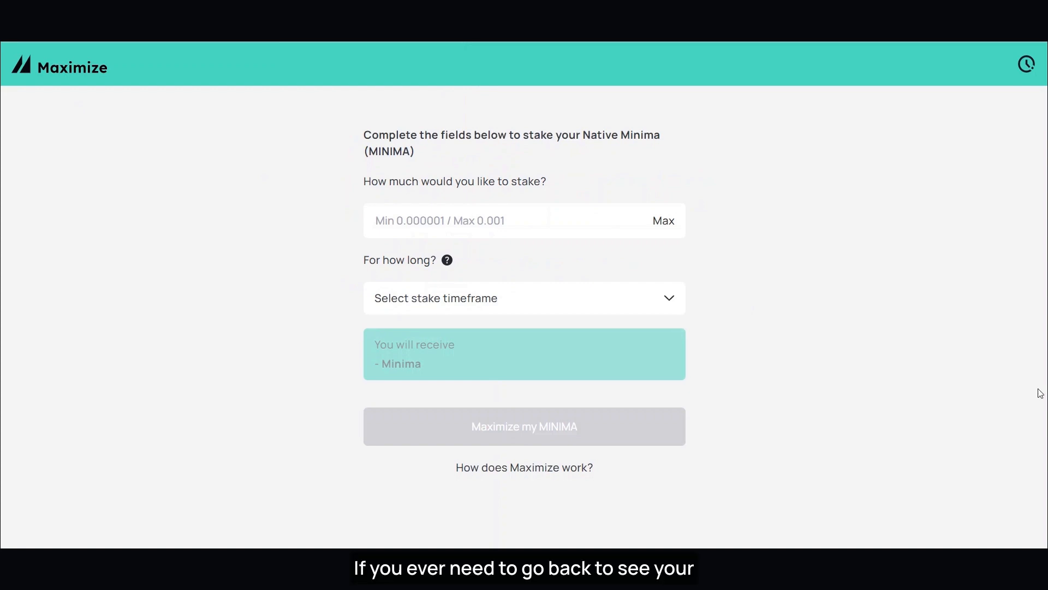
mouse_move(505, 158)
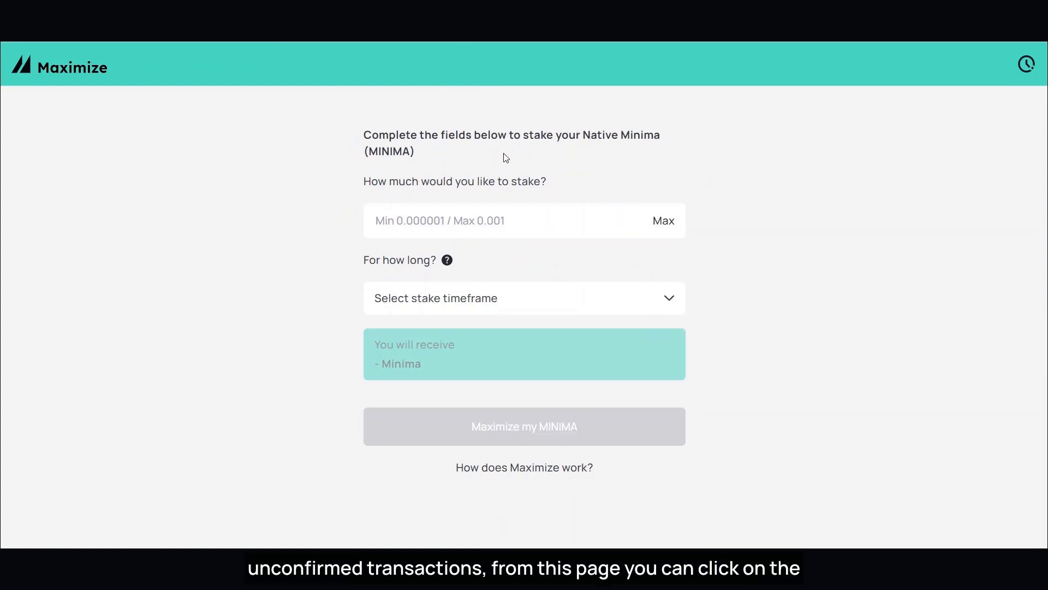
mouse_move(1026, 63)
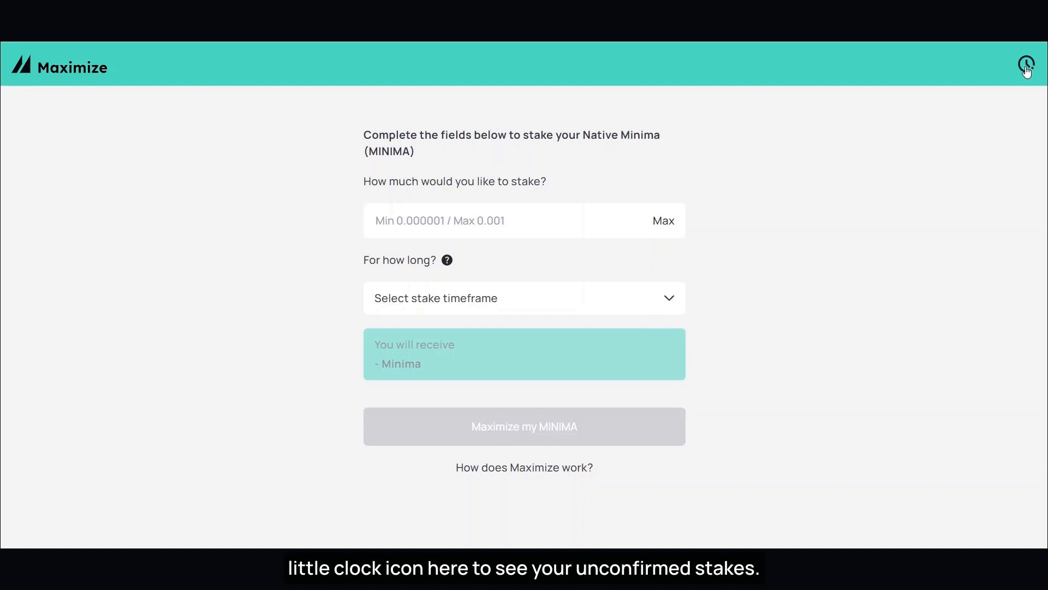
left_click(1026, 62)
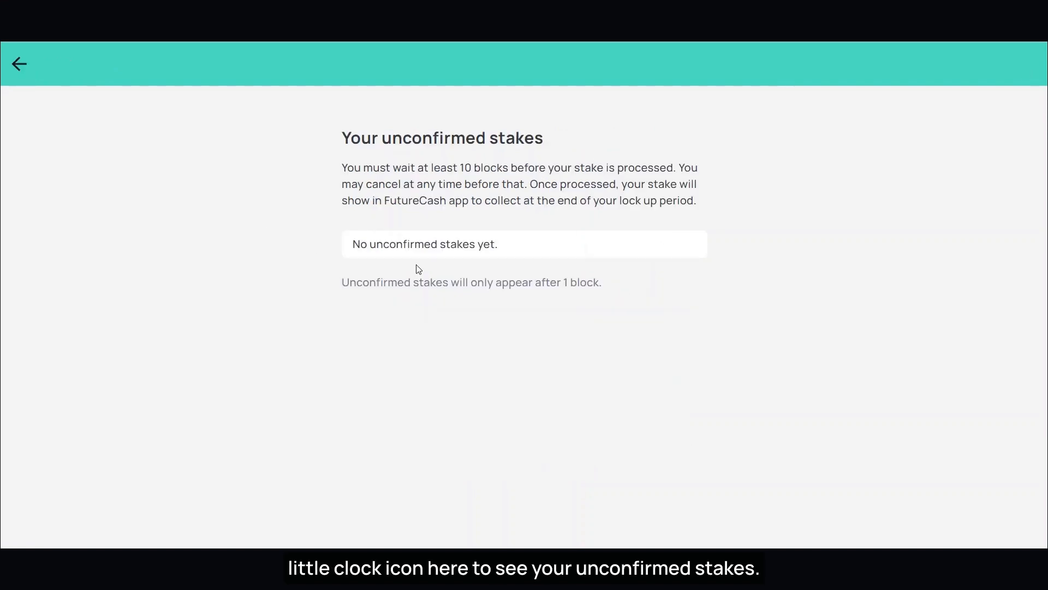
mouse_move(19, 63)
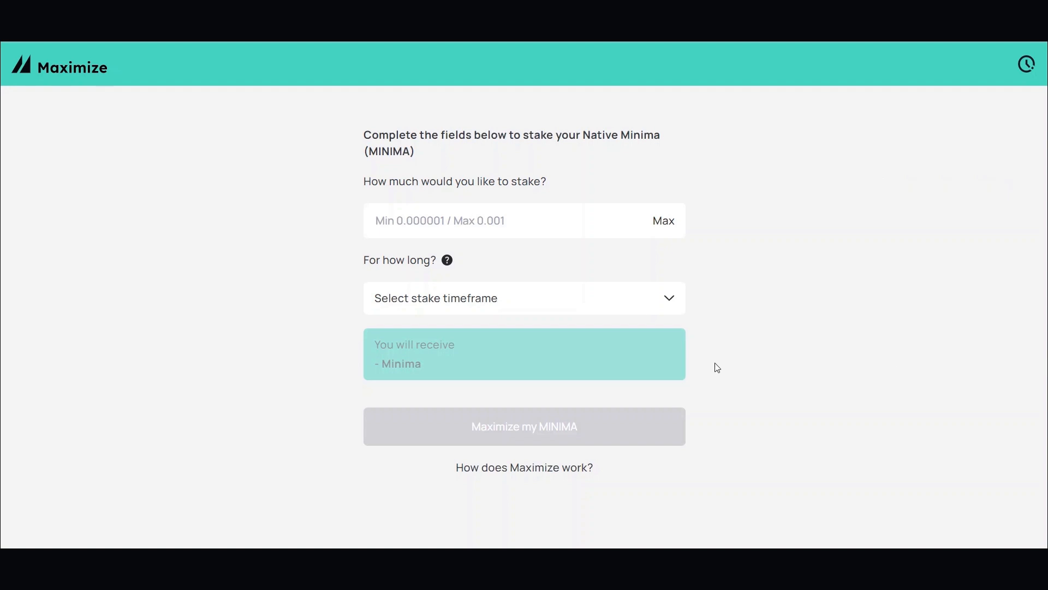
mouse_move(750, 185)
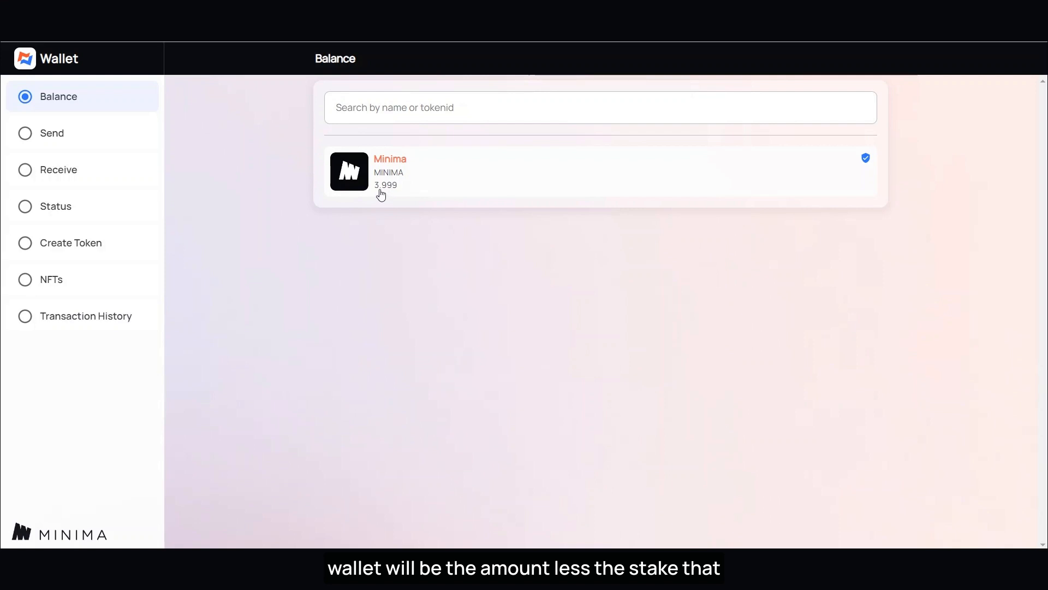
mouse_move(400, 192)
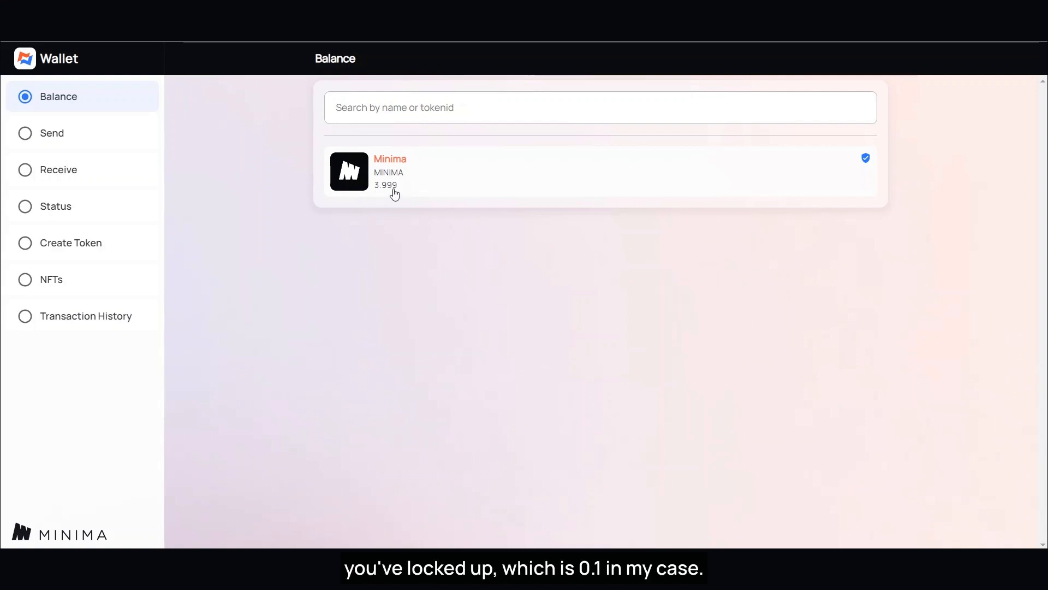
mouse_move(407, 193)
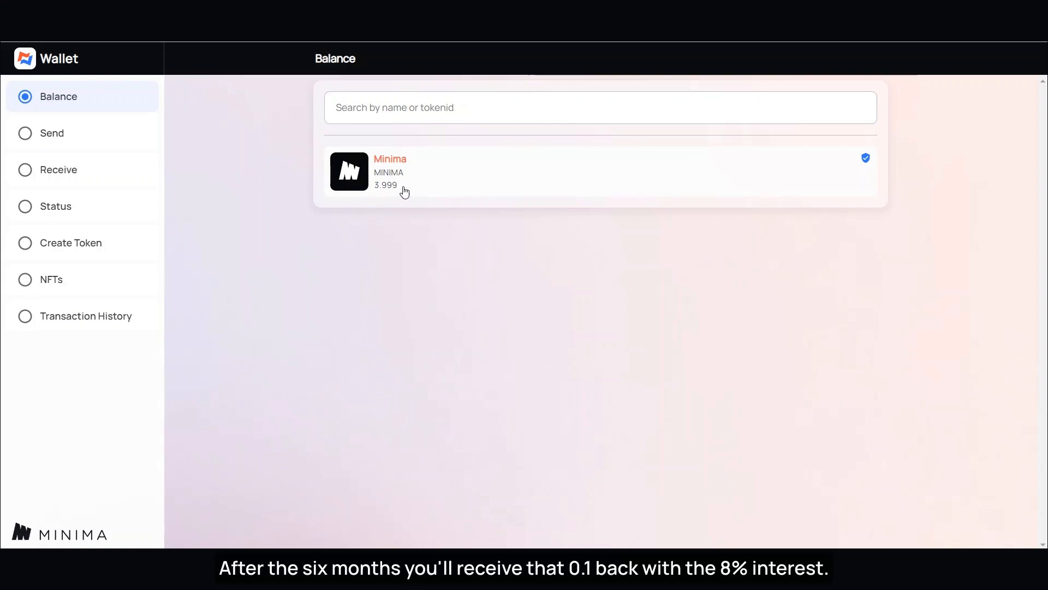
mouse_move(381, 195)
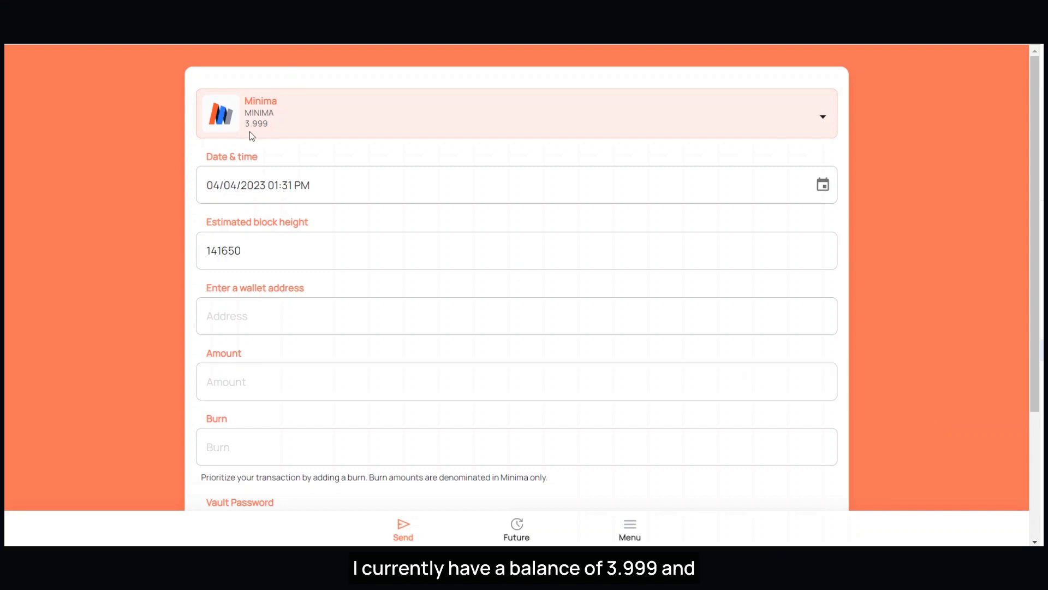
mouse_move(276, 140)
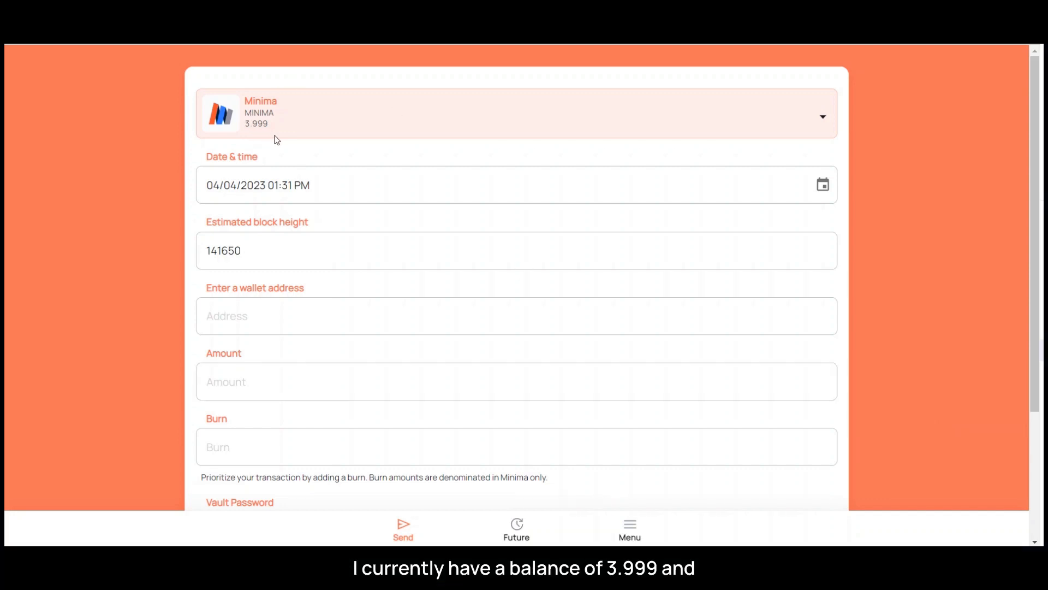
Show Future Cash's Ready (1) tab listing the 0.00108 Minima contract
left_click(516, 528)
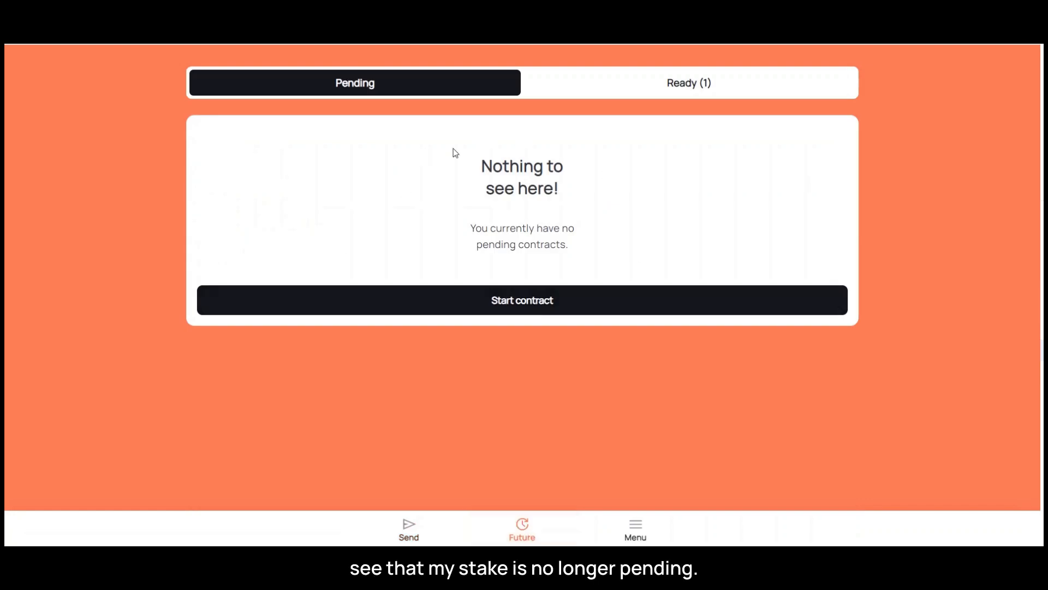
mouse_move(574, 153)
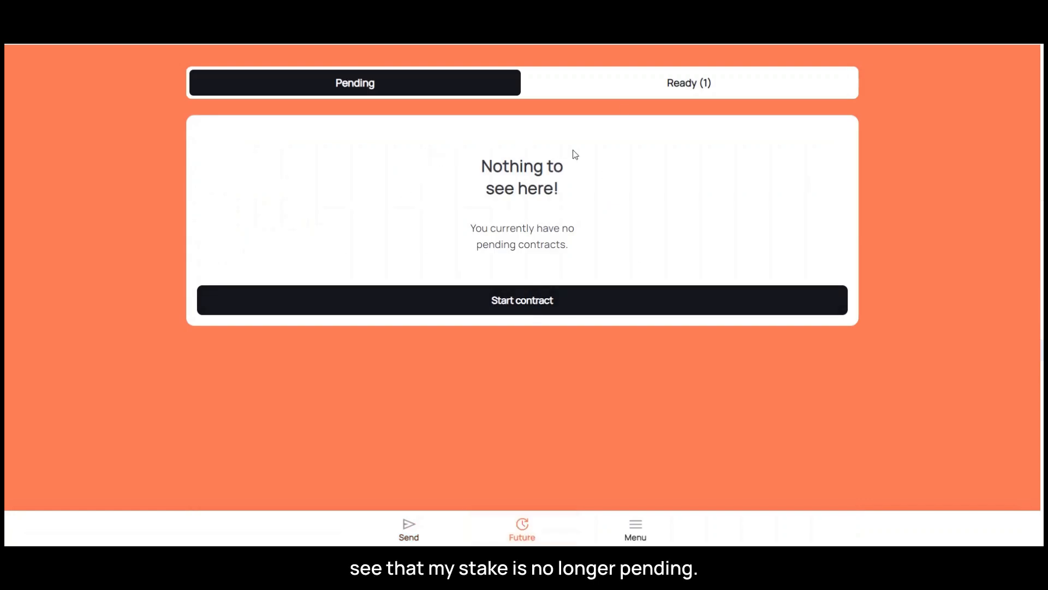
left_click(688, 83)
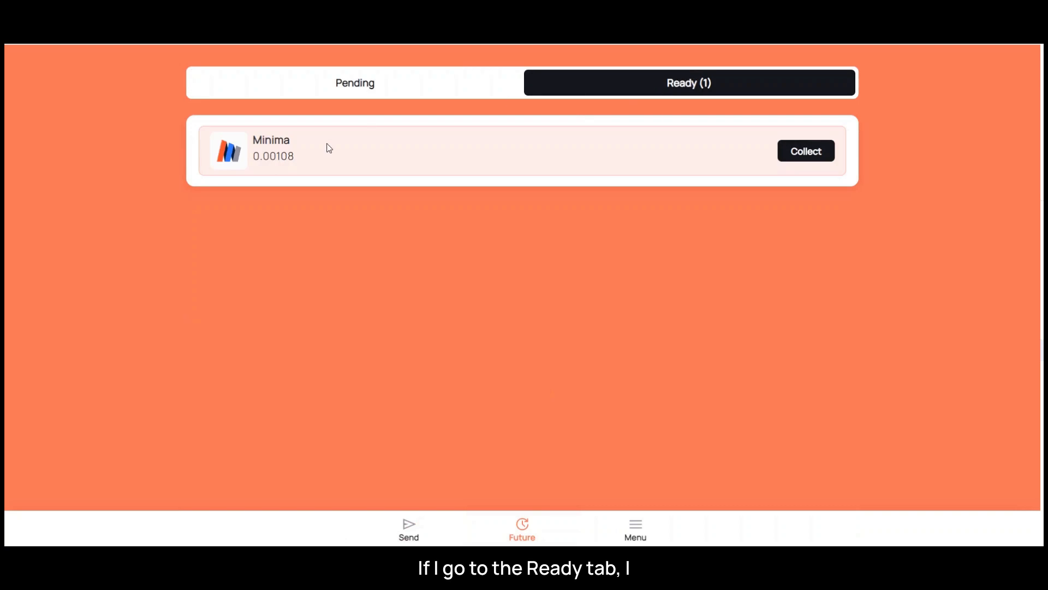
mouse_move(353, 168)
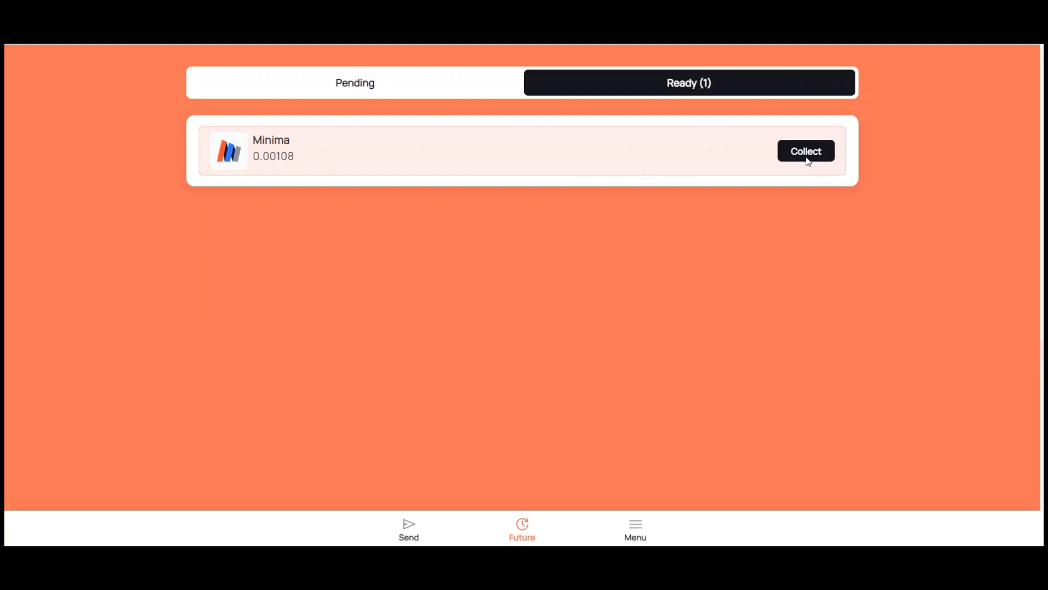
Collect the 0.00108 Minima contract and dismiss the funds-collected message
left_click(806, 150)
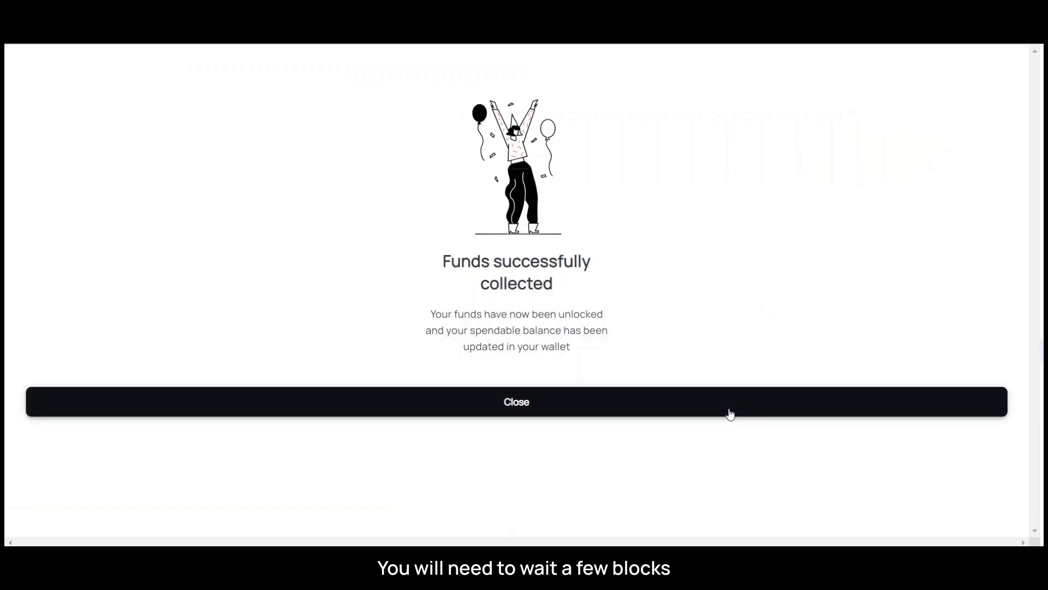
left_click(516, 402)
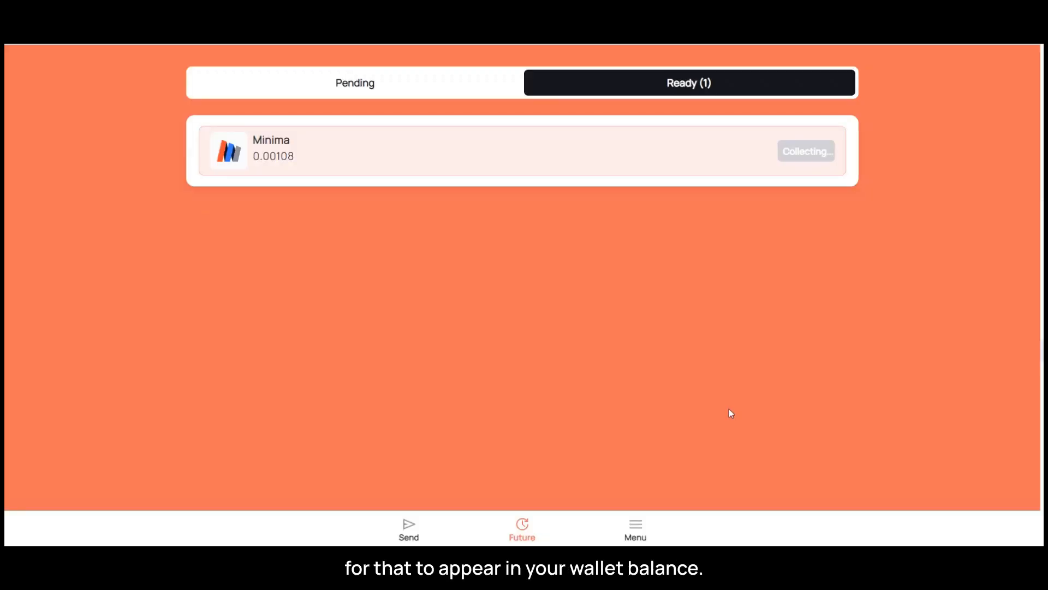
mouse_move(758, 198)
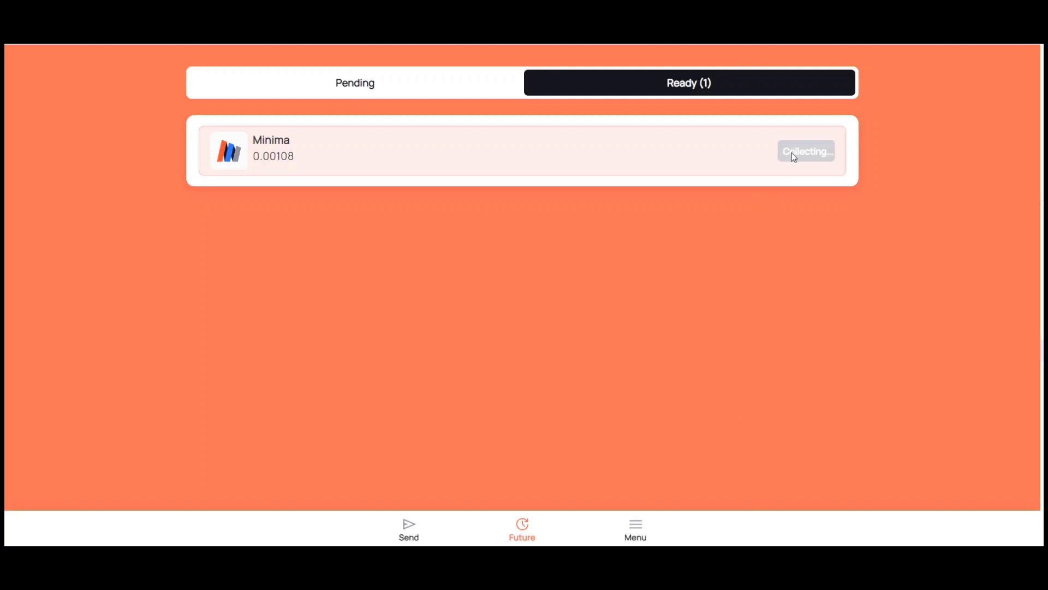
left_click(807, 151)
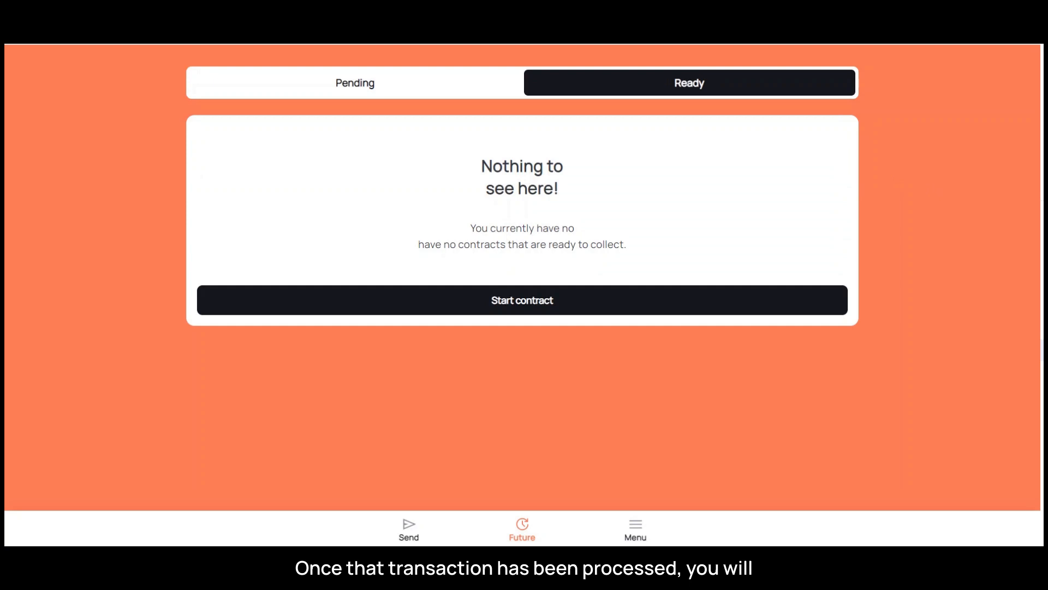
mouse_move(460, 140)
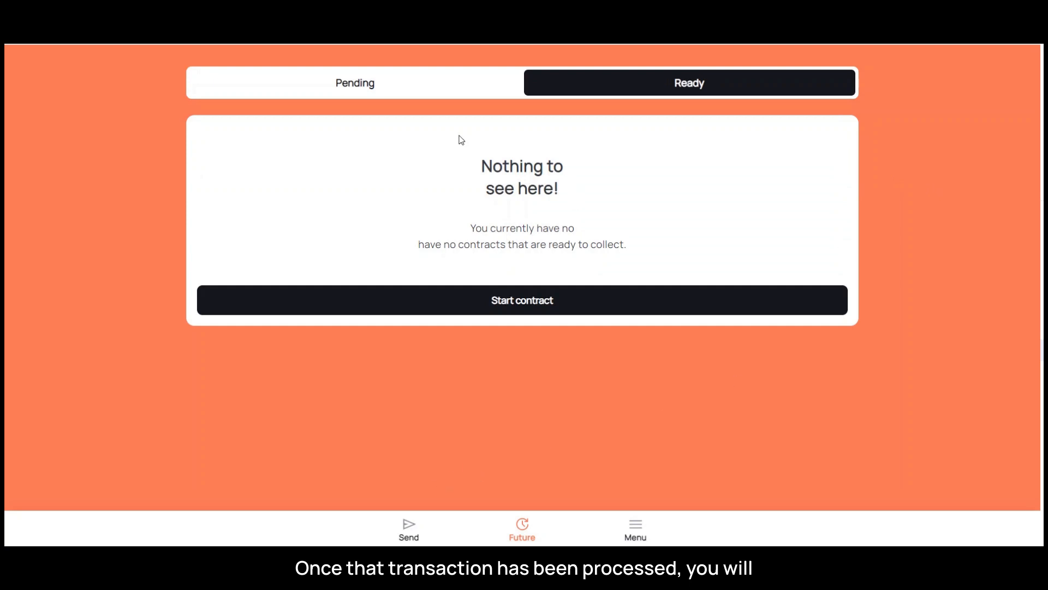
mouse_move(409, 525)
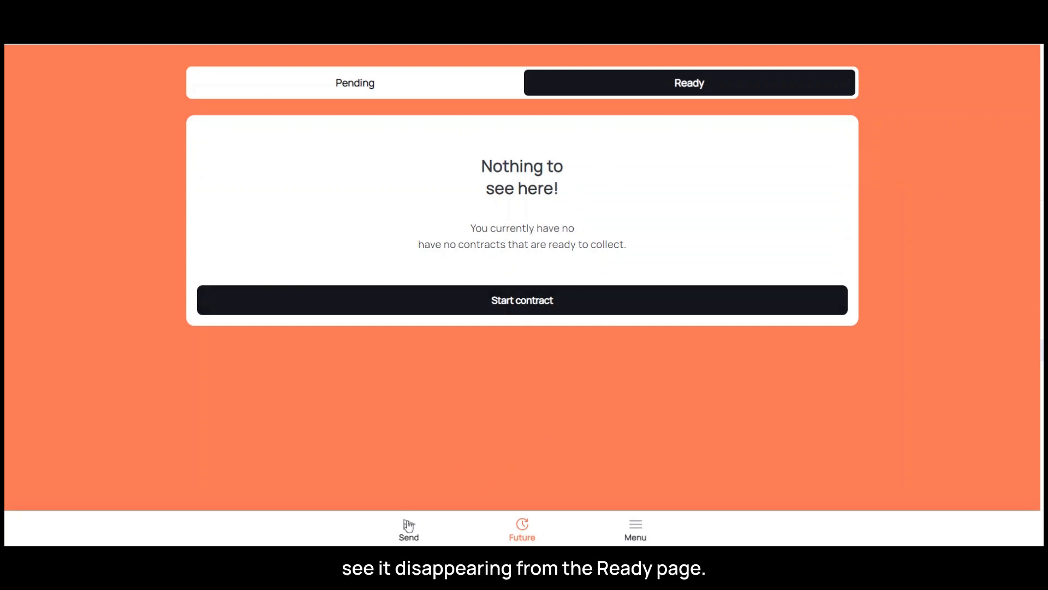